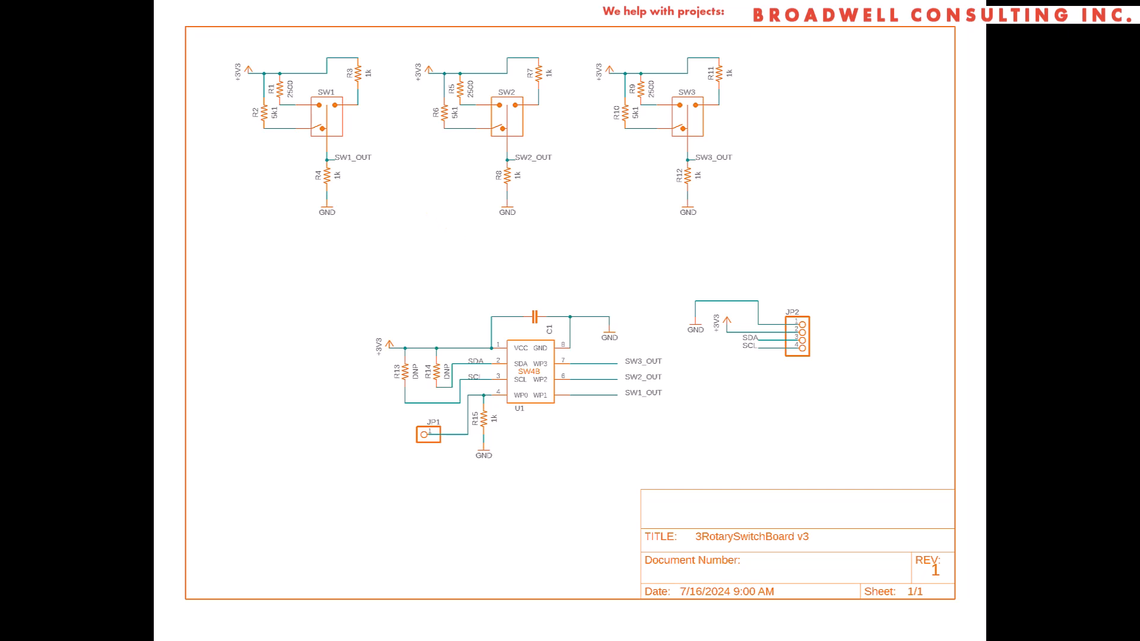
Start a new, empty electronics design from the File menu.
left_click(266, 28)
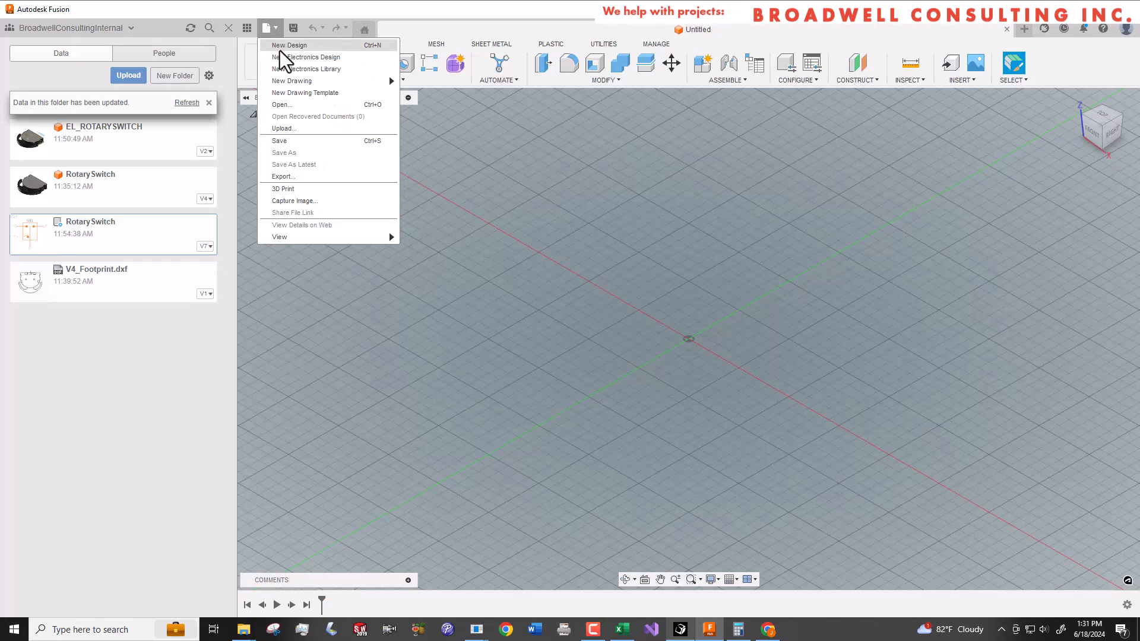
left_click(311, 57)
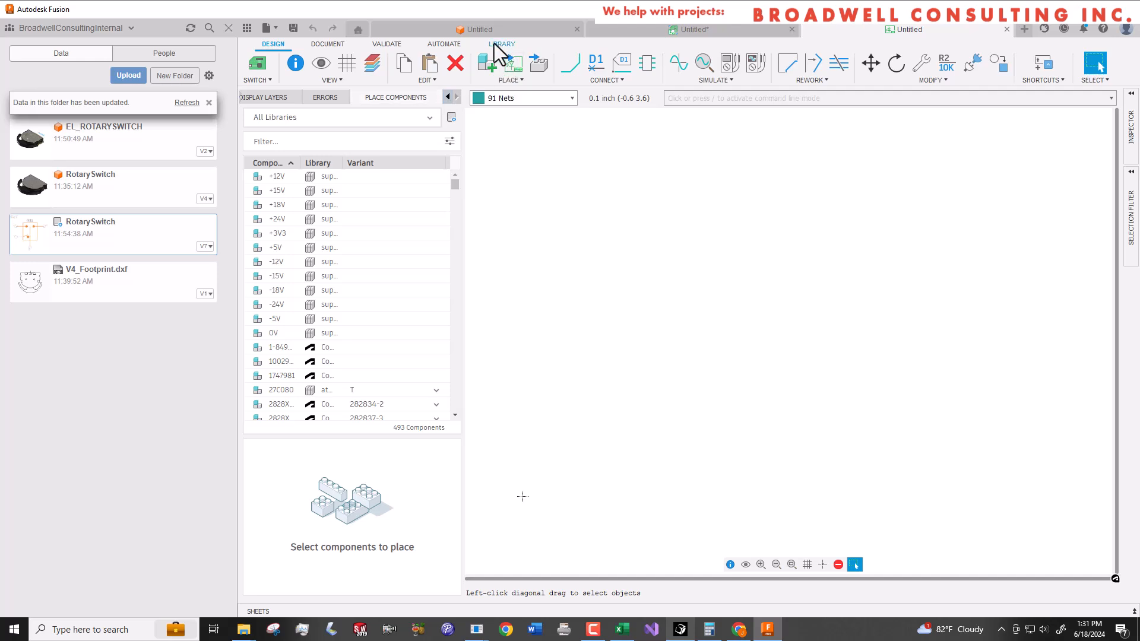
Enable the Fusion Electronics frames library in Library Manager and close it.
left_click(501, 44)
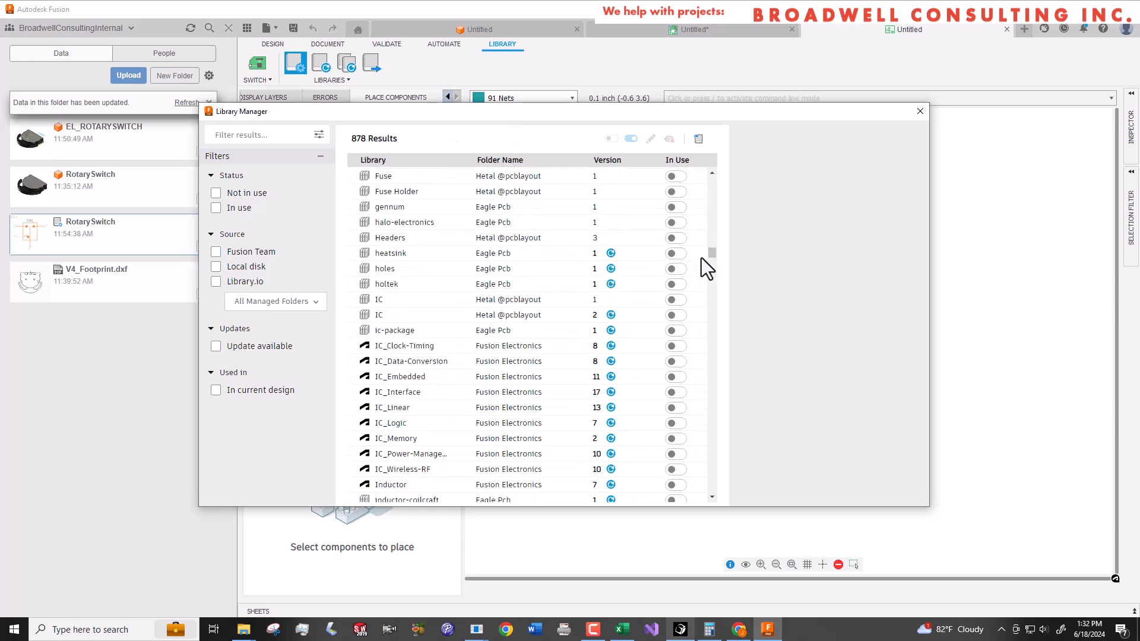
scroll("up", 3)
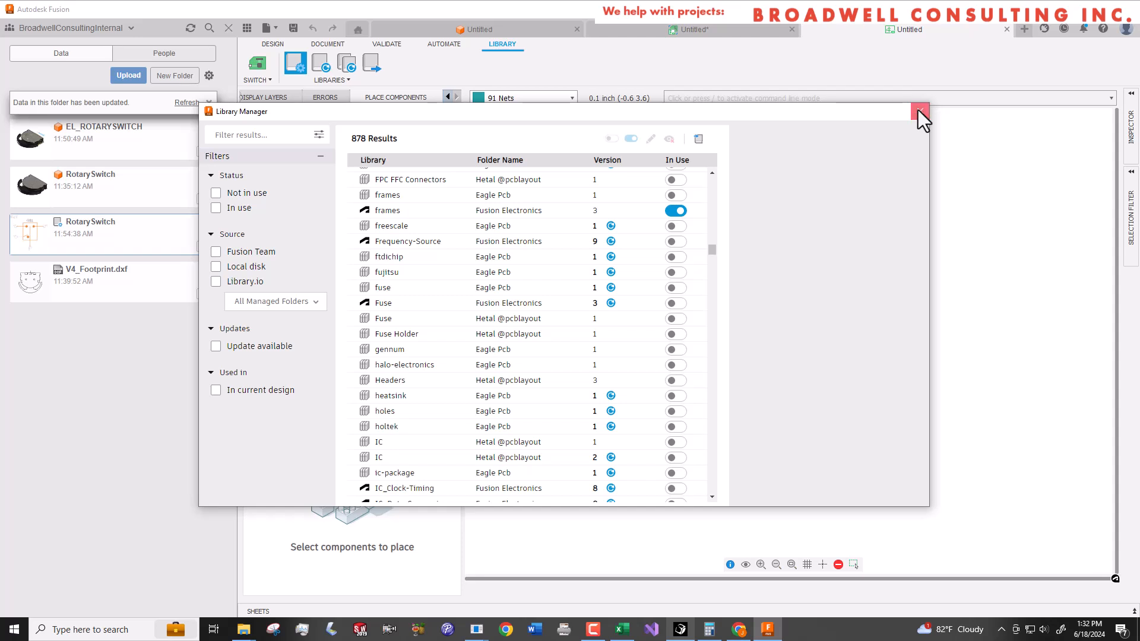
left_click(216, 208)
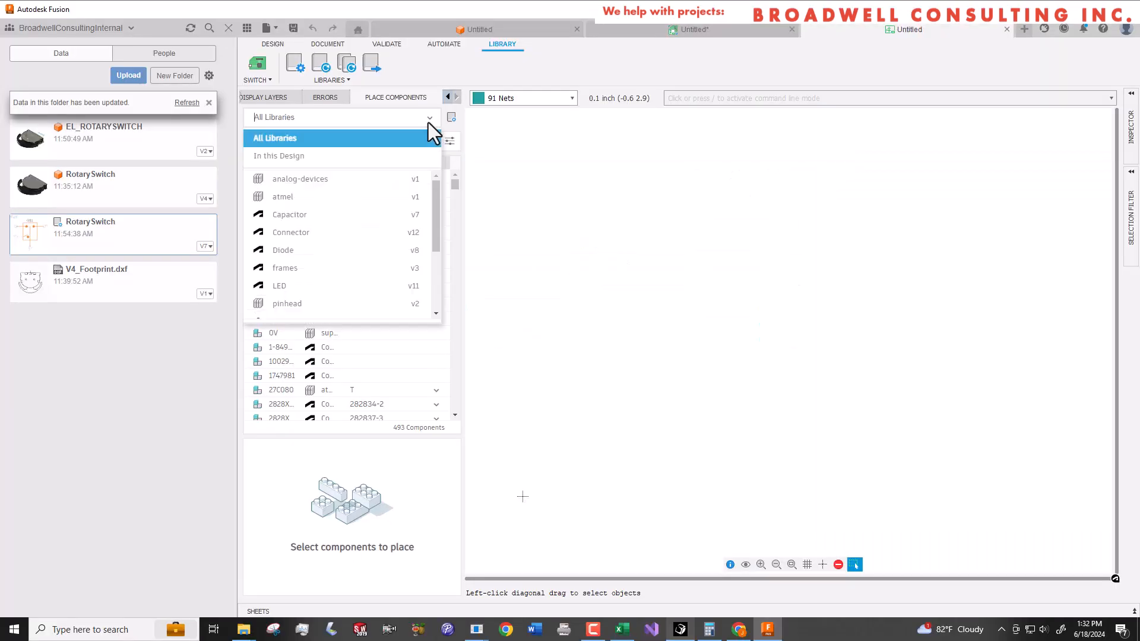
Place a LETTER_L landscape frame with title block from the frames library at the origin.
left_click(284, 267)
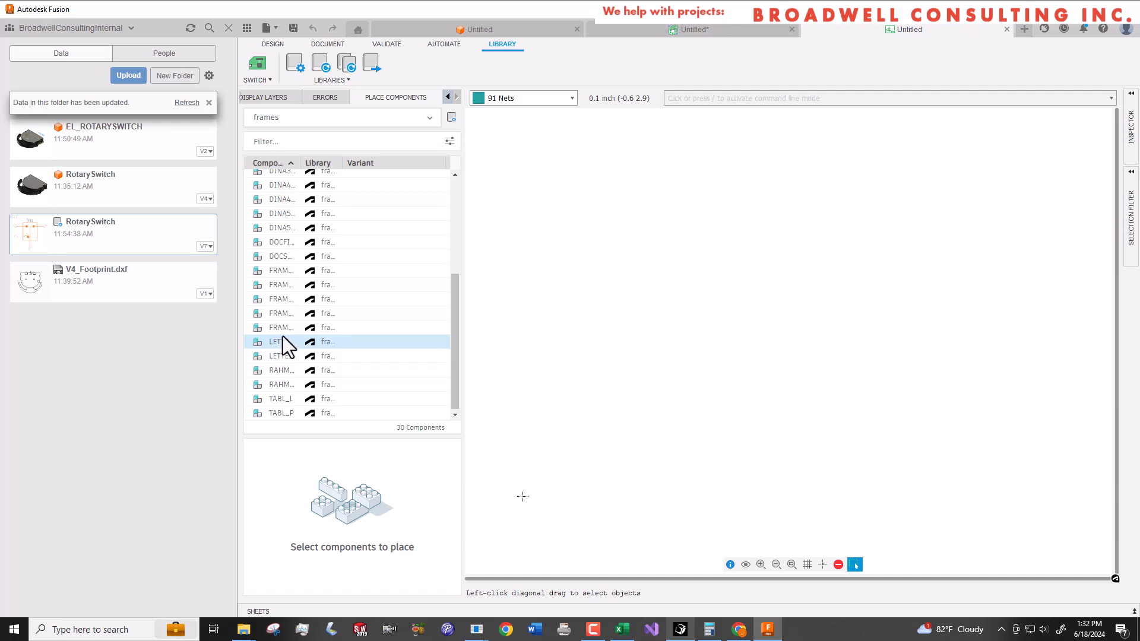
left_click(281, 342)
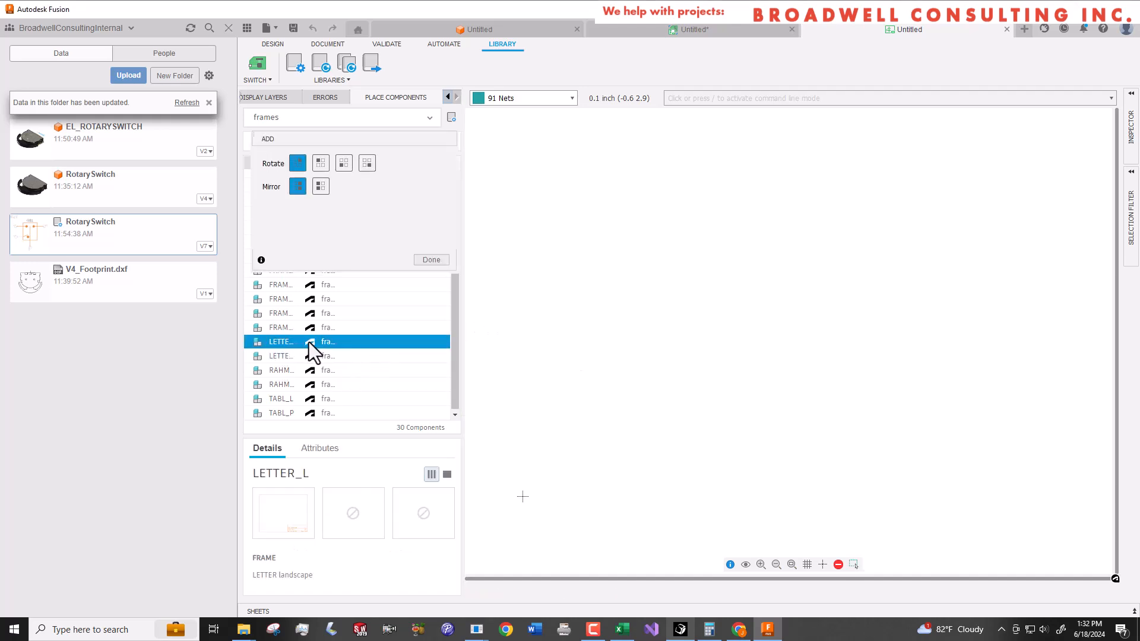
left_click(430, 260)
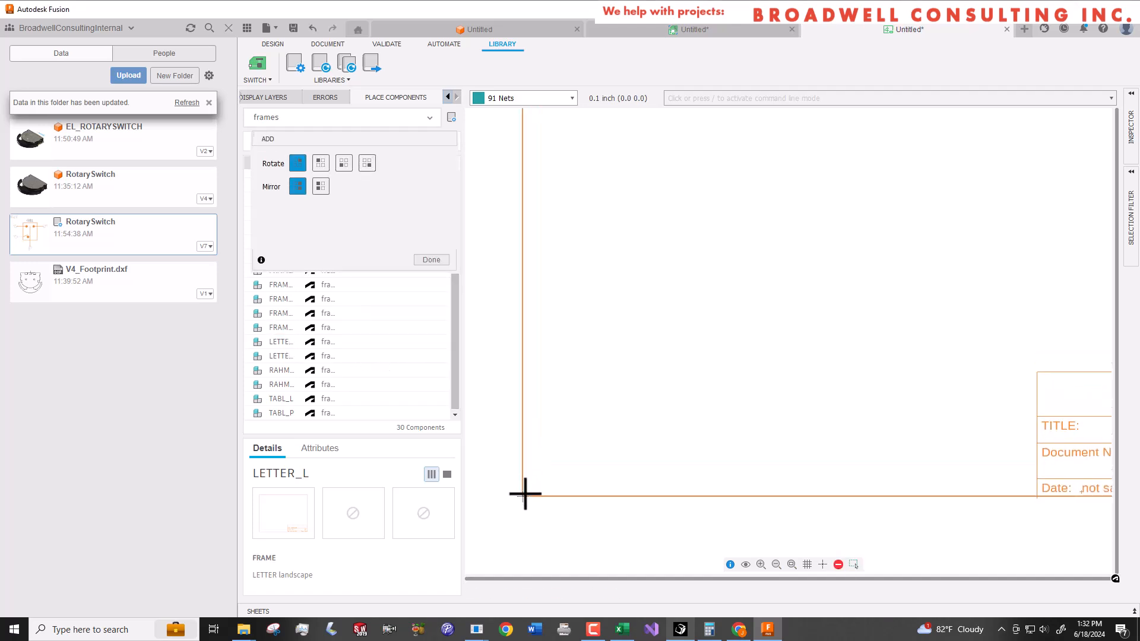
left_click(328, 341)
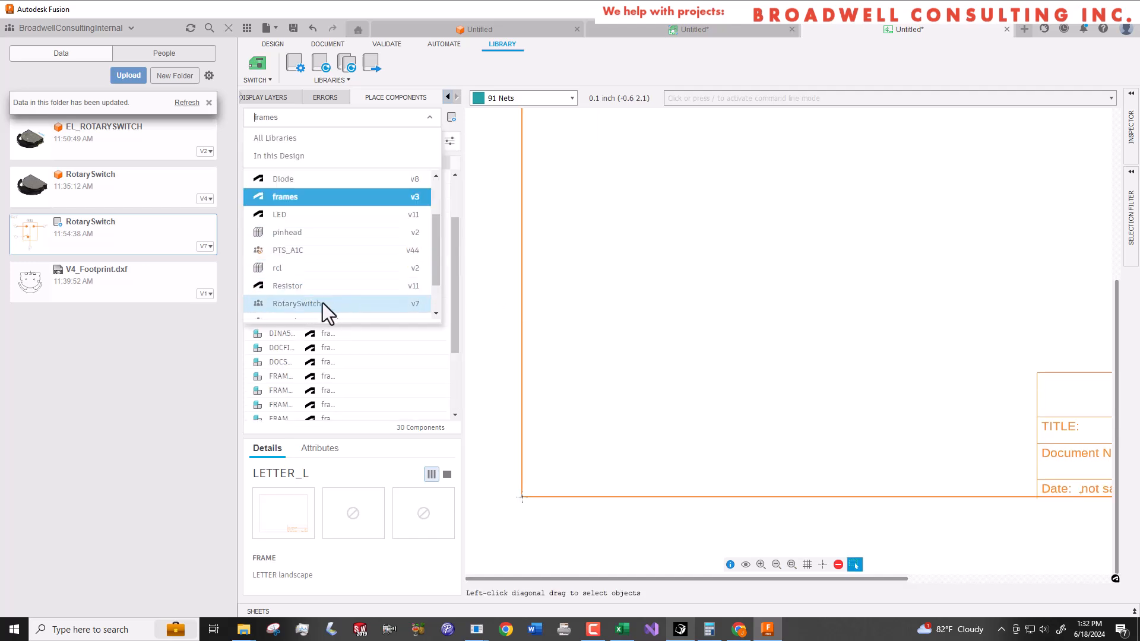
Place three rotary switches from the RotarySwitch library with +3V3 and GND supply symbols.
left_click(295, 303)
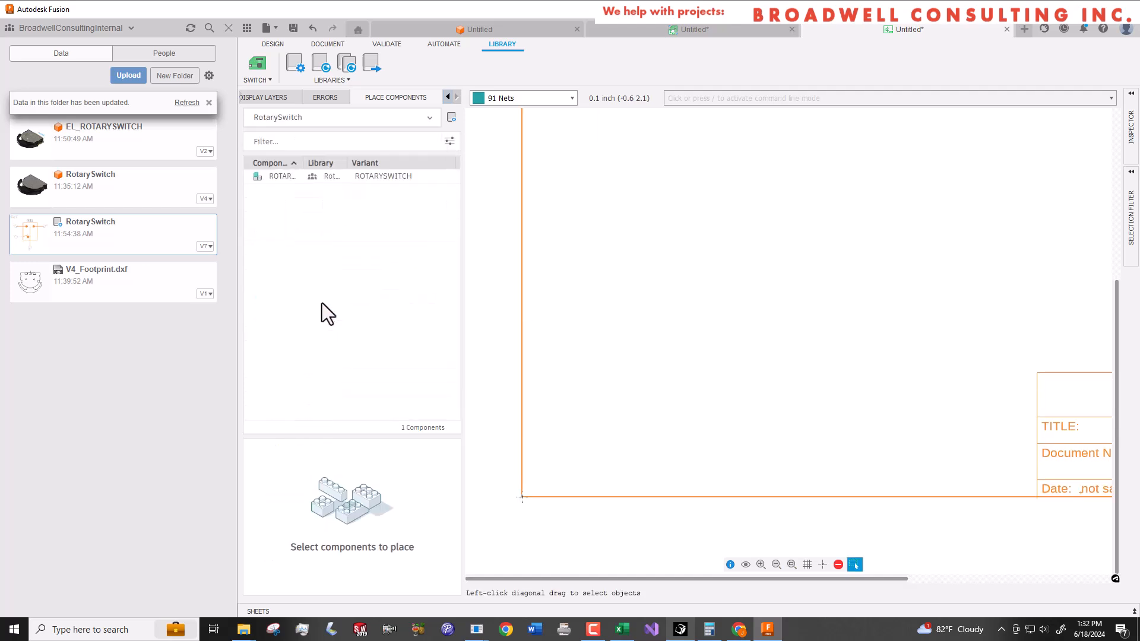
left_click(320, 175)
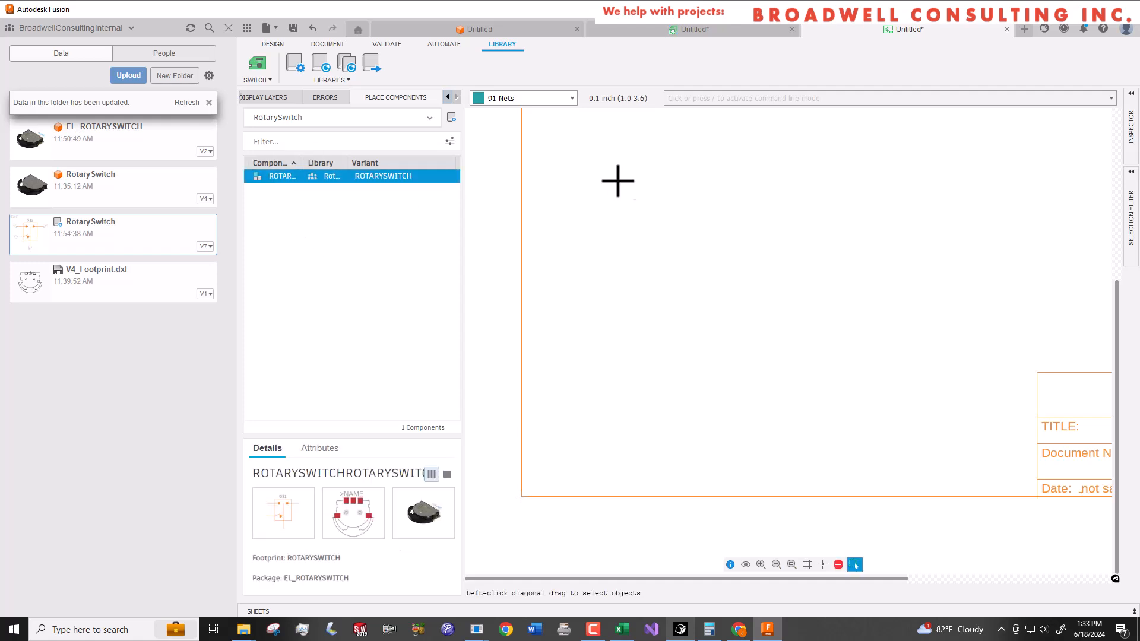
mouse_move(294, 186)
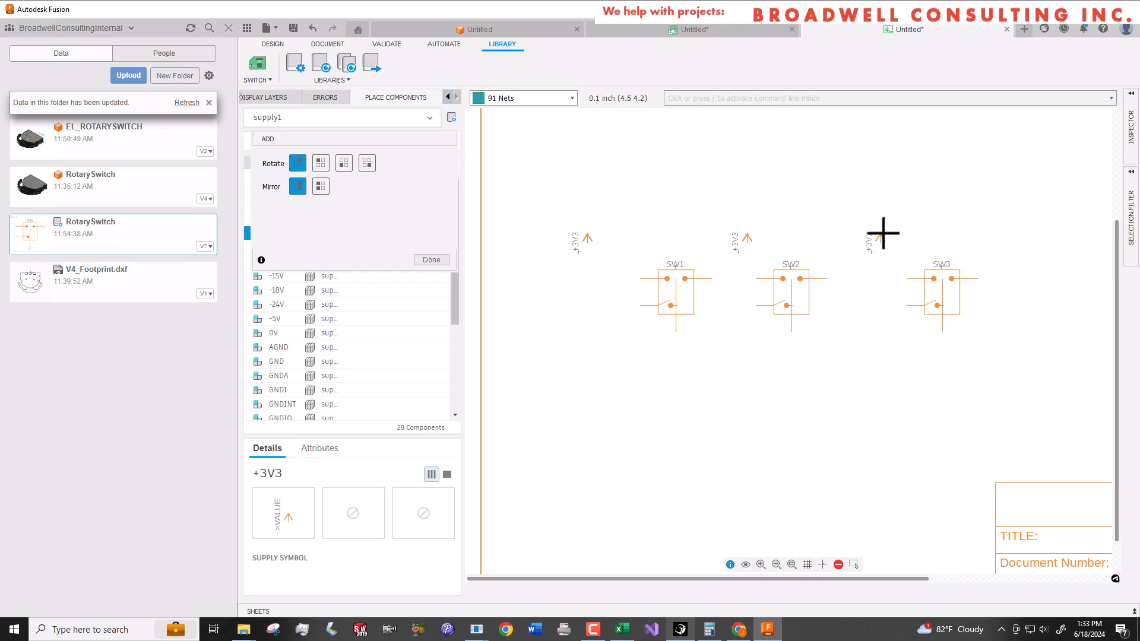
left_click(276, 361)
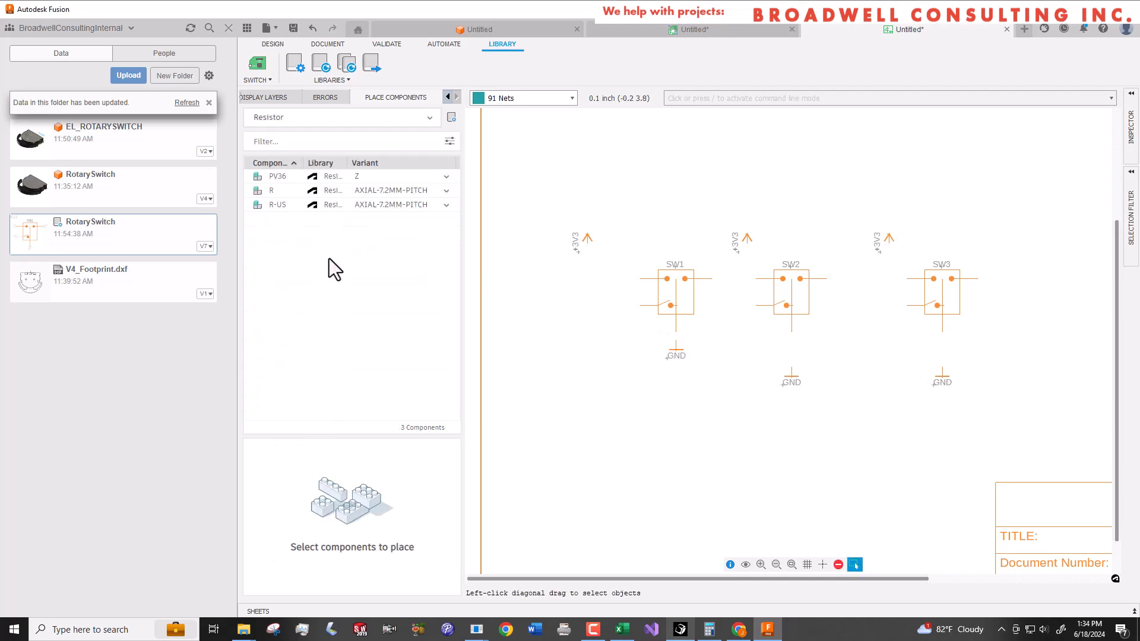
Place R-US resistors R1–R3 in the CHIP-0603 package beside SW1.
left_click(278, 205)
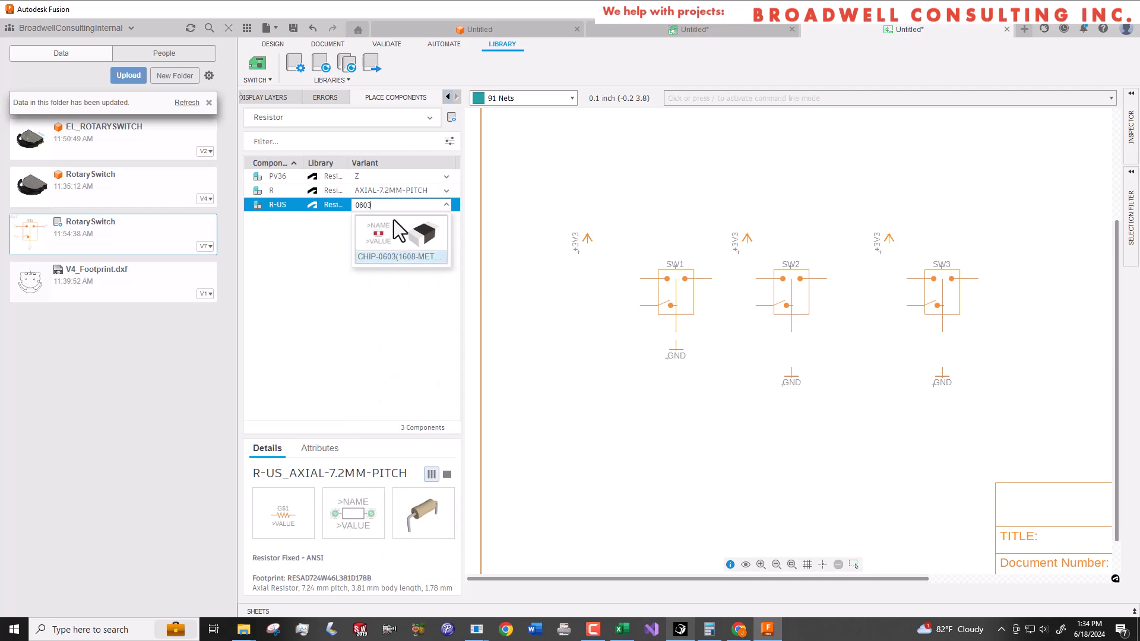
left_click(400, 257)
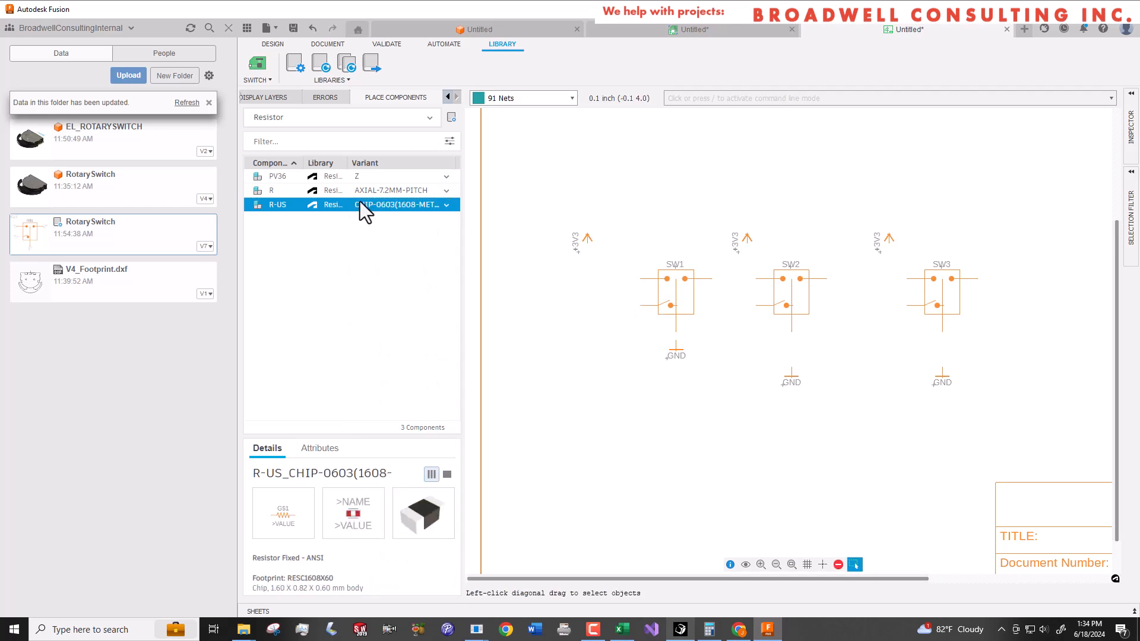
left_click(277, 204)
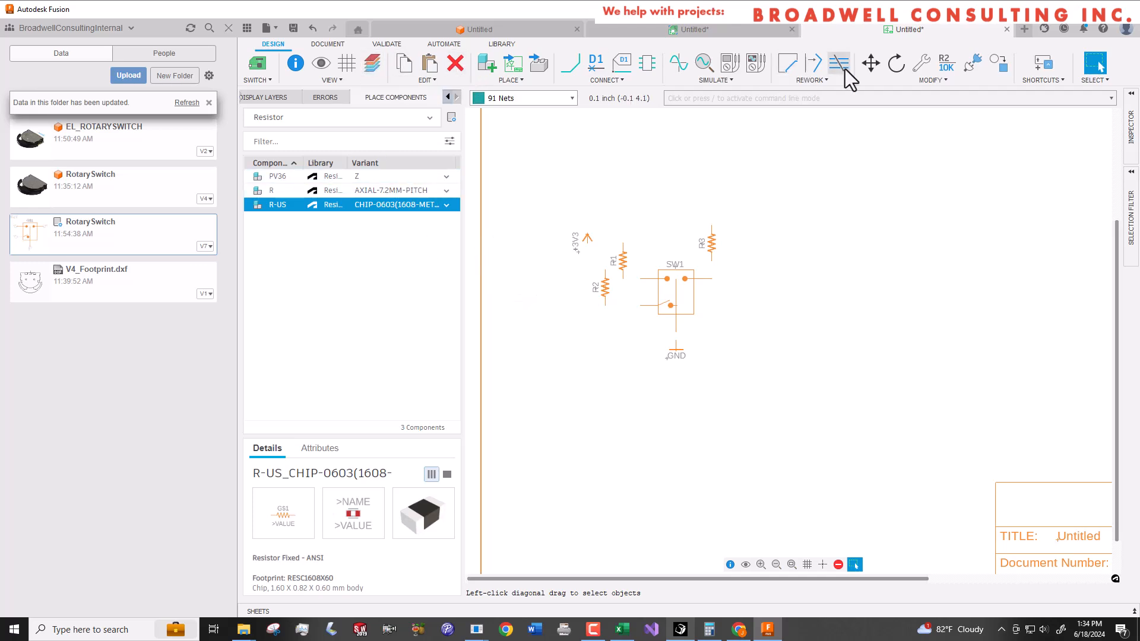
left_click(869, 63)
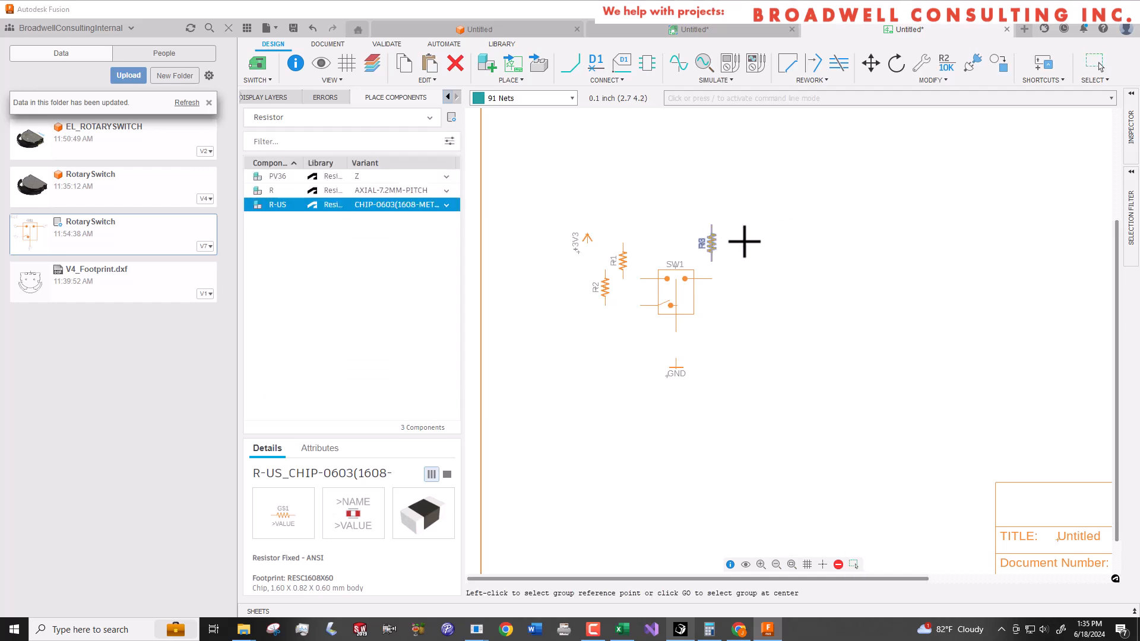
Paste a fourth resistor R4 between SW1 and its GND symbol.
left_click(429, 63)
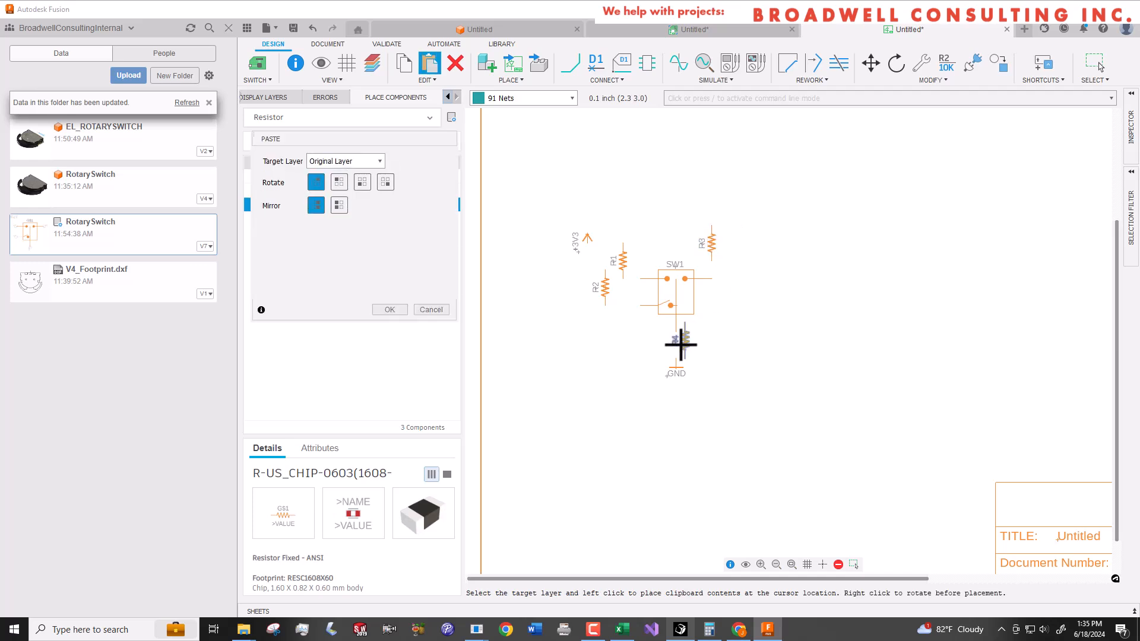
left_click(389, 309)
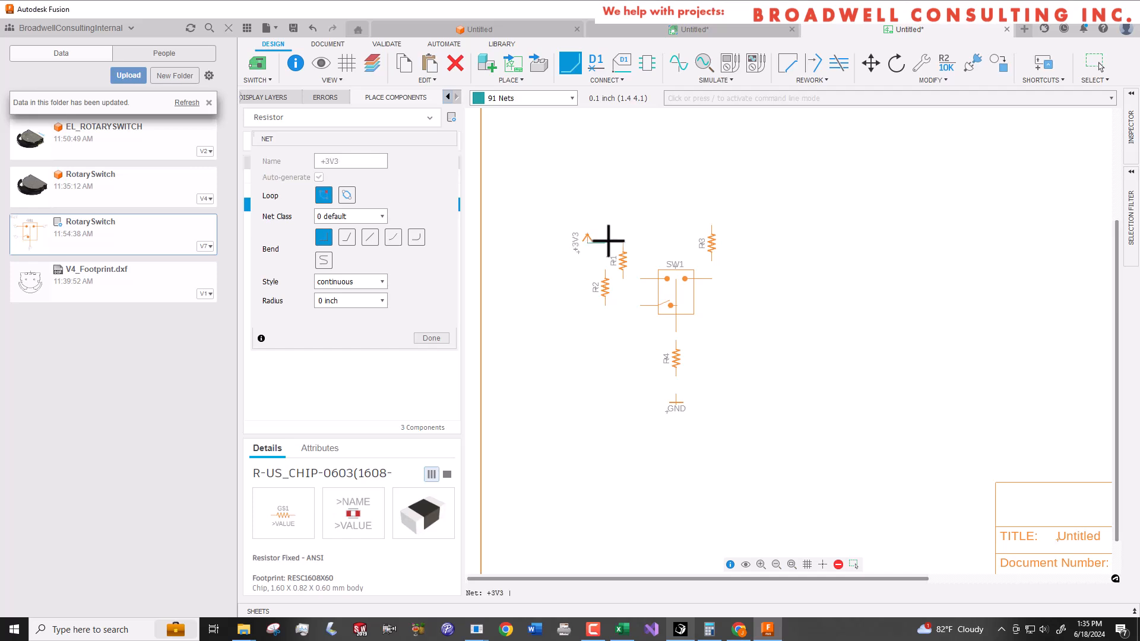
Wire +3V3 to R1 and R3, and connect SW1's output down to R4.
left_click(319, 177)
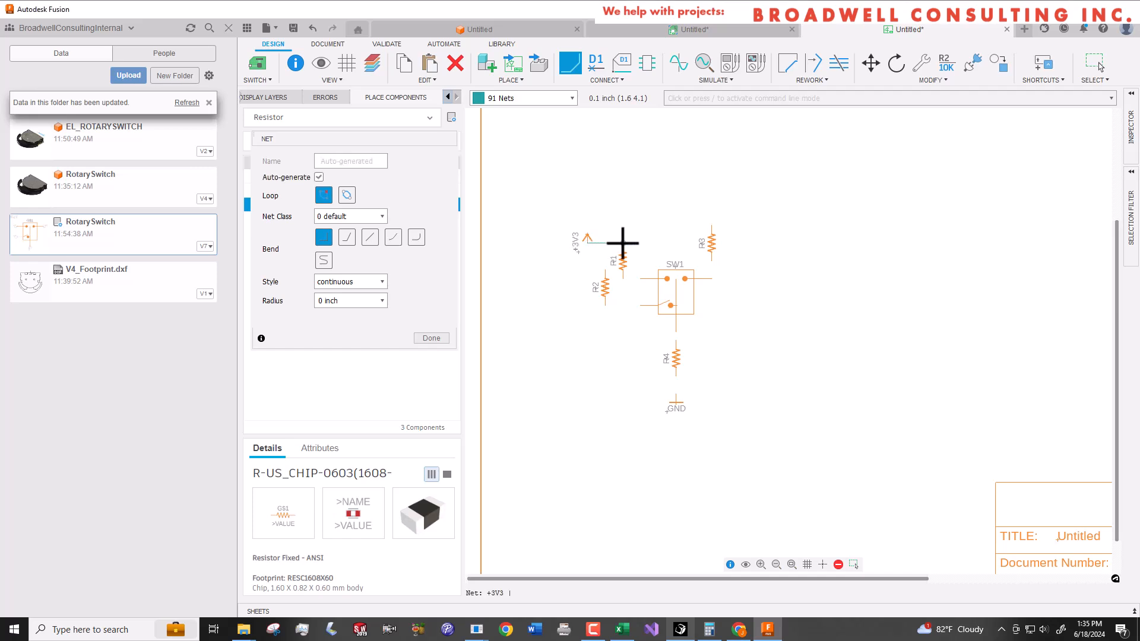
left_click(621, 243)
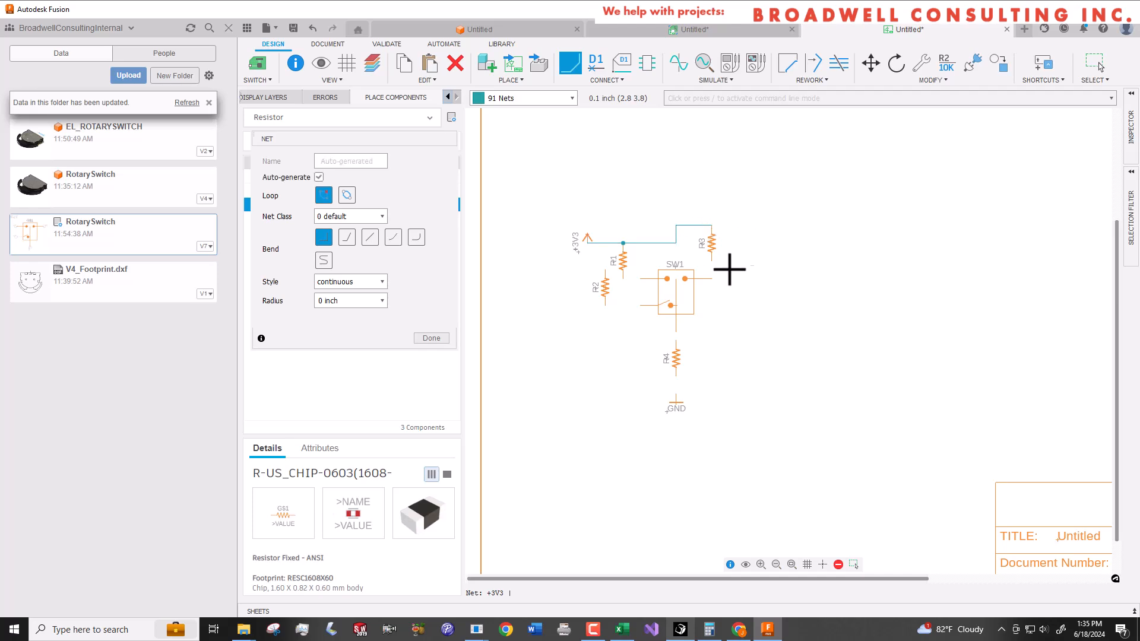
mouse_move(705, 281)
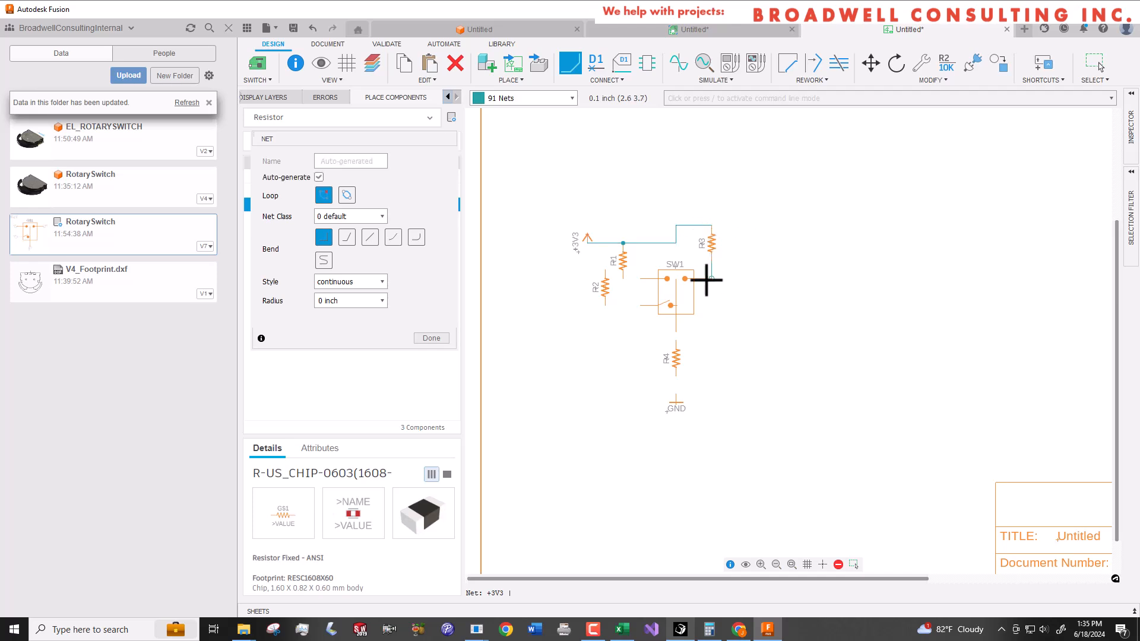
mouse_move(623, 277)
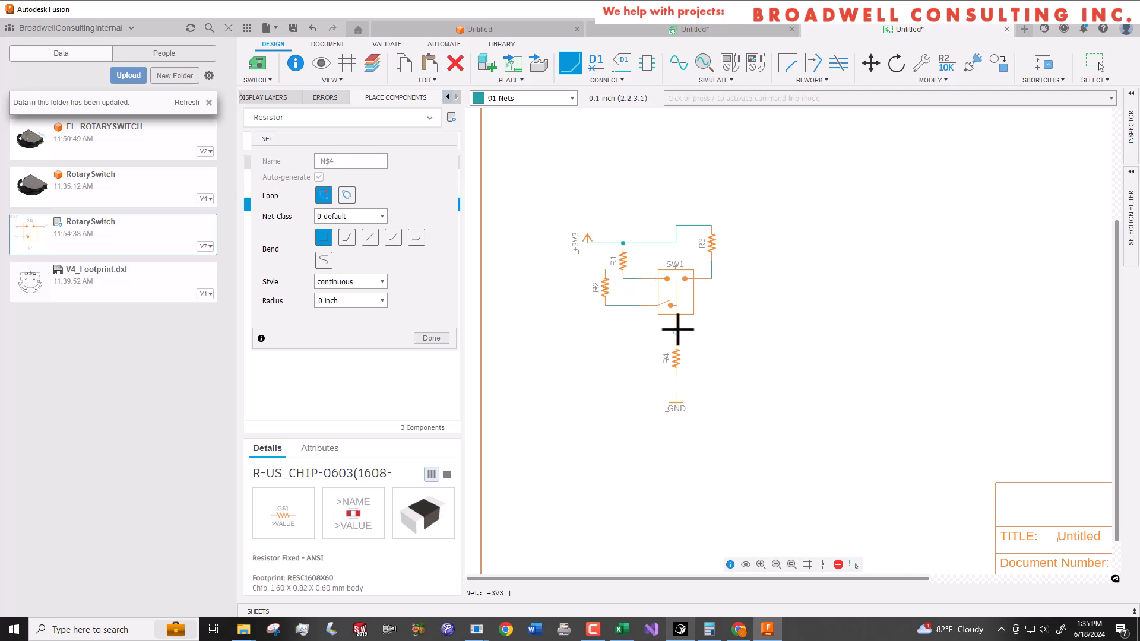
left_click(318, 177)
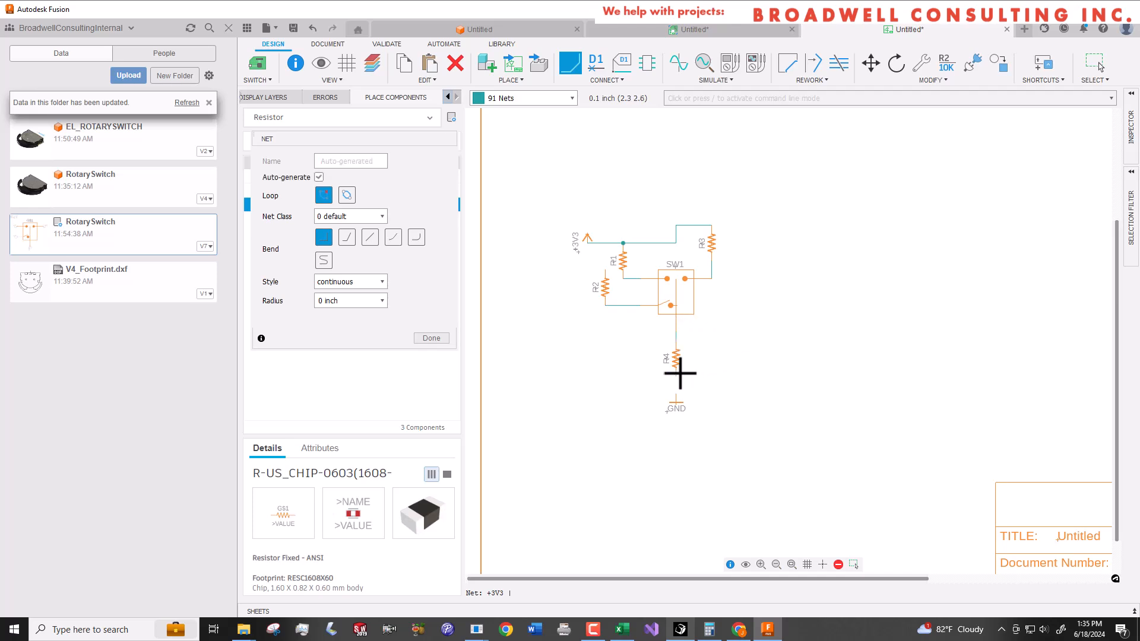
mouse_move(545, 391)
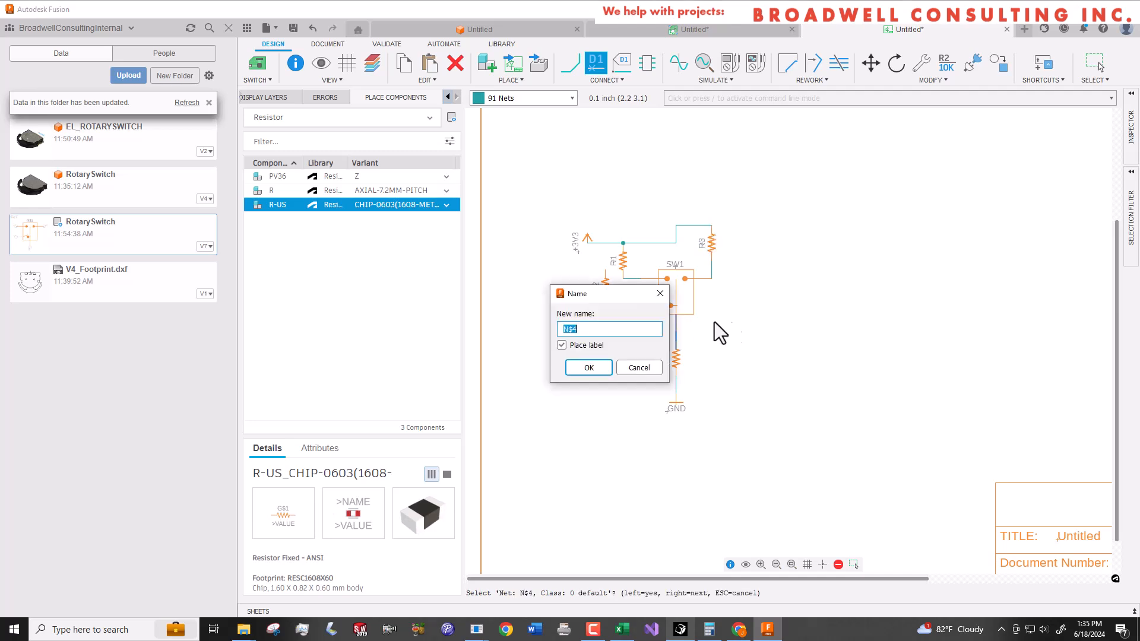
Name SW1's output net SW1_OUT and place its label beside R4.
type("SW1")
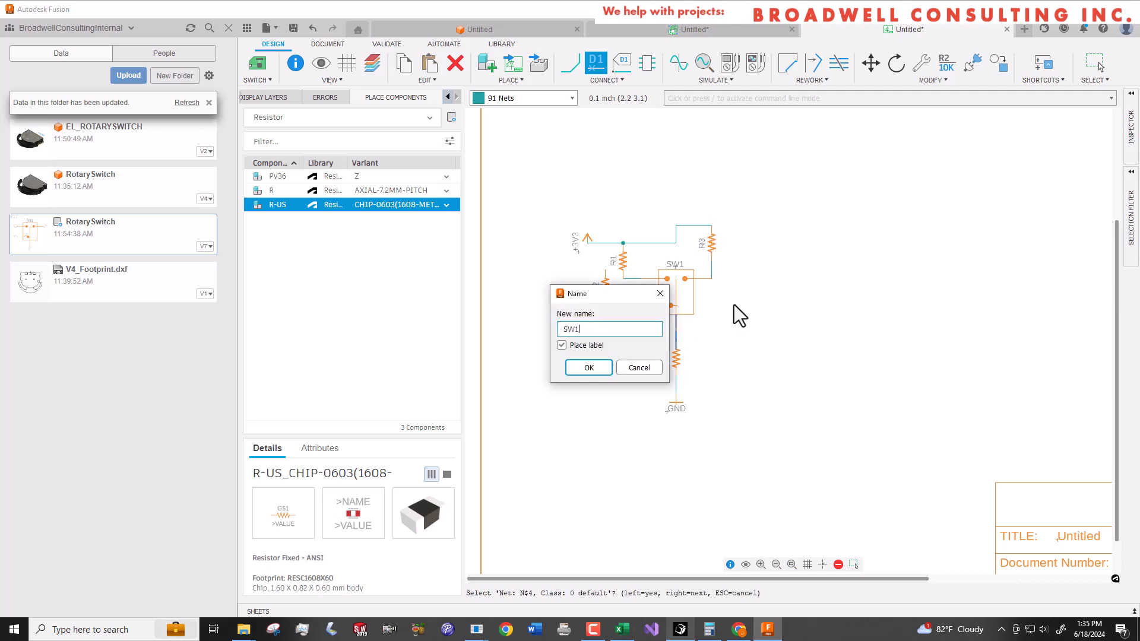
type("_OUT")
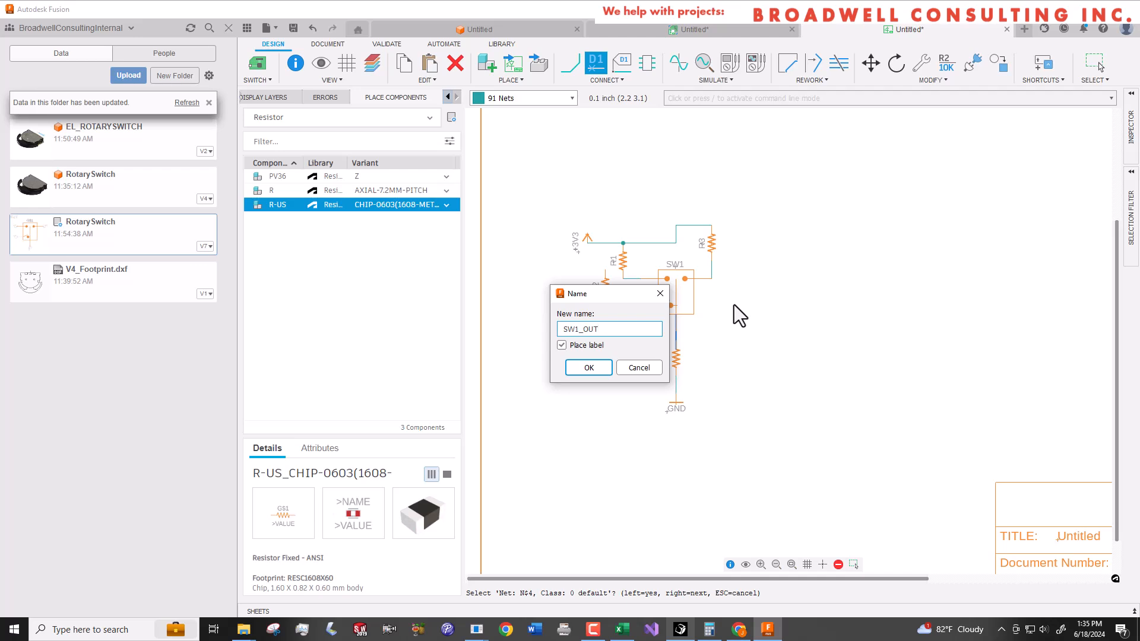
left_click(588, 368)
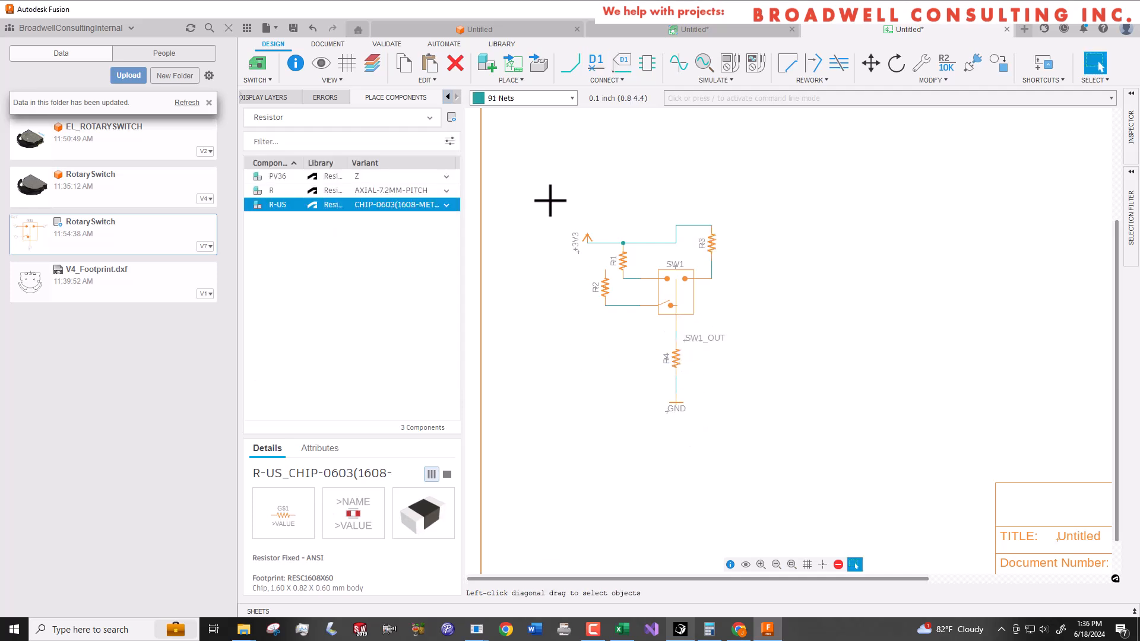
left_click(603, 241)
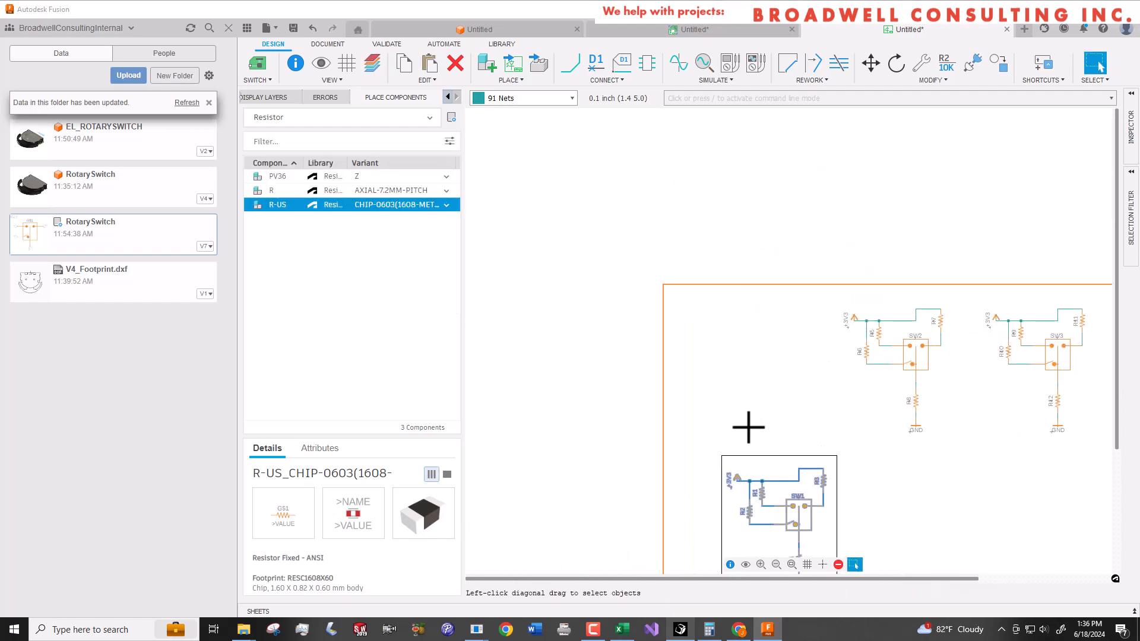
Move the first divider circuit into the row beside the other two at the top.
left_click(869, 62)
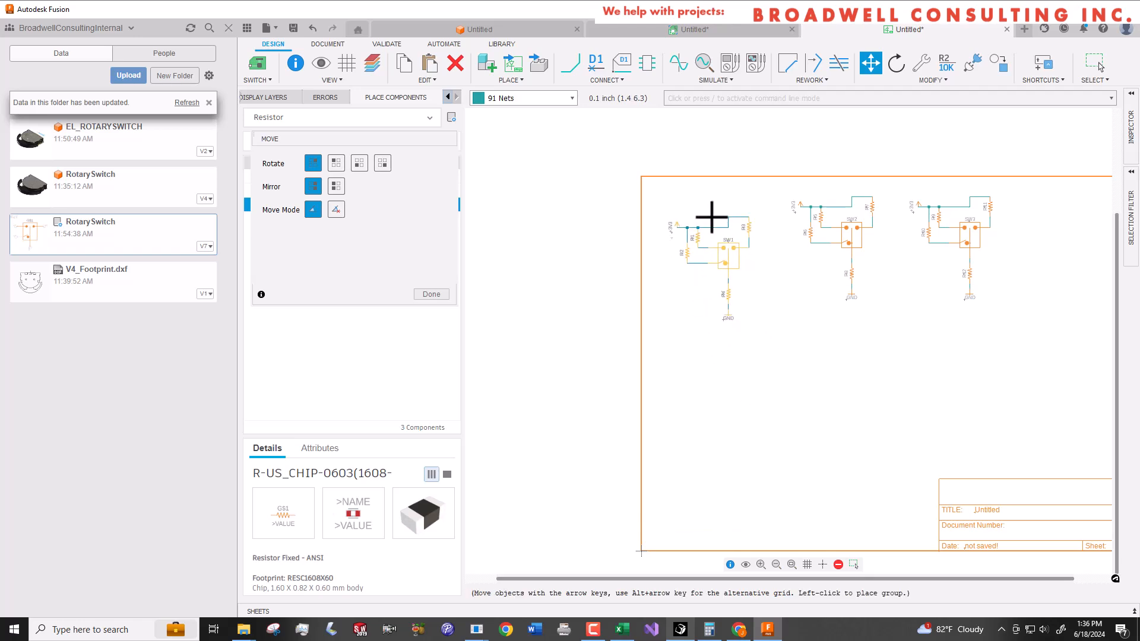
left_click(430, 294)
type("S")
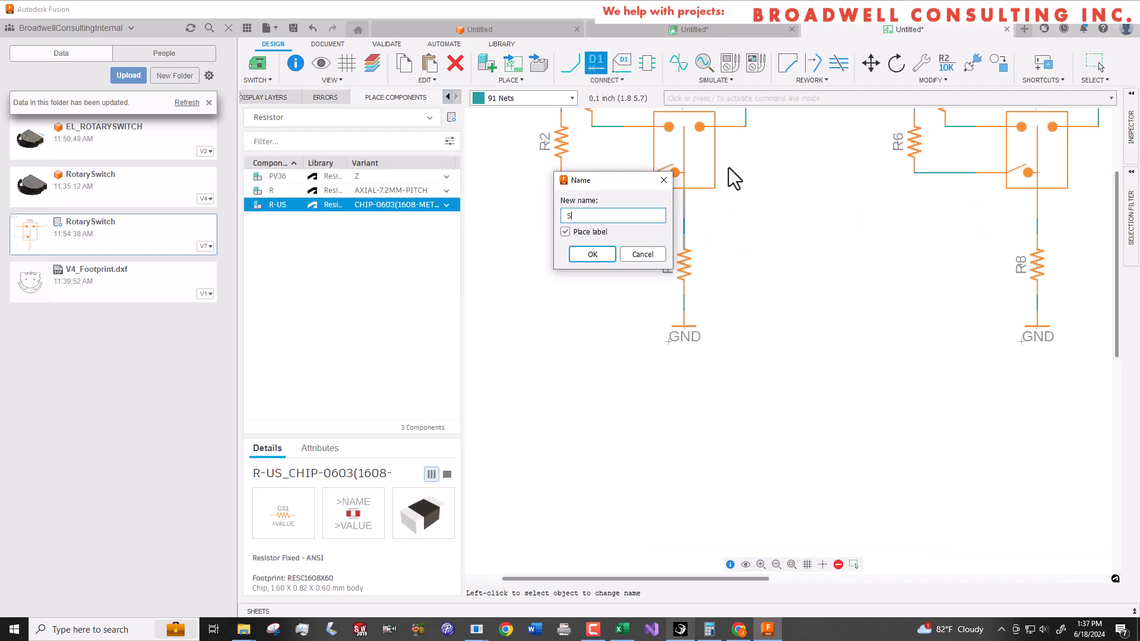
Label the second and third dividers' output nets SW2_OUT and SW3_OUT.
left_click(591, 254)
type("SW")
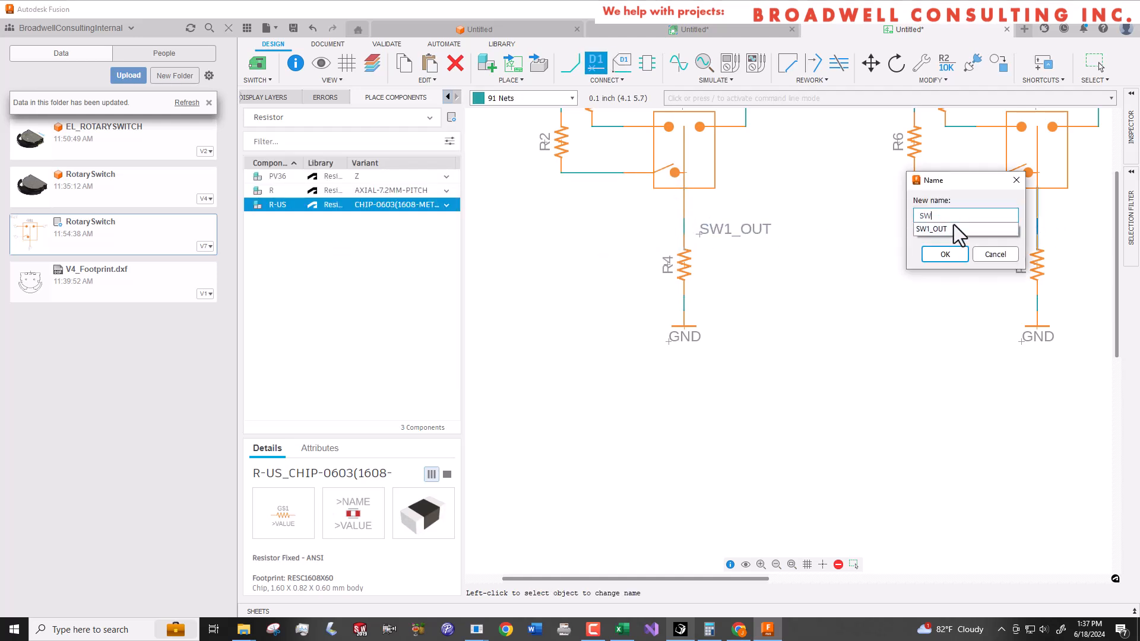
left_click(943, 255)
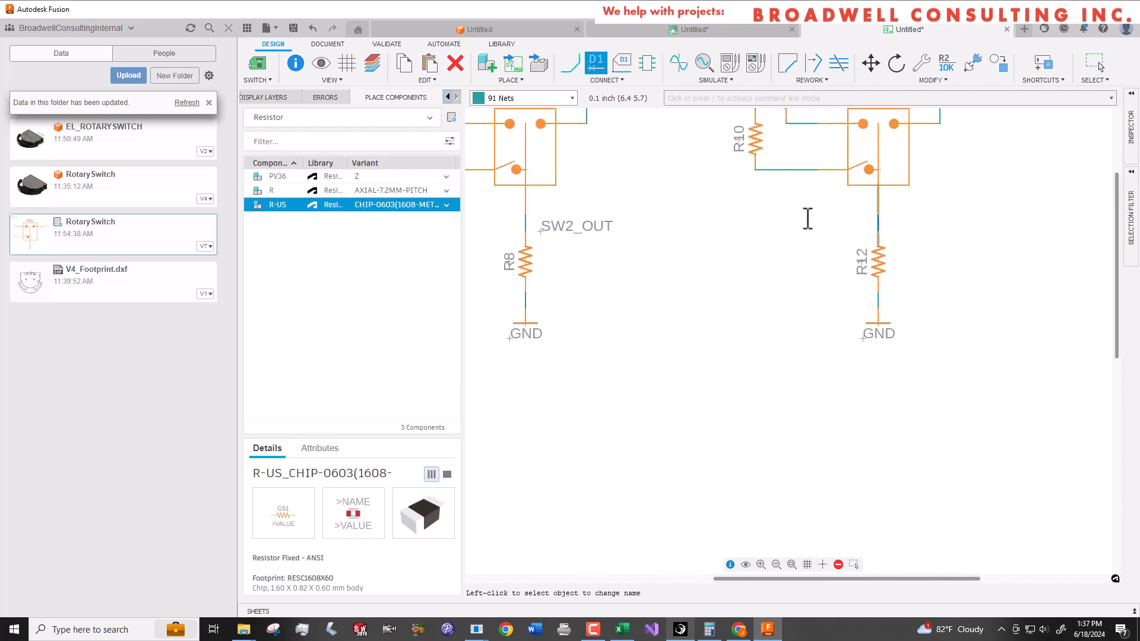
left_click(428, 118)
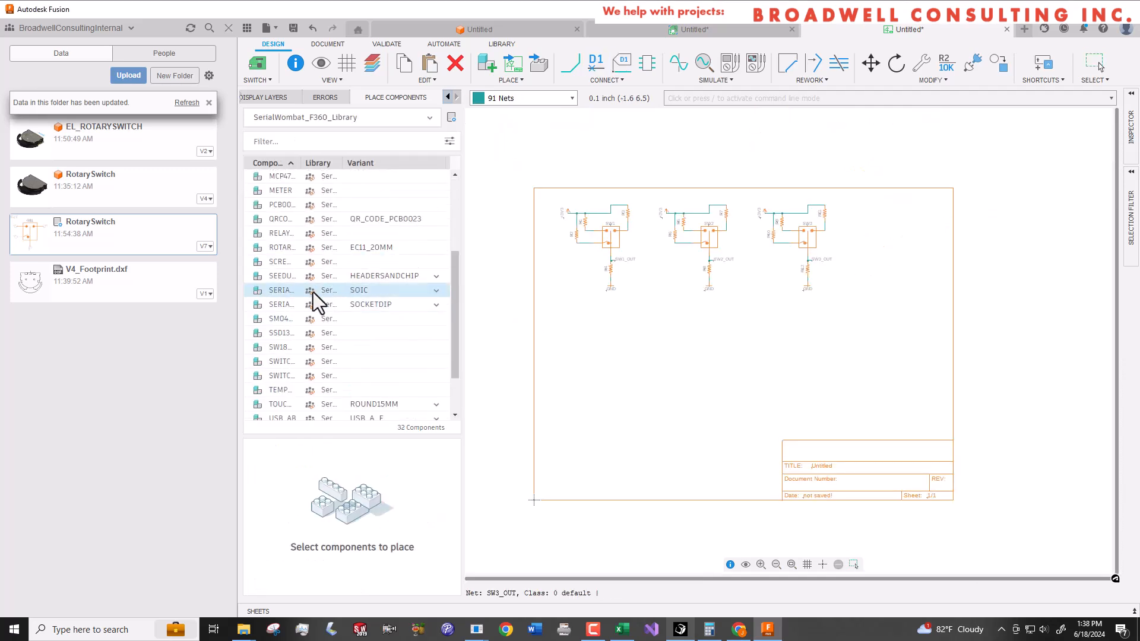
Place the socketed SERIALWOMBAT_4B below the dividers with +3V3, GND and an 0603 decoupling capacitor.
left_click(280, 304)
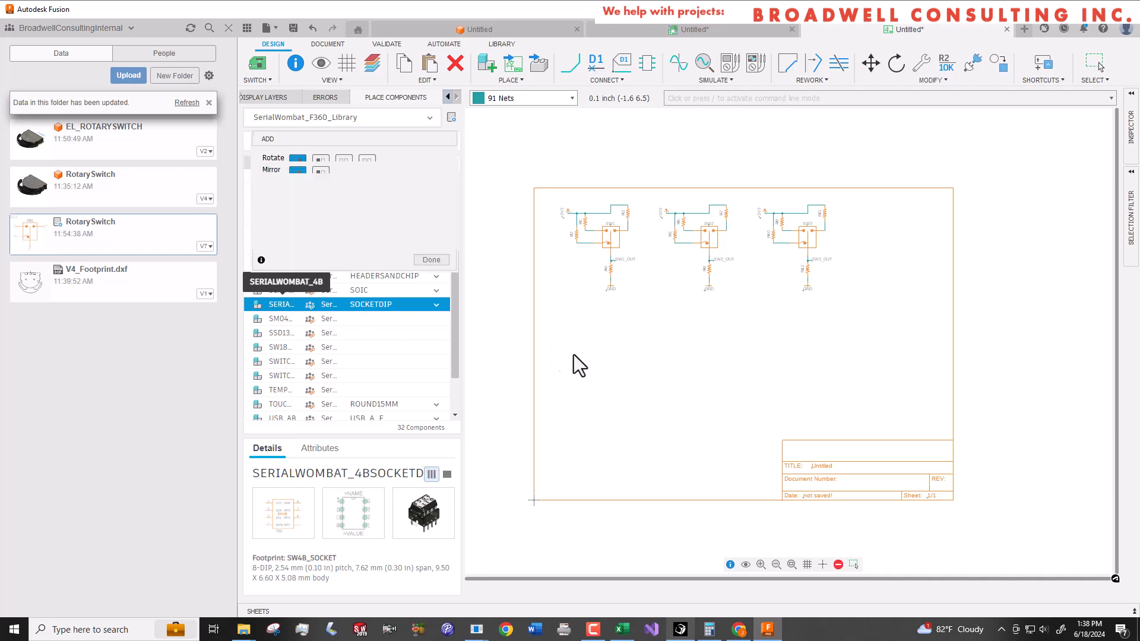
left_click(404, 64)
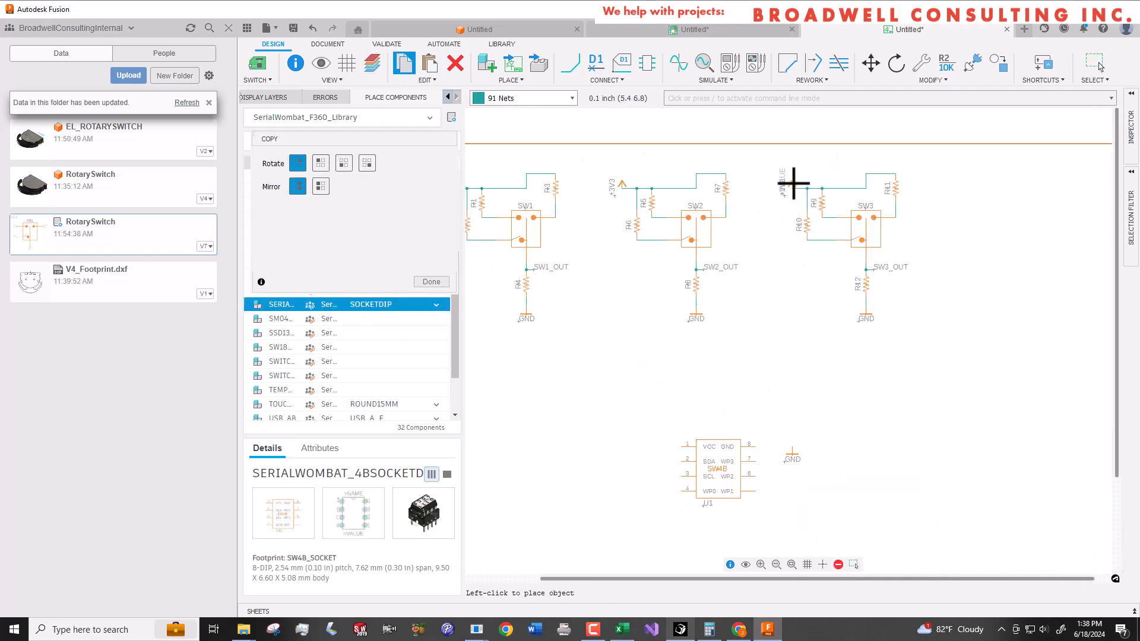
left_click(430, 282)
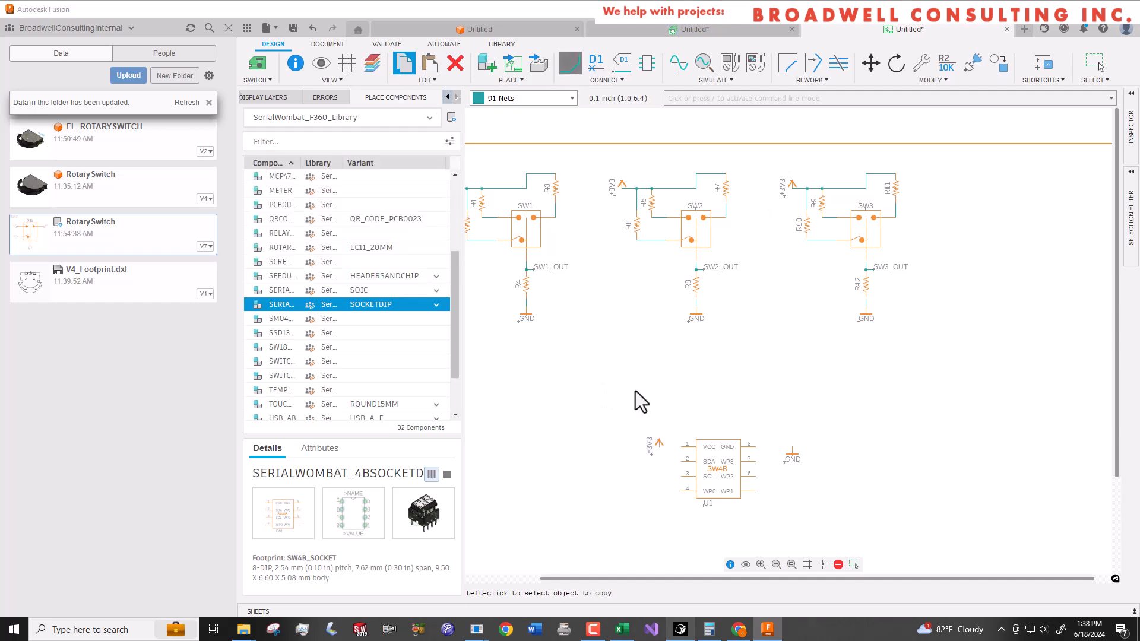
left_click(341, 117)
type("0603")
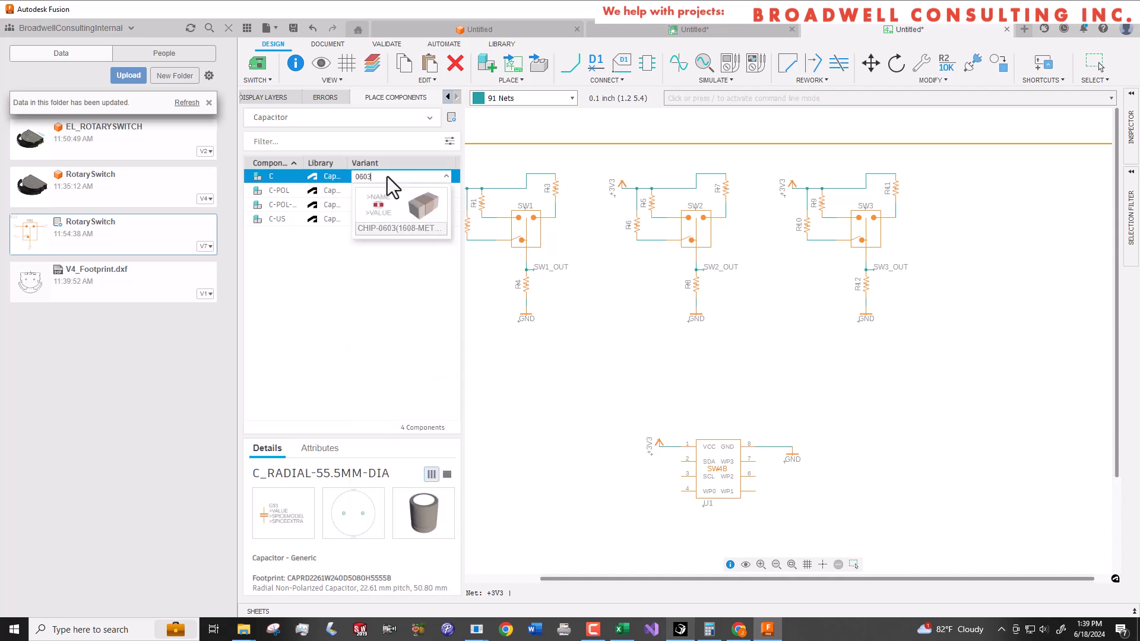
left_click(400, 228)
type("SD")
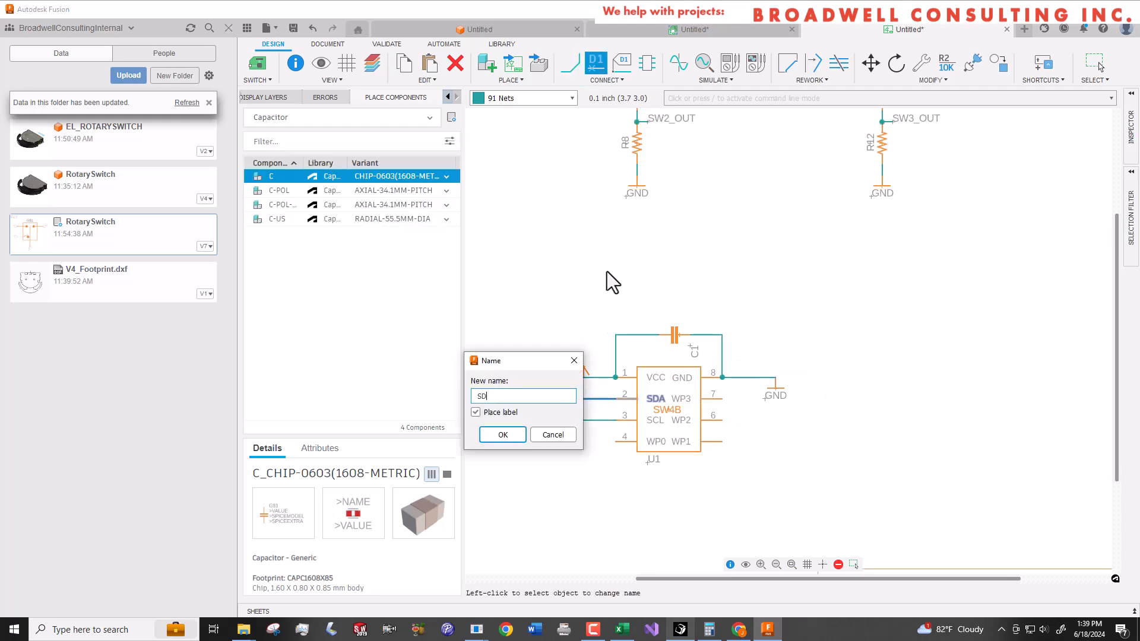
Name the net on the chip's pin 2 SDA.
left_click(501, 434)
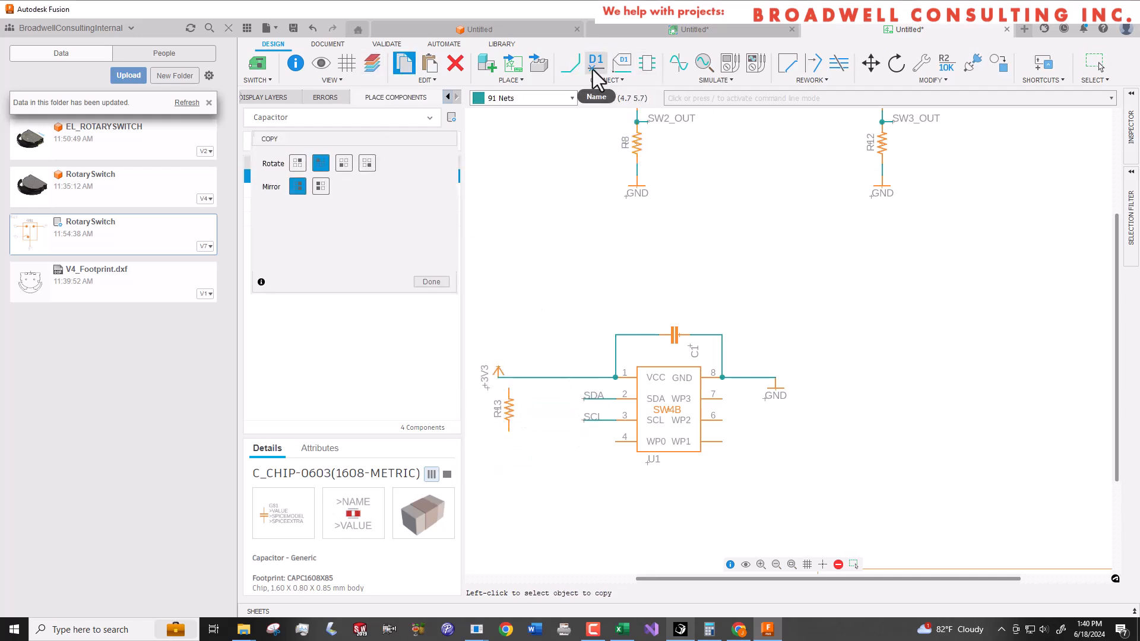
Copy resistors R13 and R14 as +3V3 pull-ups on SDA/SCL and place R15 below U1.
left_click(595, 65)
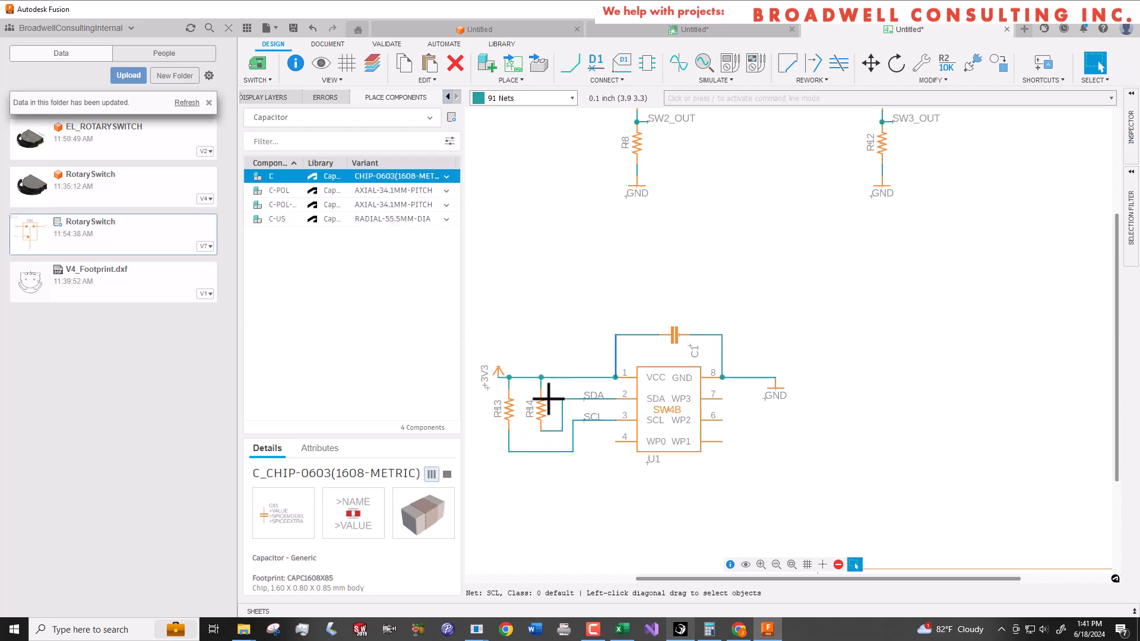
left_click(404, 62)
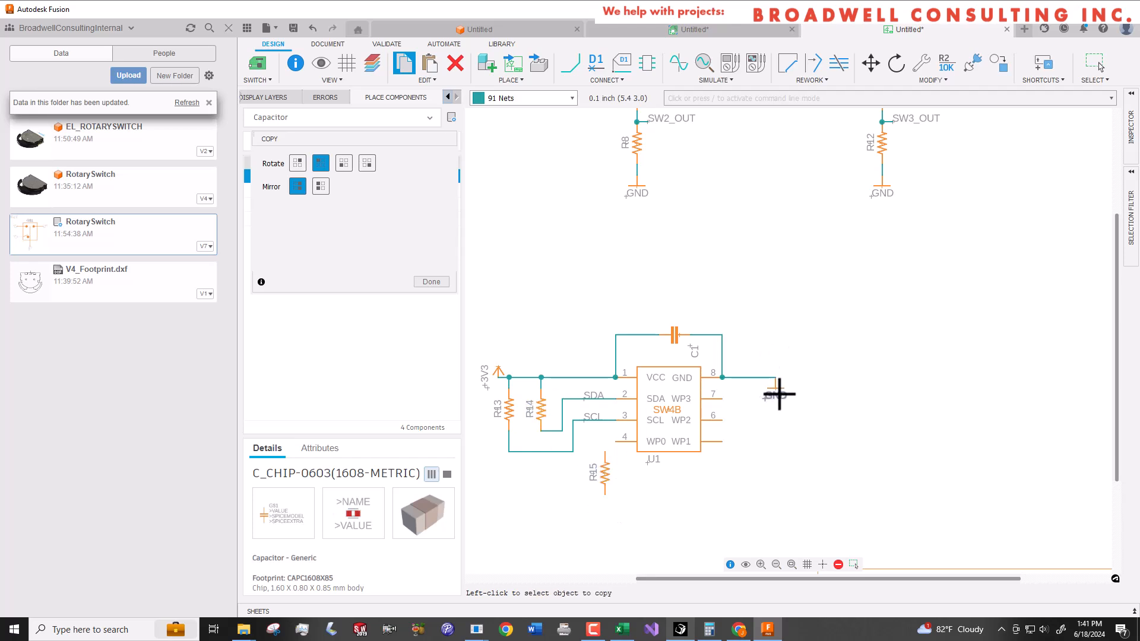
left_click(777, 395)
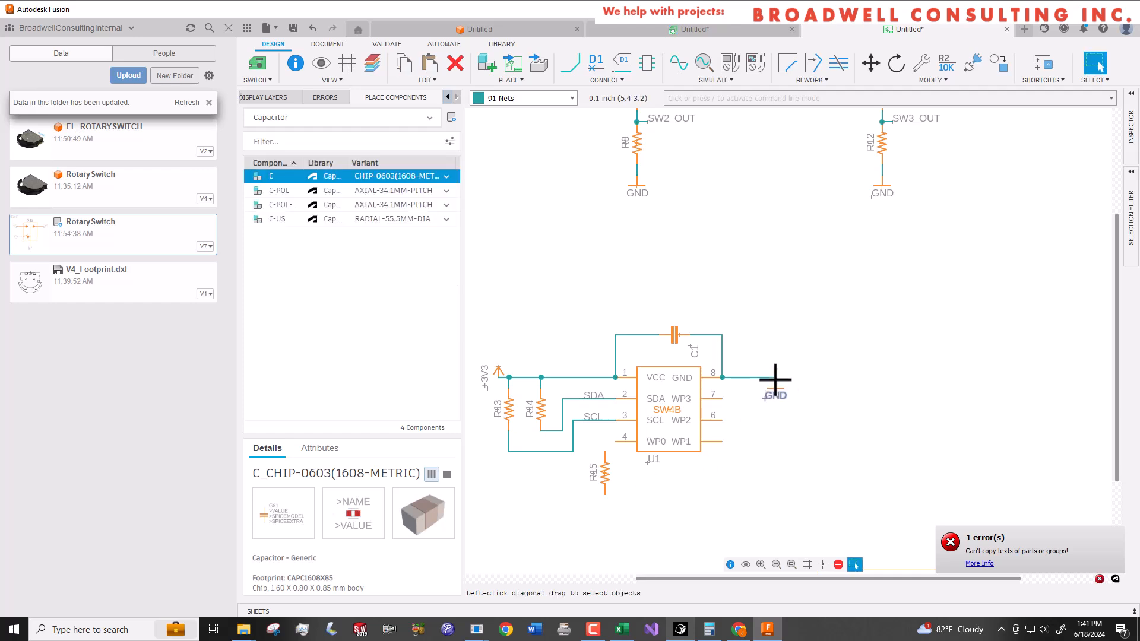
mouse_move(606, 504)
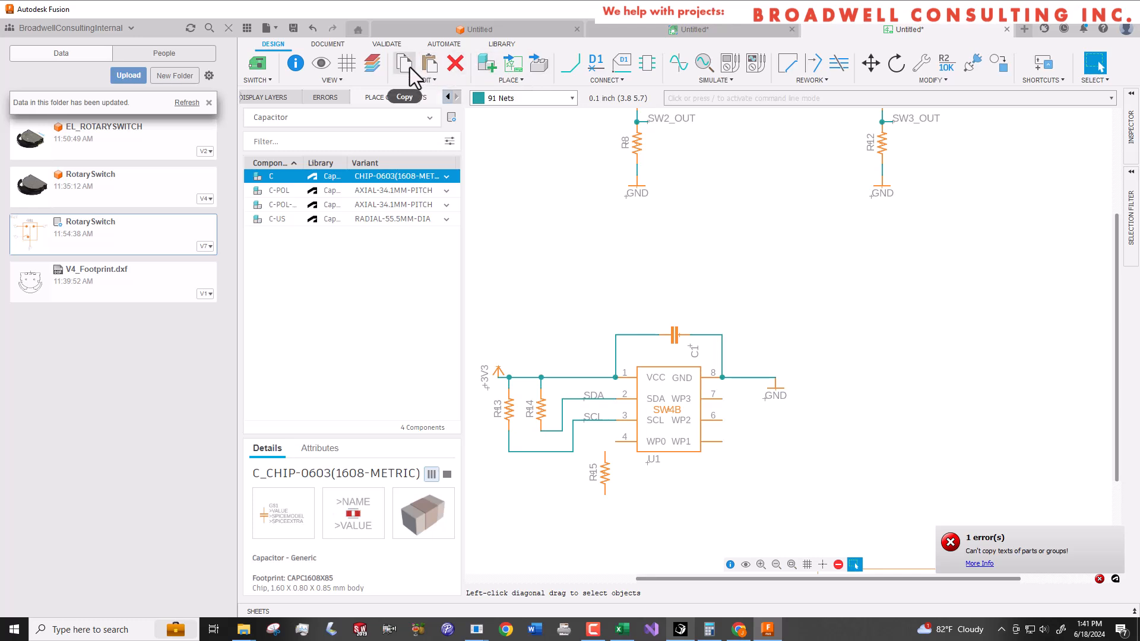
left_click(404, 63)
type("pinhead")
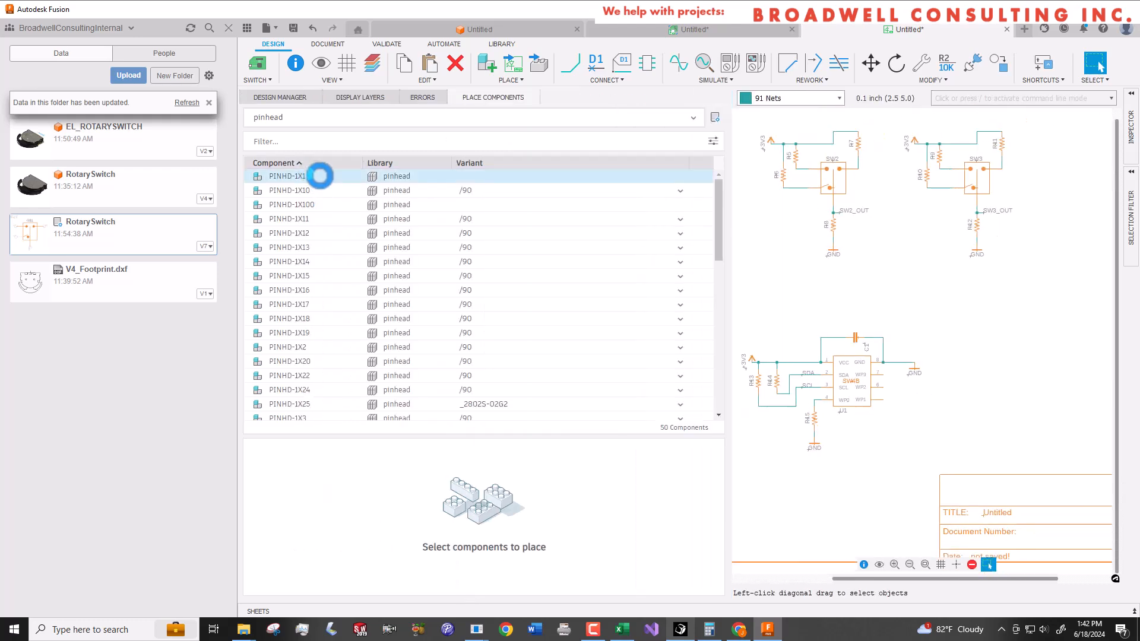
Place PINHD-1X1 as JP1 wired to U1's WP0 line and PINHD-1X4 /90 as JP2 right of the chip.
left_click(287, 175)
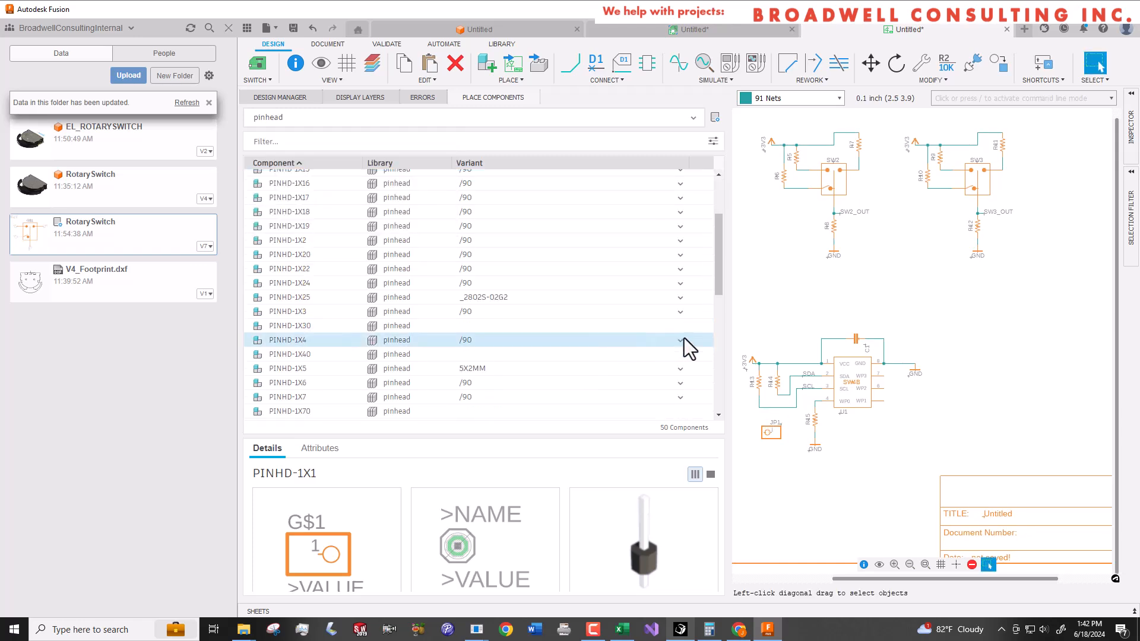
left_click(680, 341)
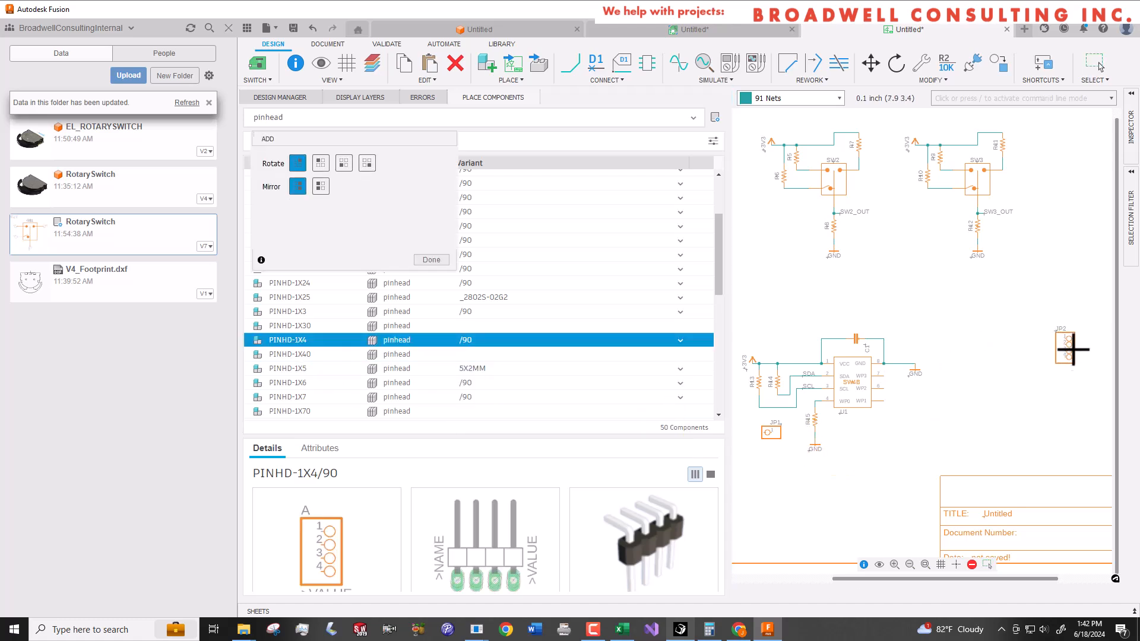
left_click(429, 260)
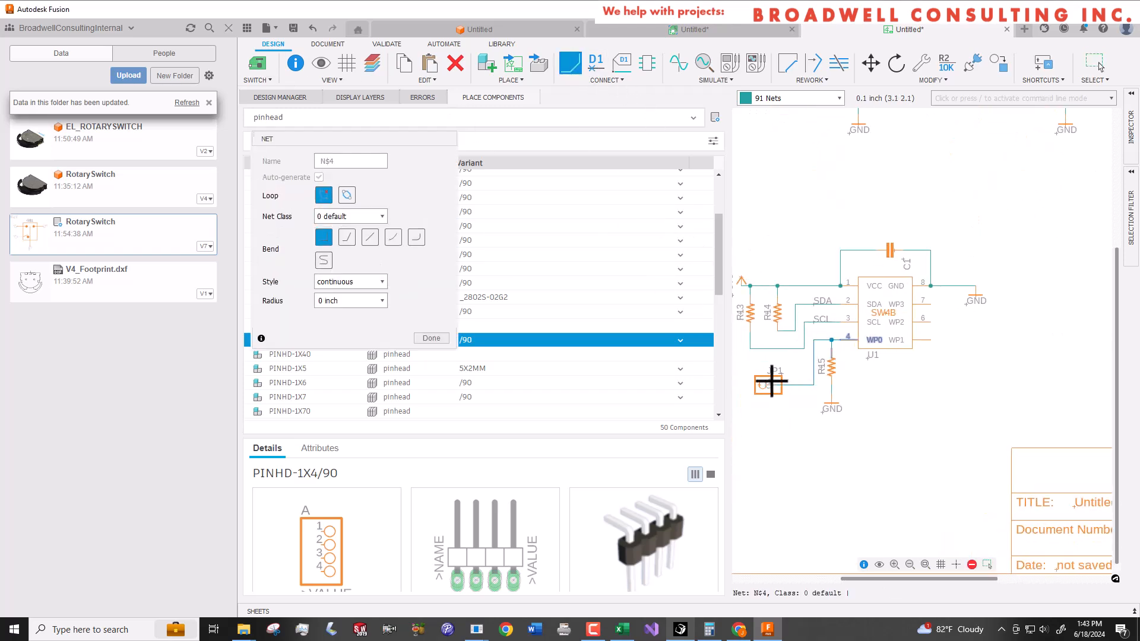
left_click(430, 338)
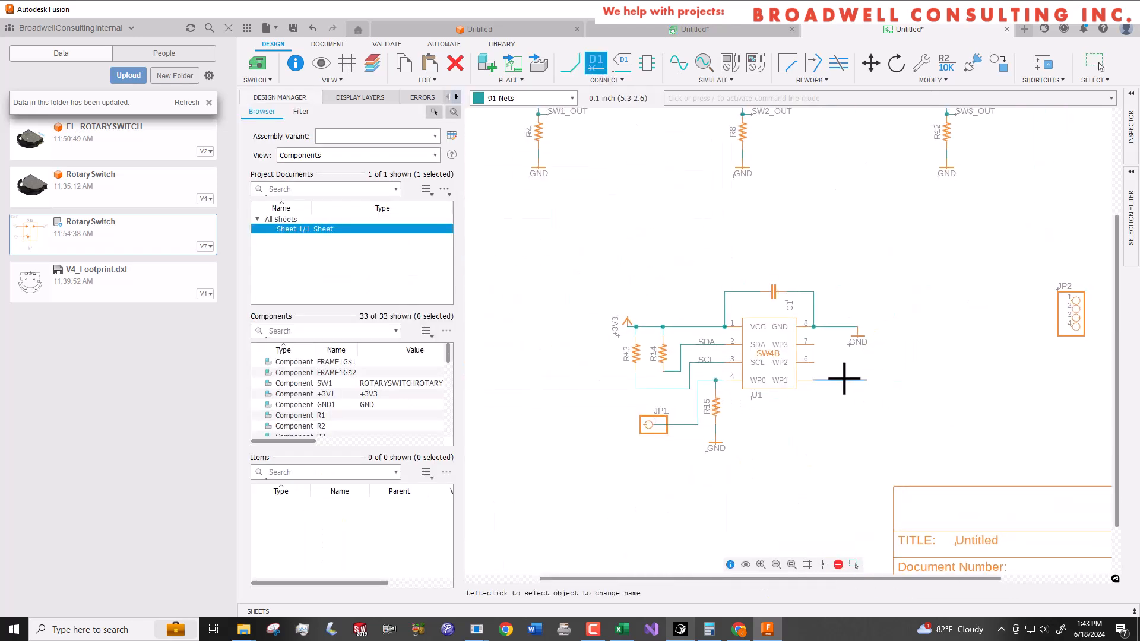
Label WP1–WP3 nets SW1_OUT–SW3_OUT and wire JP2 to +3V3, GND, SDA and SCL, merging GND.
left_click(621, 61)
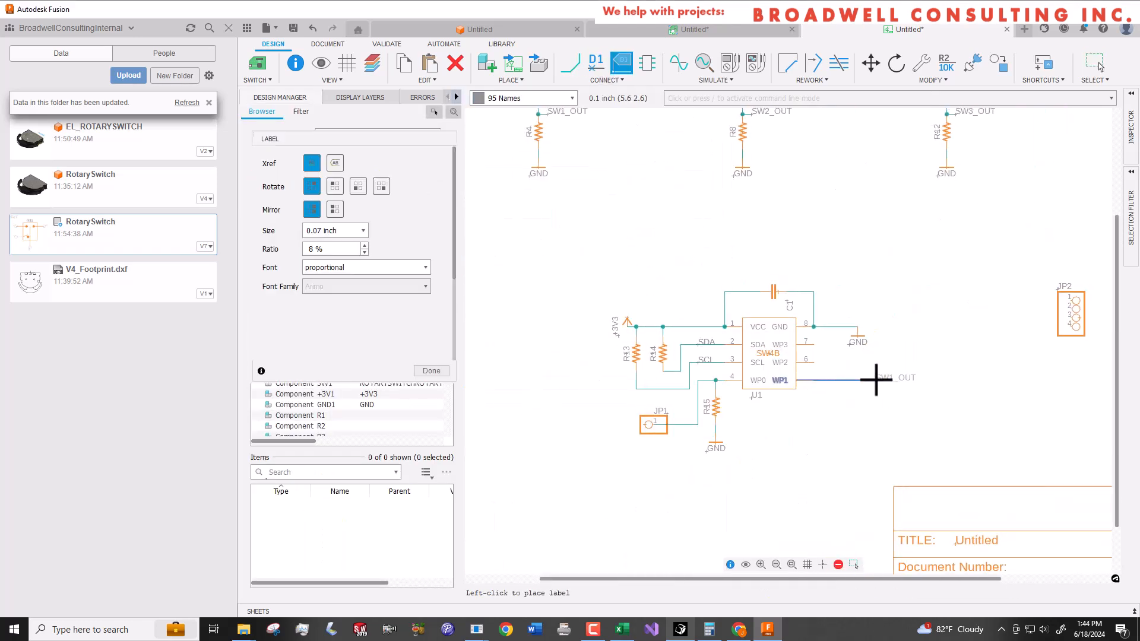
left_click(595, 61)
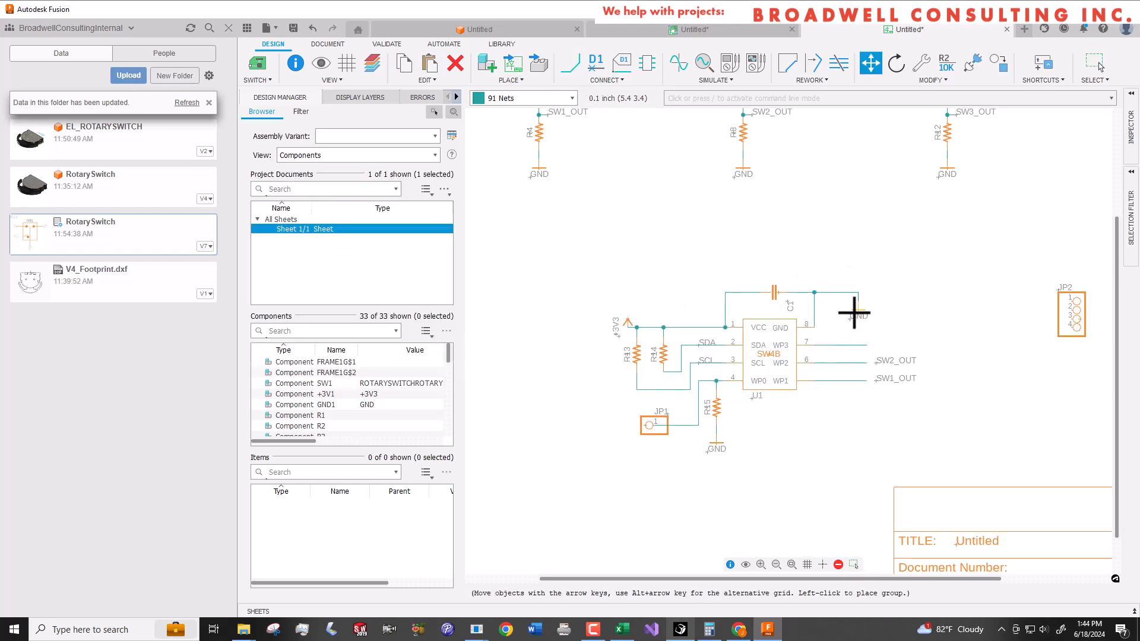
left_click(1093, 64)
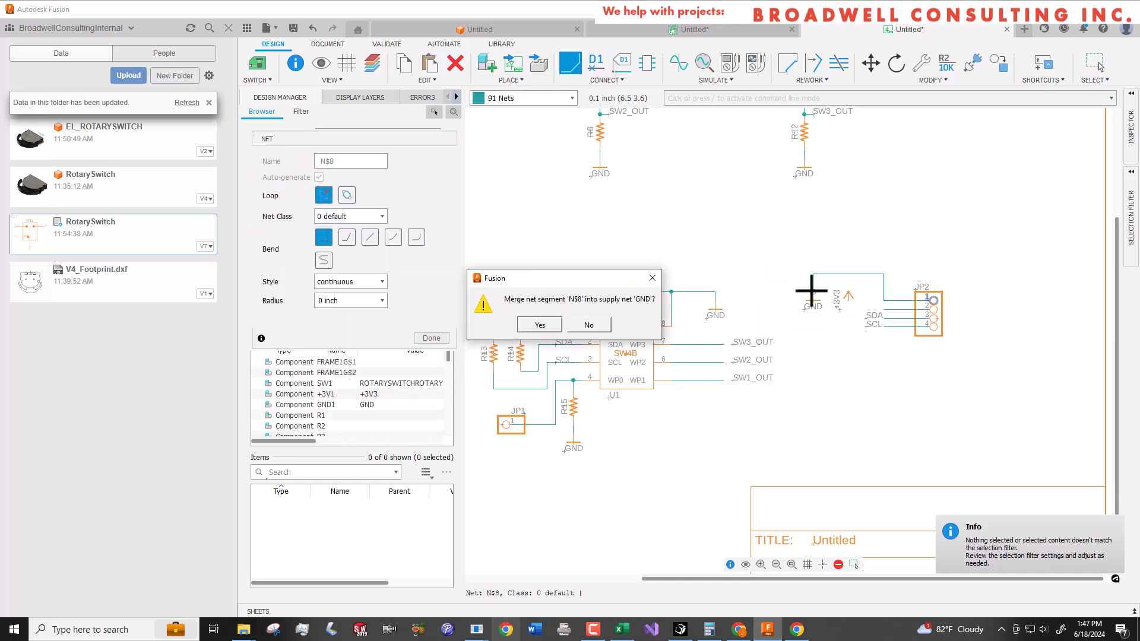
left_click(539, 324)
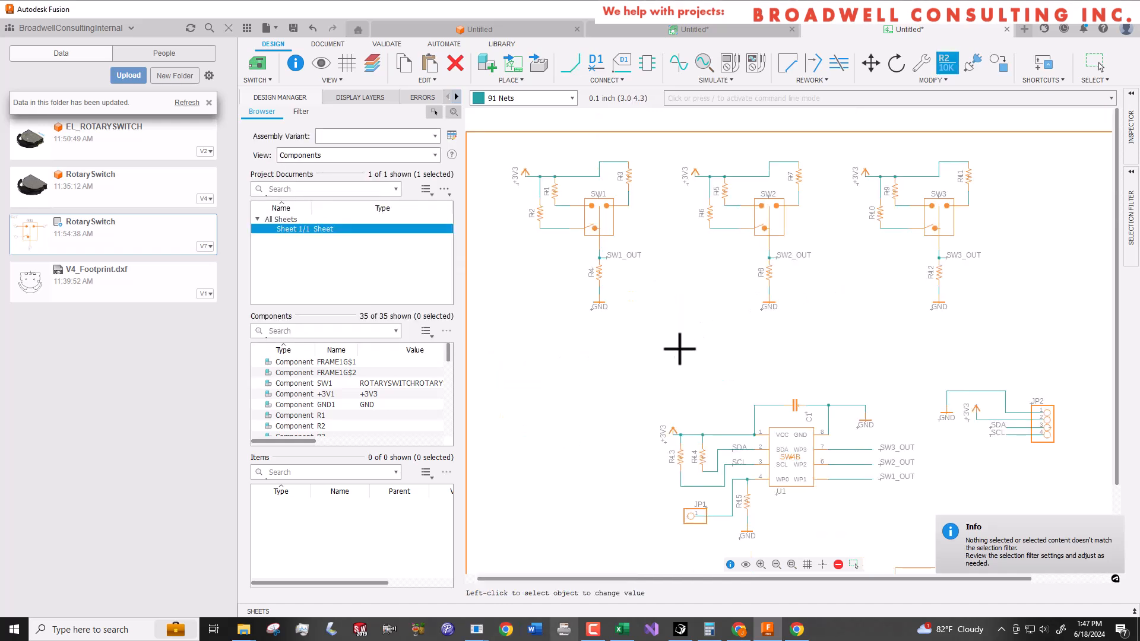
mouse_move(598, 277)
type("1")
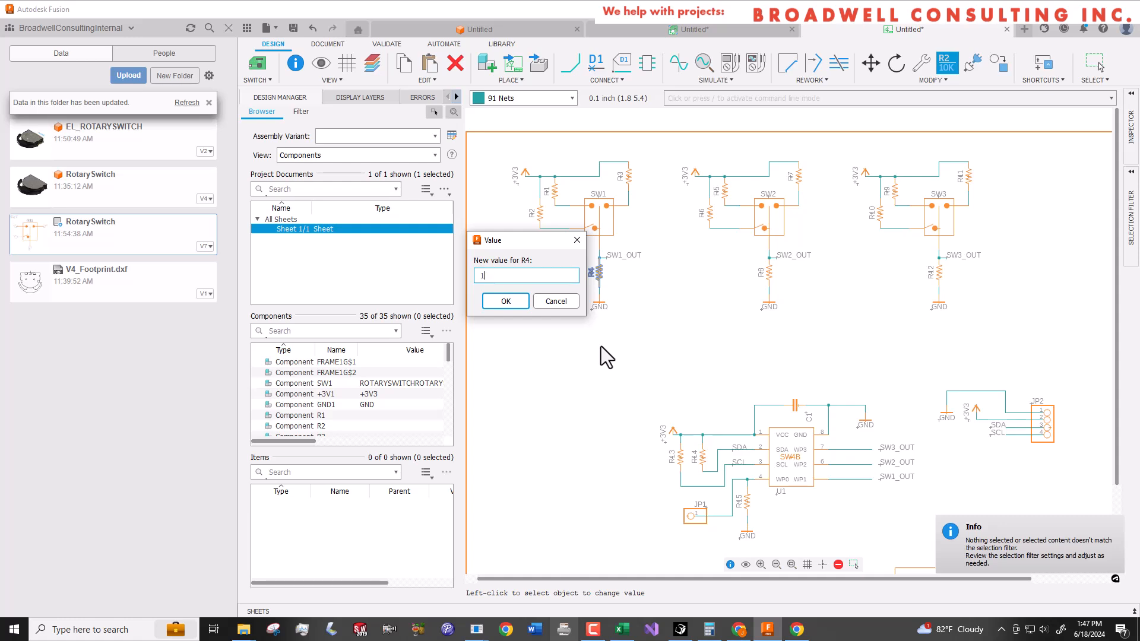
Set R4's value to 1K and R13's to DNP, then bring up the JLCPCB parts search.
left_click(504, 300)
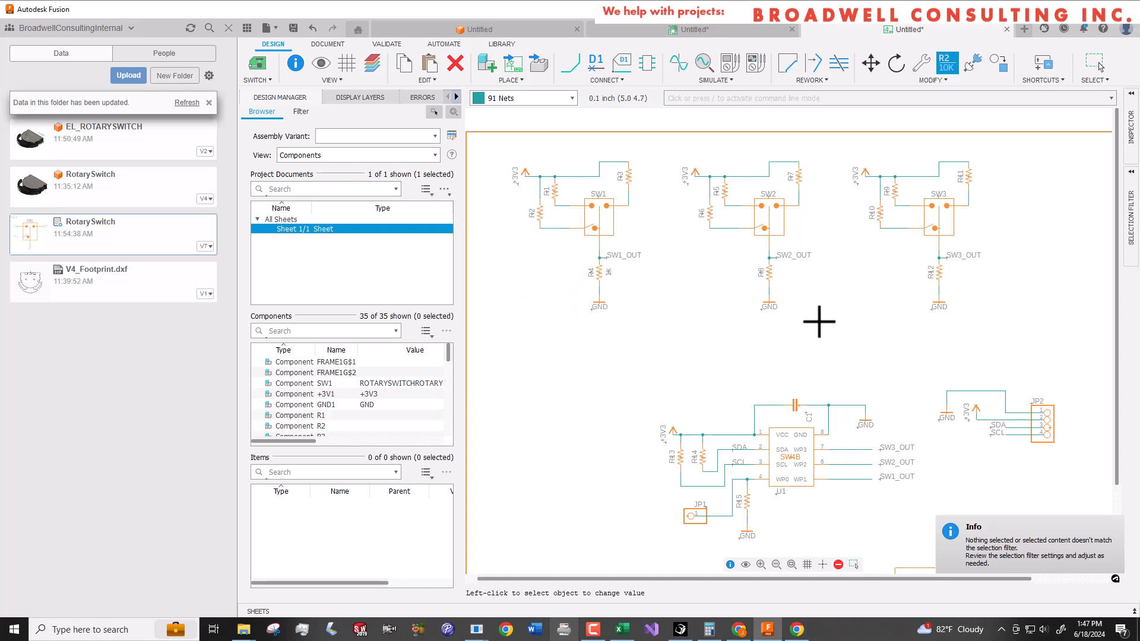
left_click(753, 273)
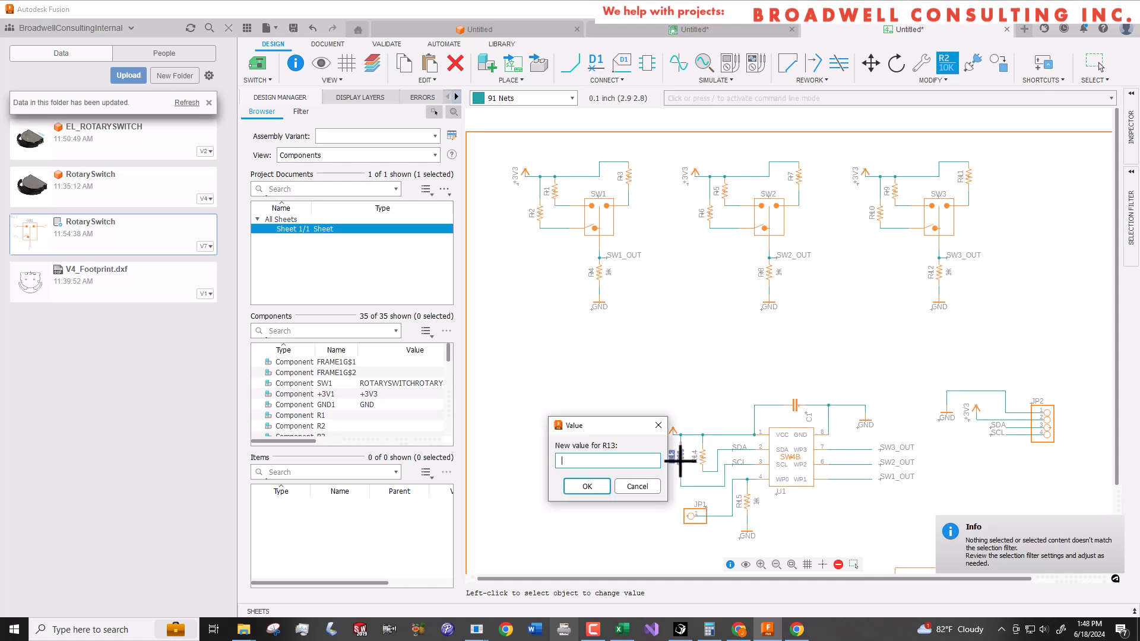
type("DNP")
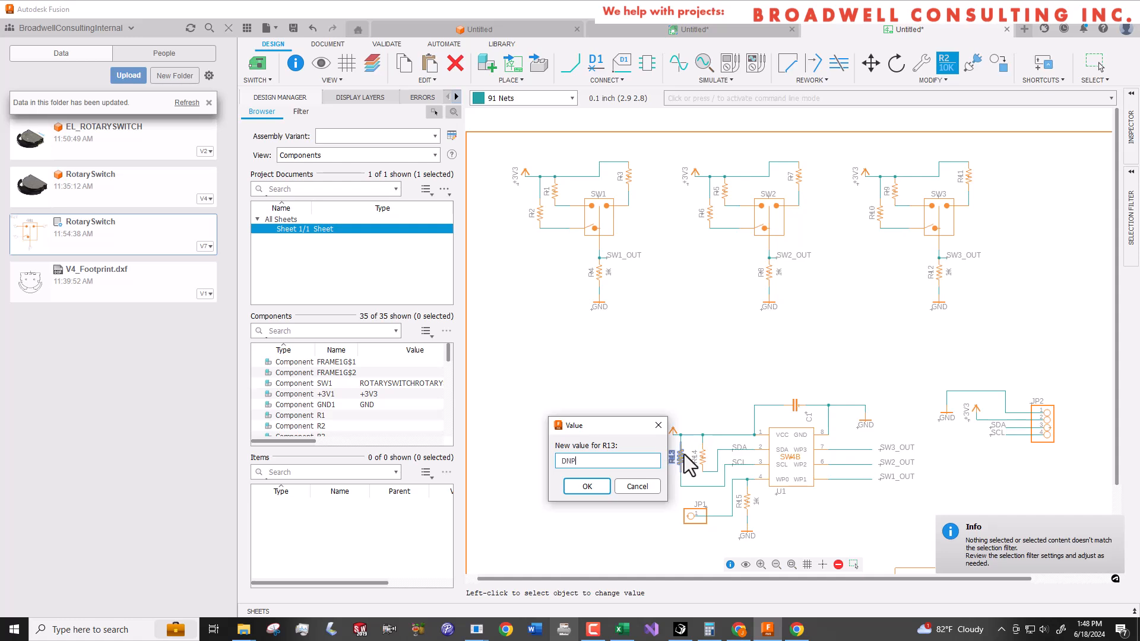
left_click(585, 487)
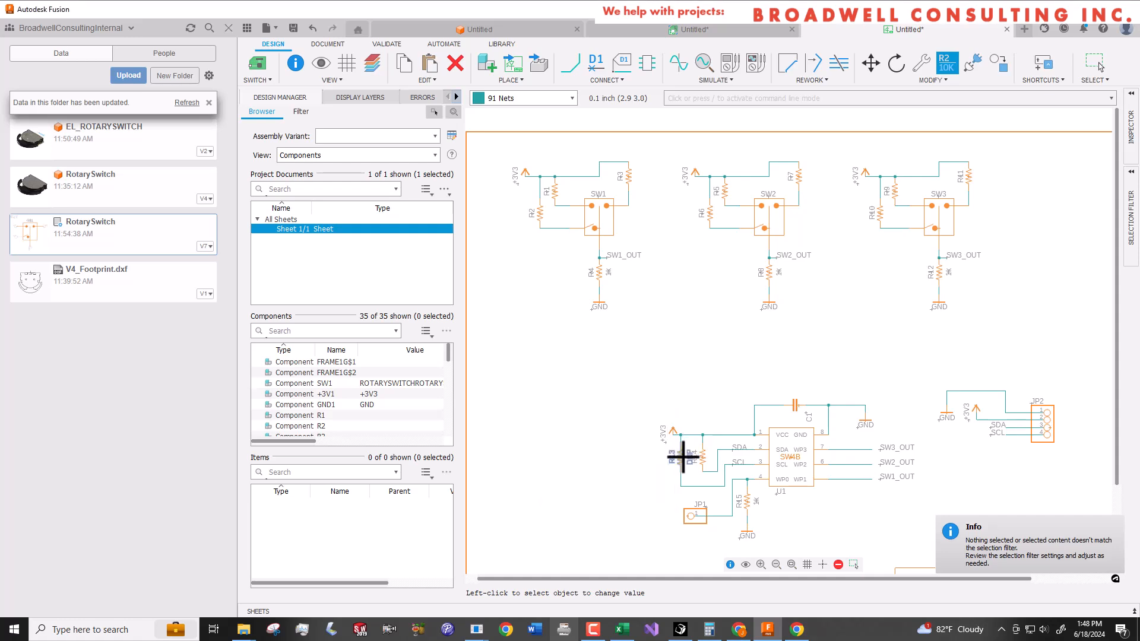
left_click(722, 459)
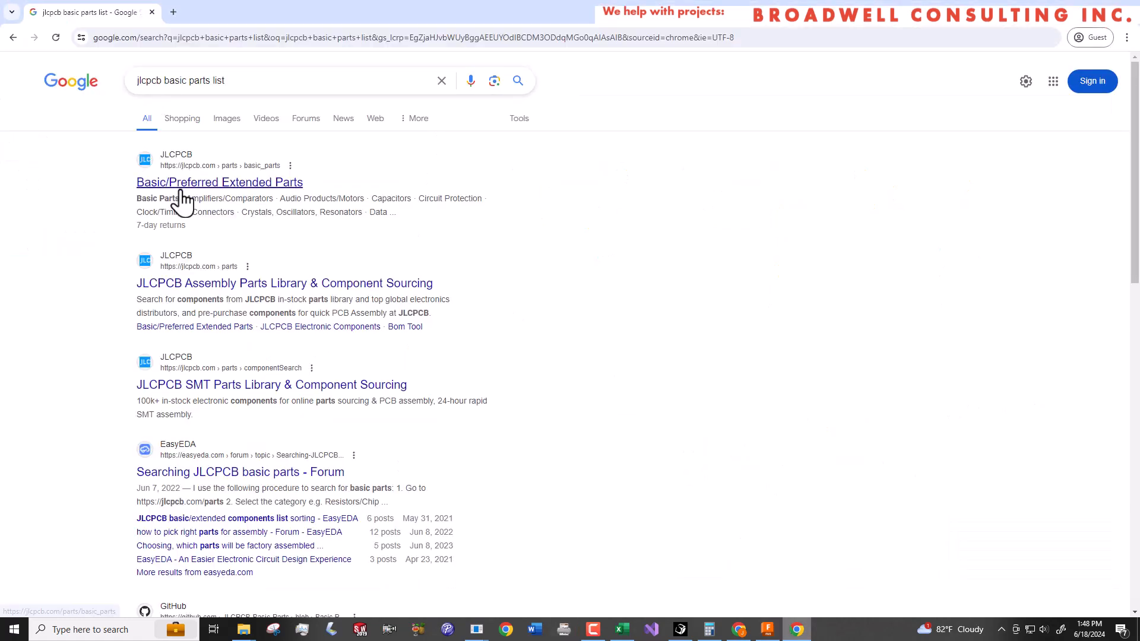
Filter JLCPCB's Basic/Preferred parts to Resistors in the 0603 package, leaving 80 results.
left_click(219, 182)
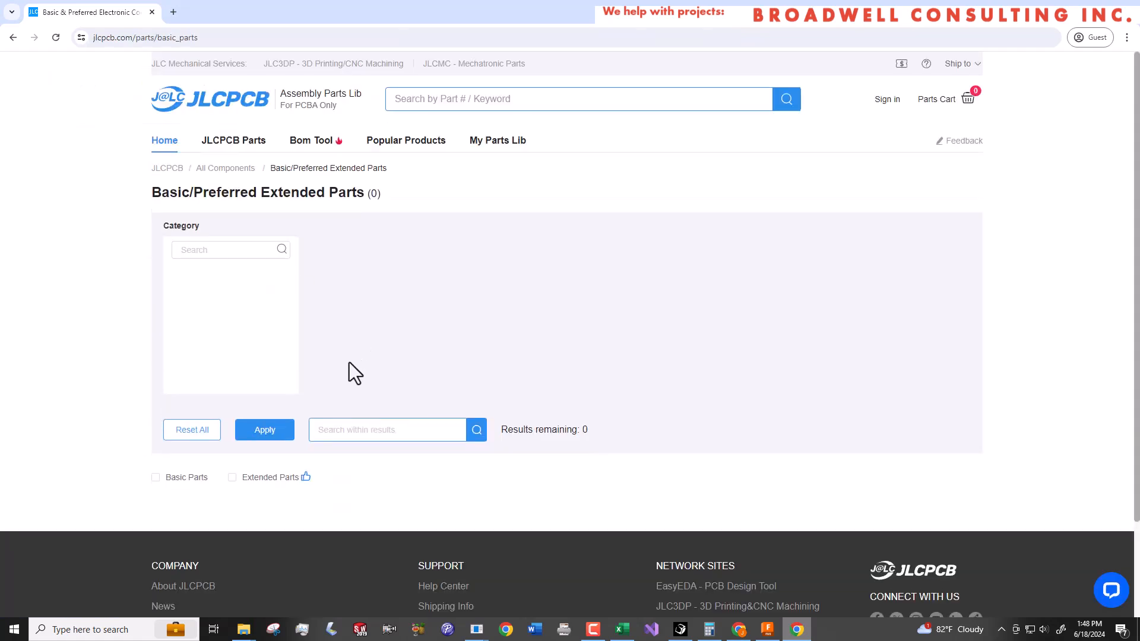
mouse_move(327, 391)
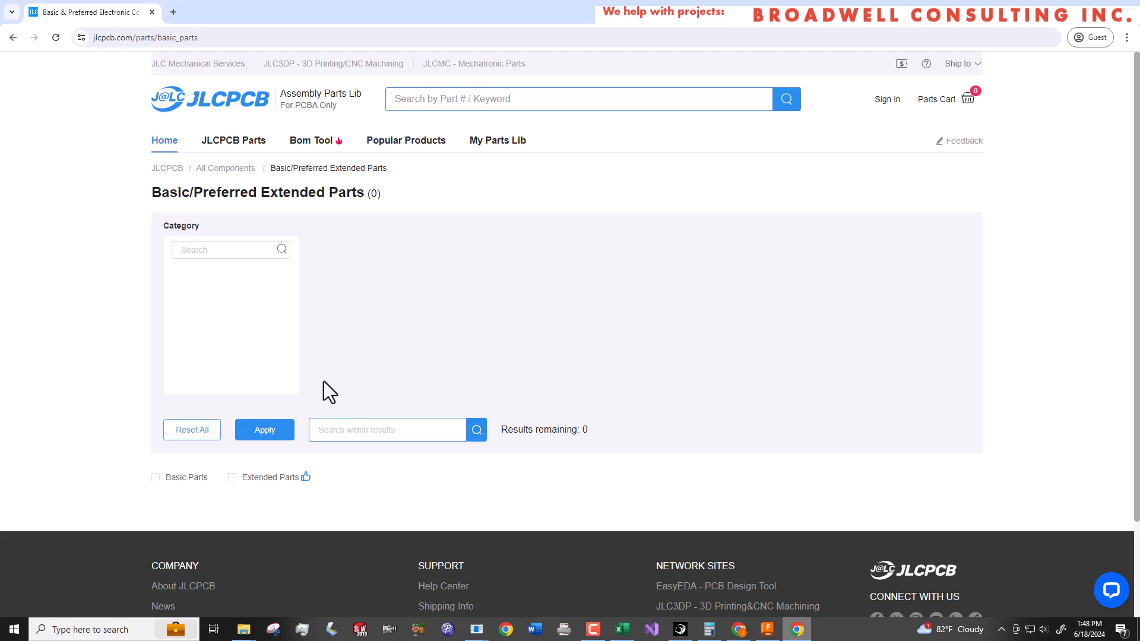
mouse_move(295, 361)
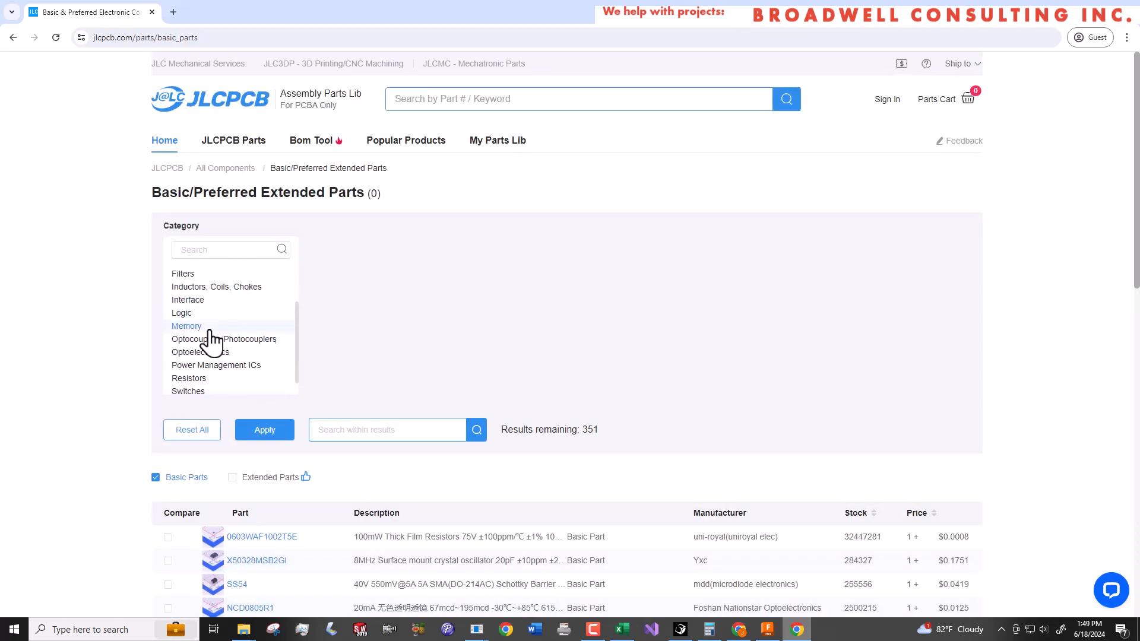
left_click(188, 377)
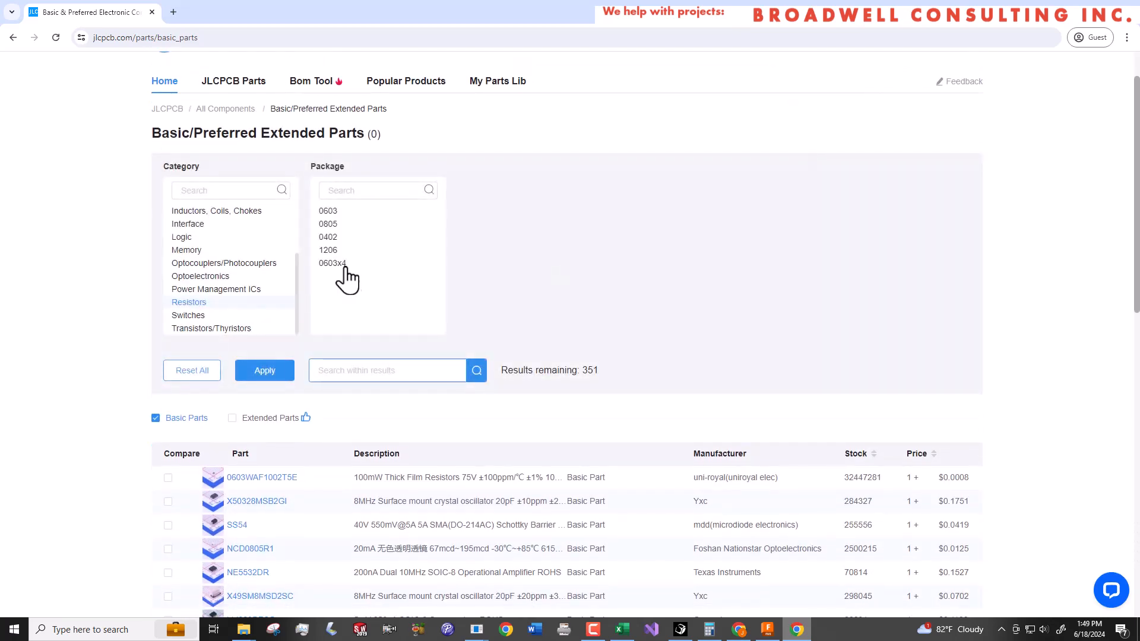
left_click(387, 370)
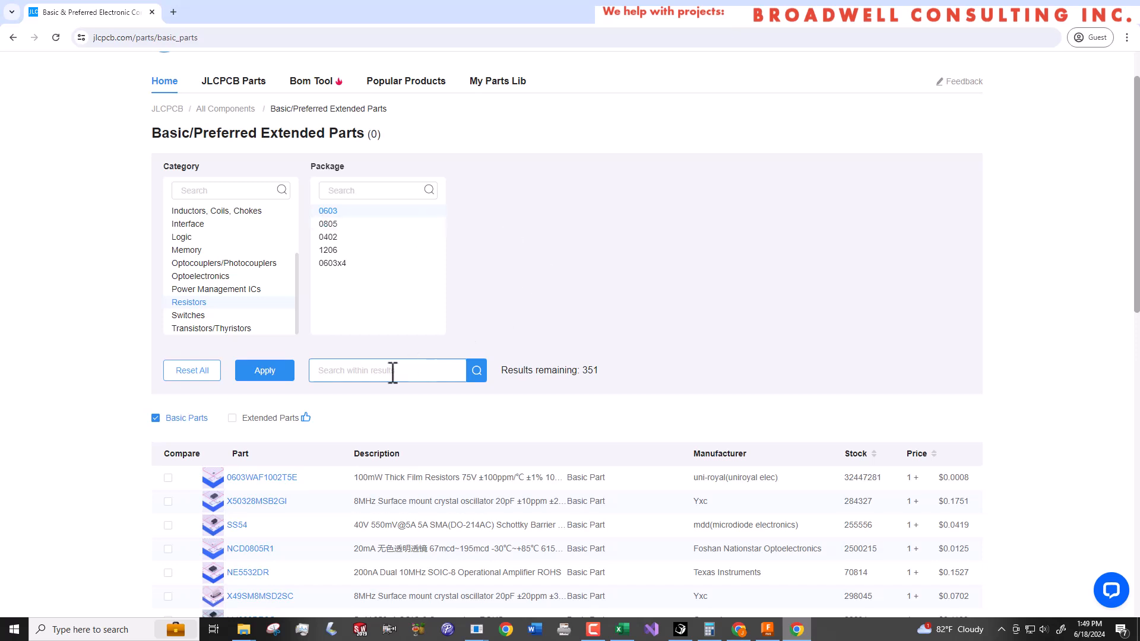
left_click(264, 370)
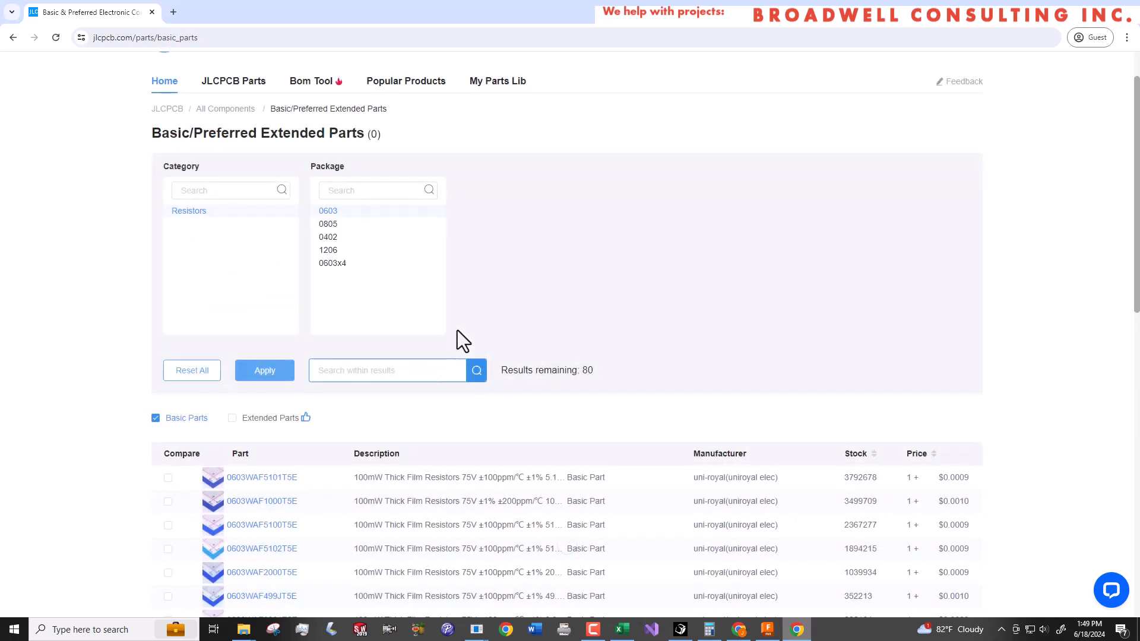
scroll("down", 3)
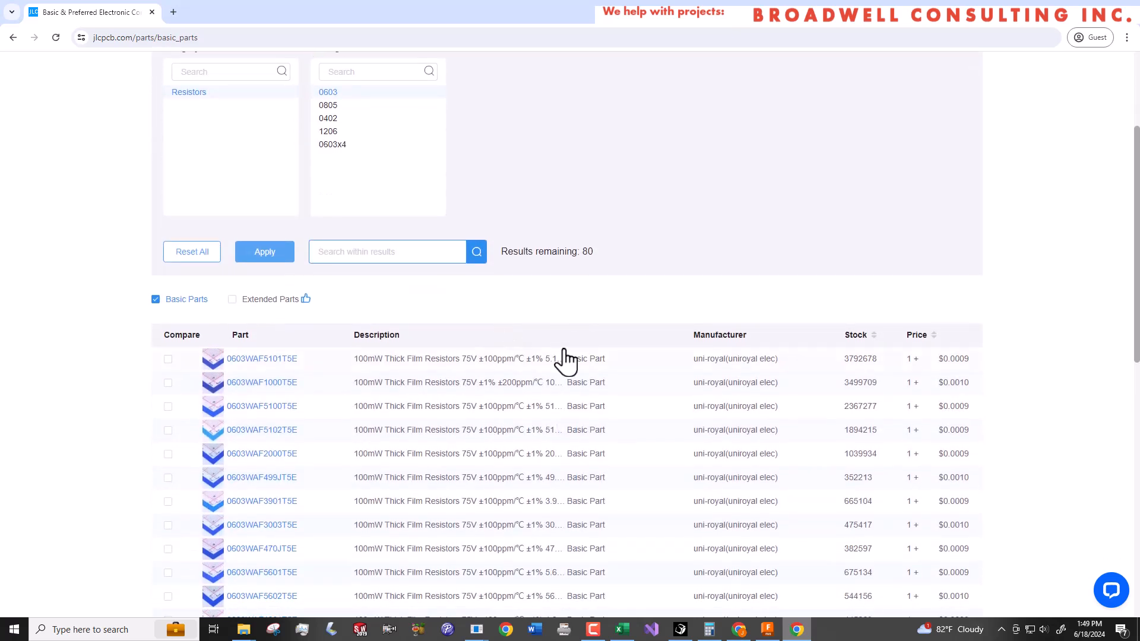
mouse_move(280, 371)
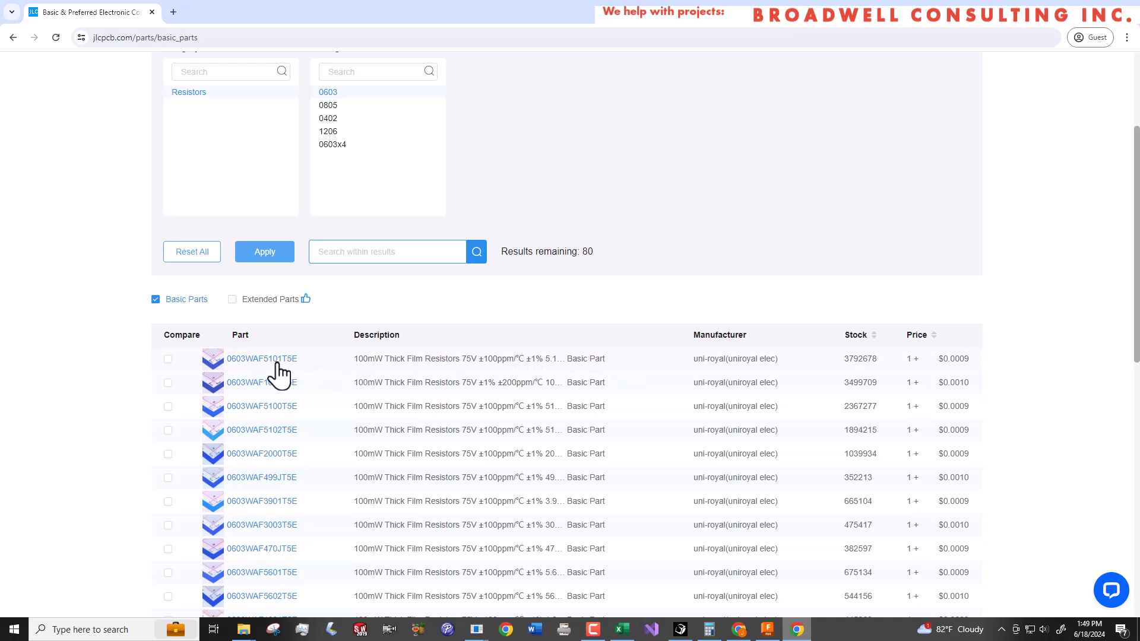
mouse_move(418, 367)
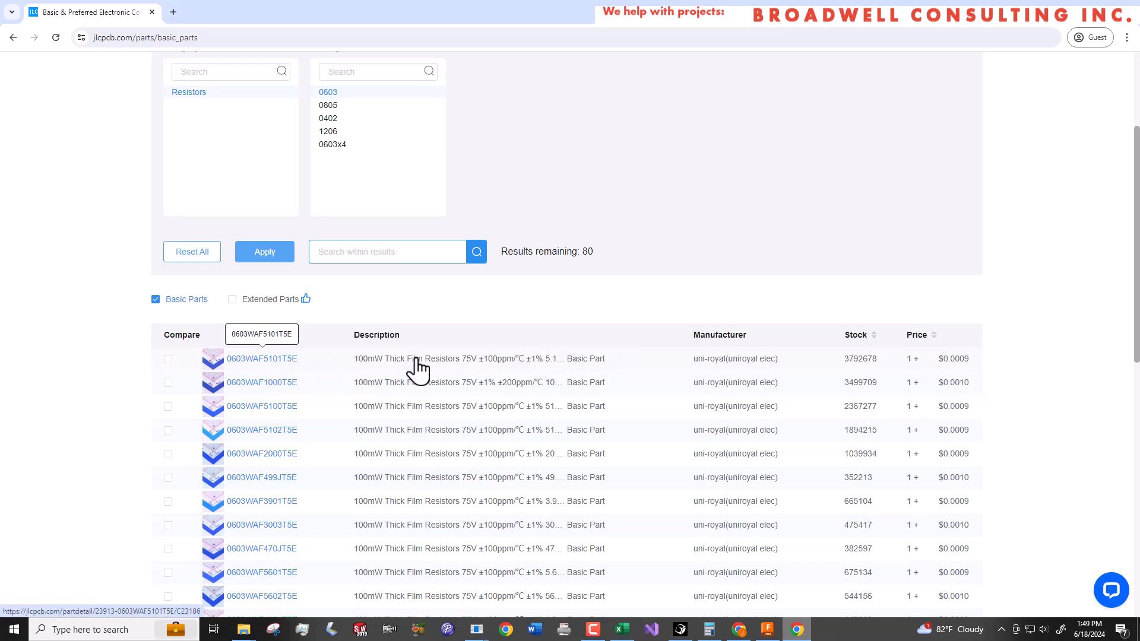
mouse_move(529, 373)
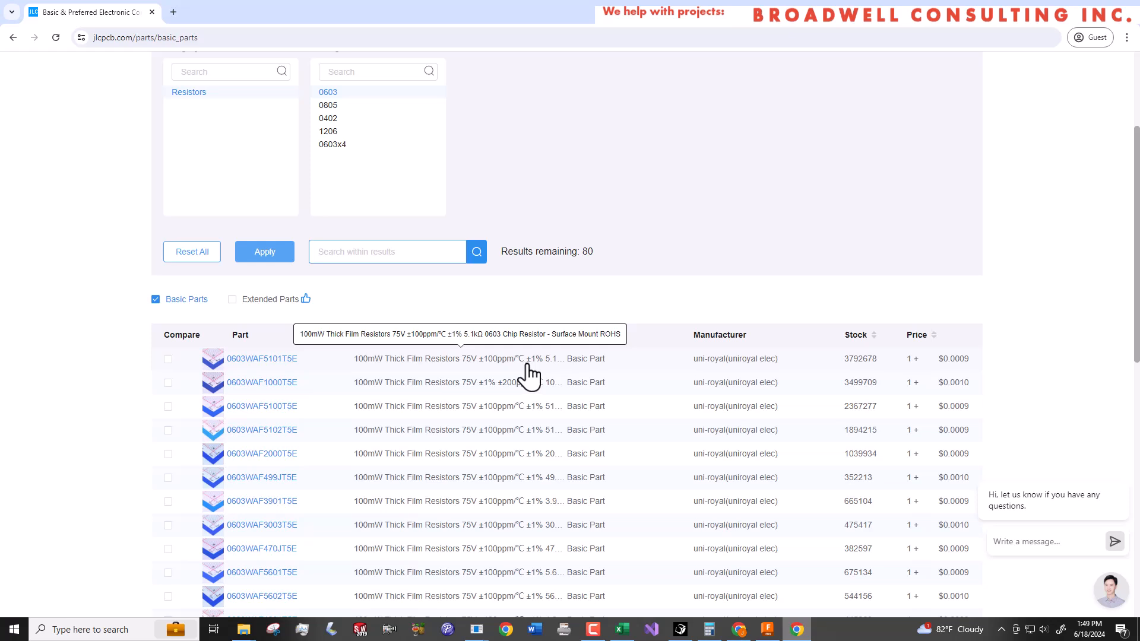
In the Excel sheet, change R1 in cell B1 from 5000 to 5100 so the ratios recalculate.
left_click(620, 629)
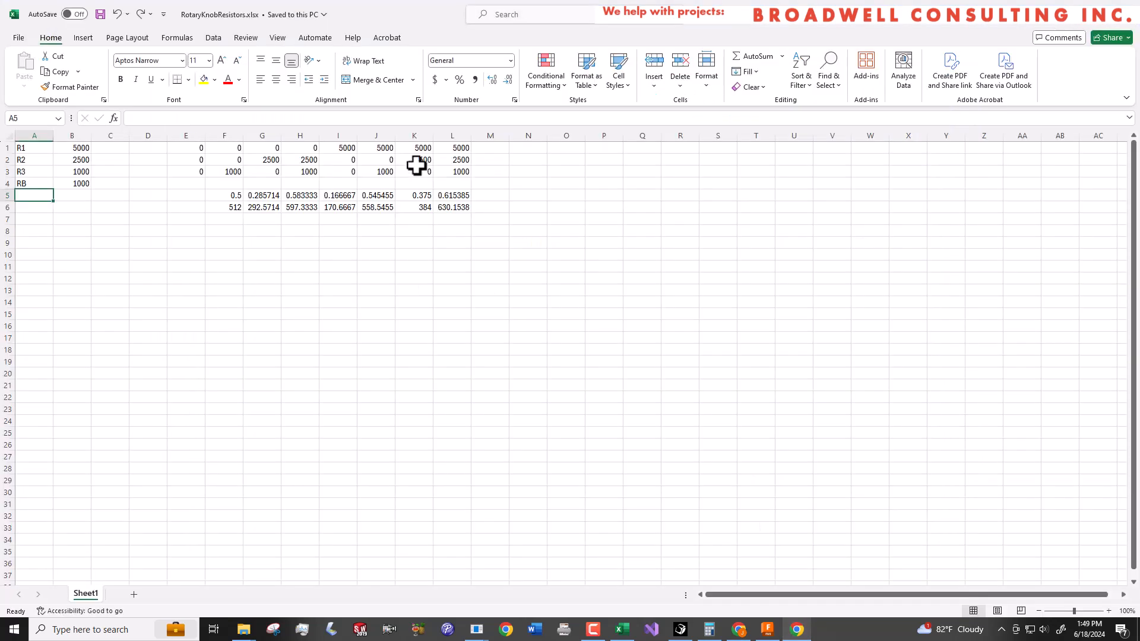
left_click(71, 147)
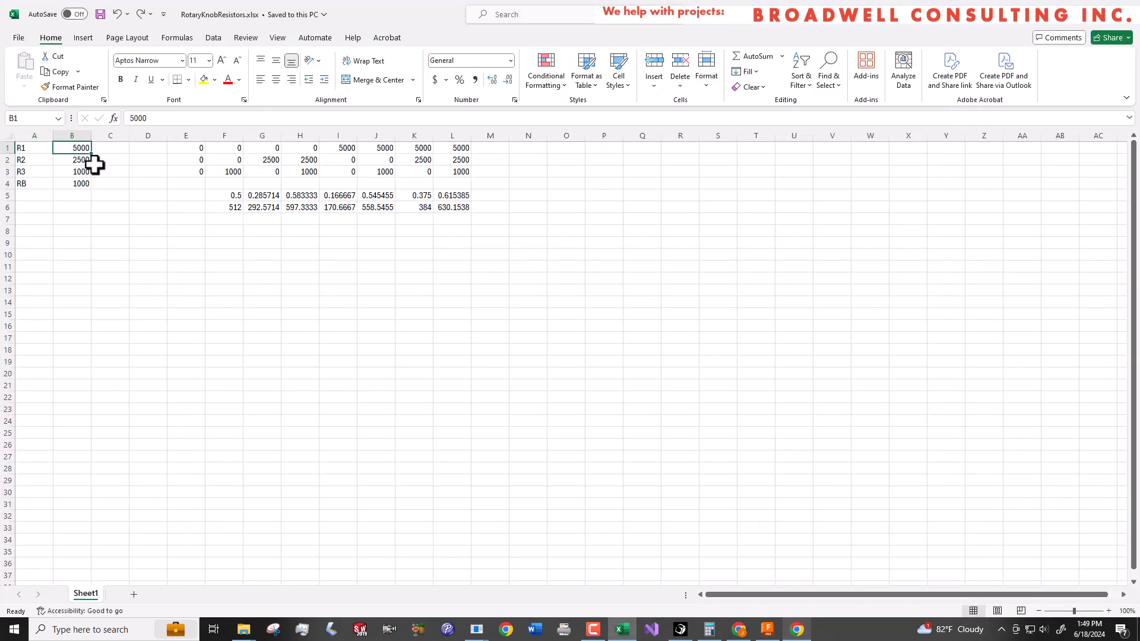
left_click(71, 148)
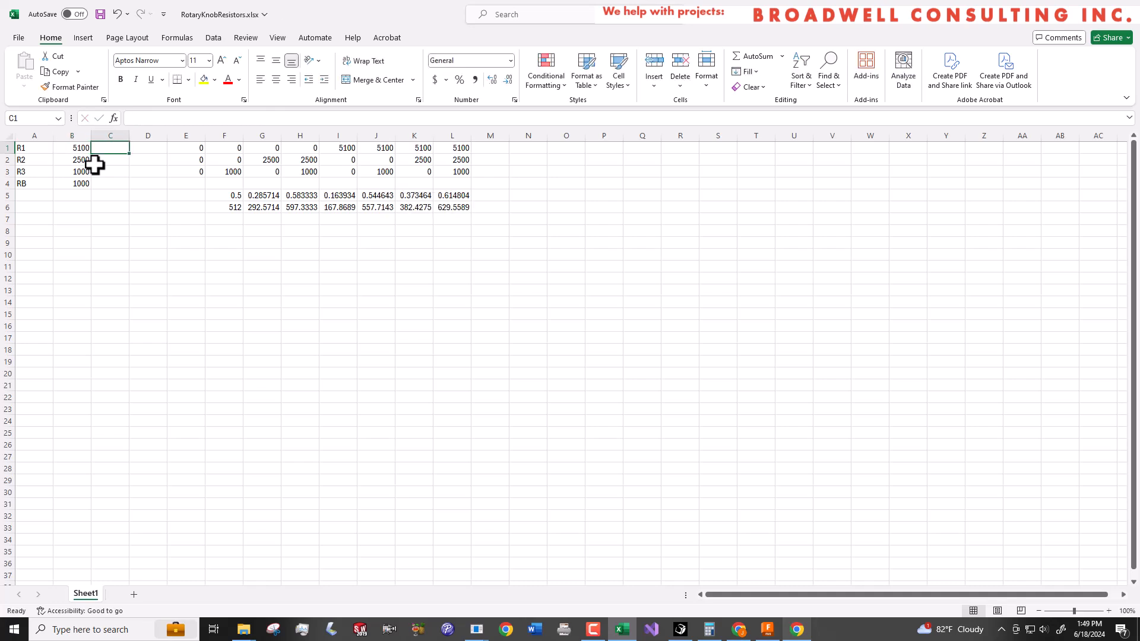
mouse_move(293, 208)
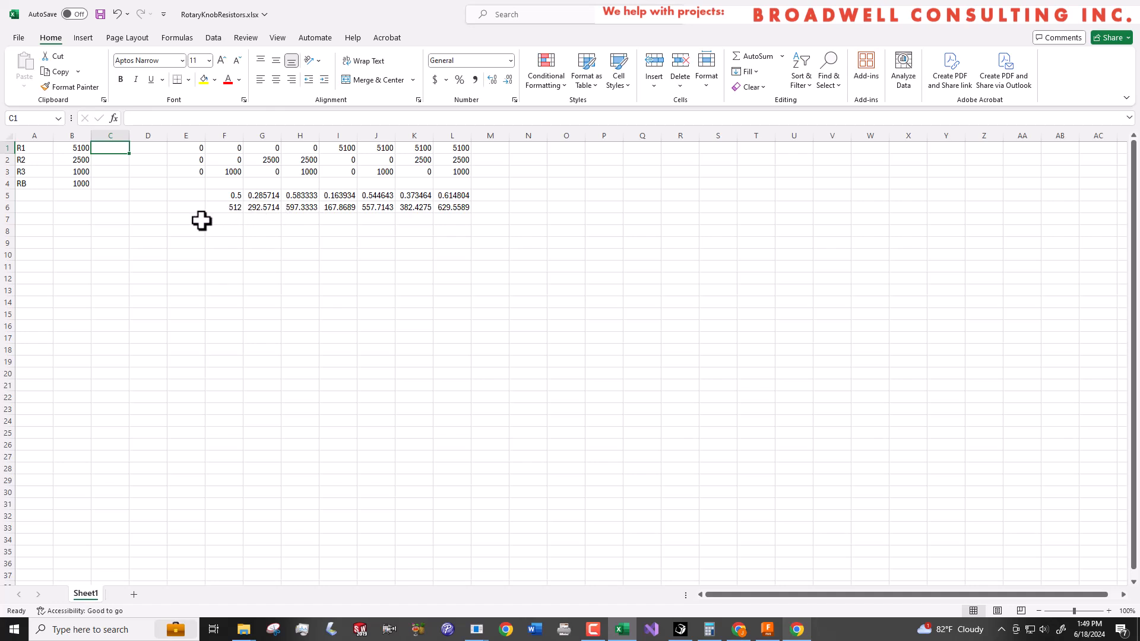
mouse_move(292, 220)
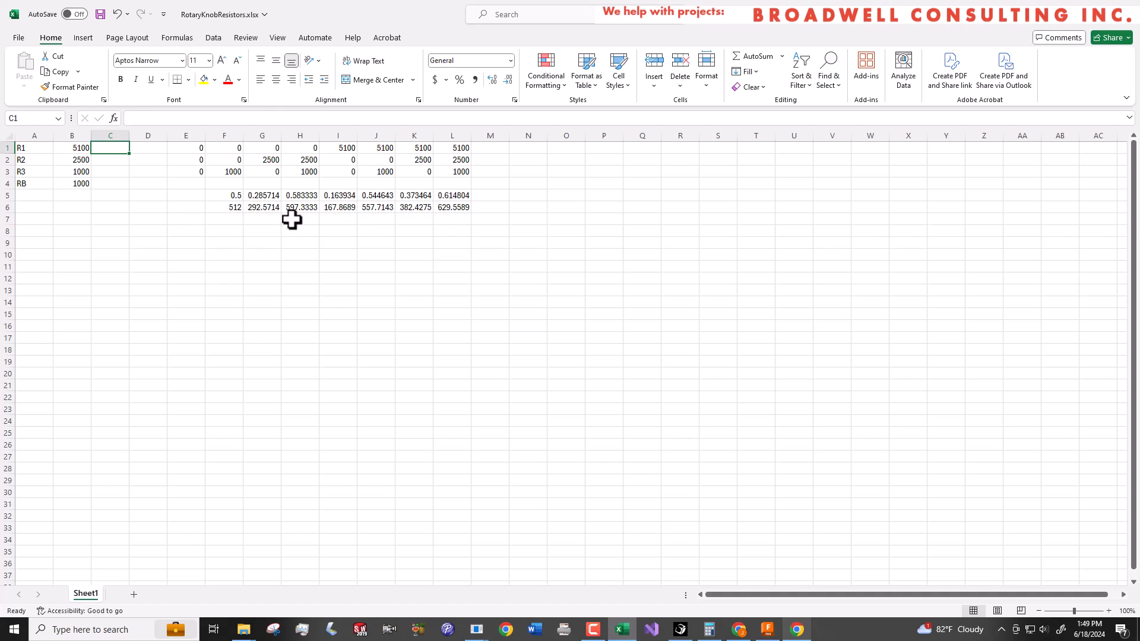
mouse_move(299, 222)
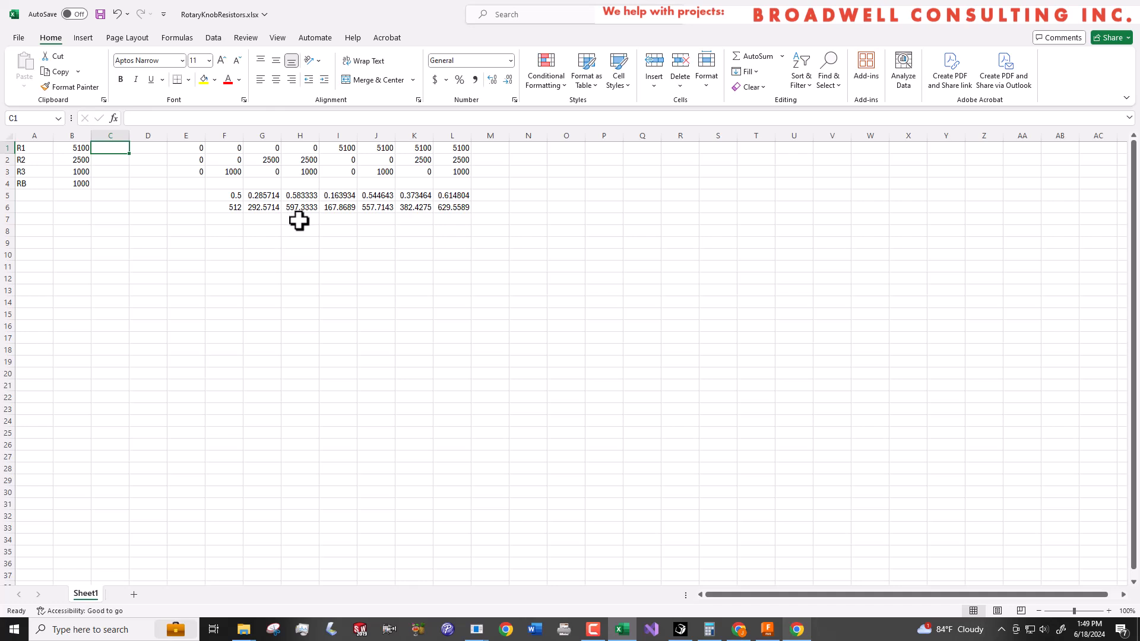
mouse_move(293, 229)
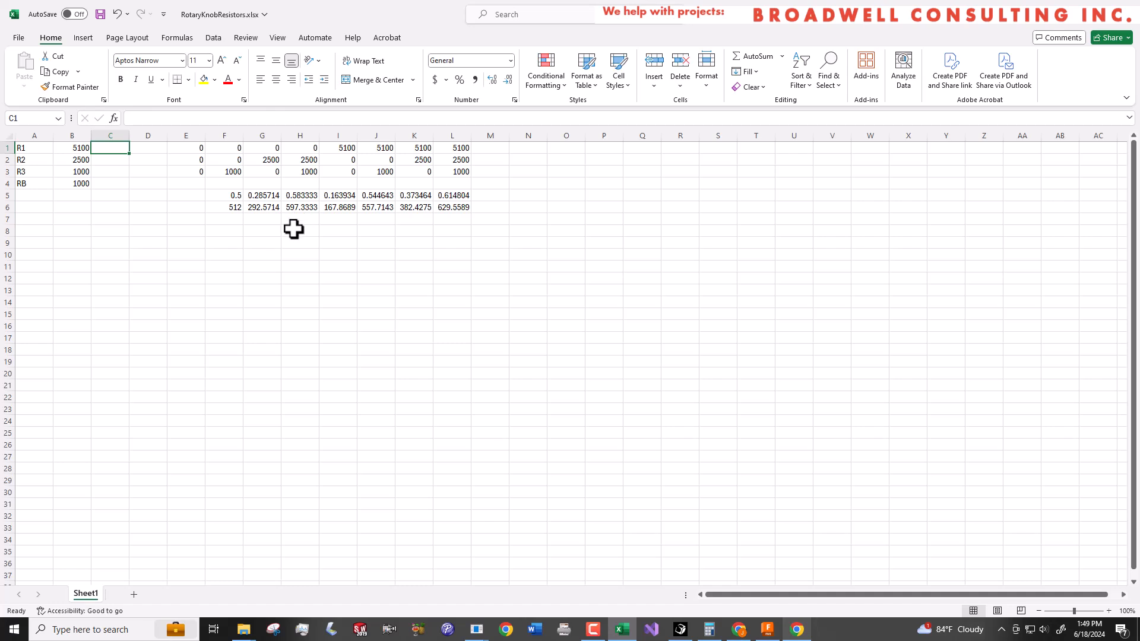
mouse_move(254, 159)
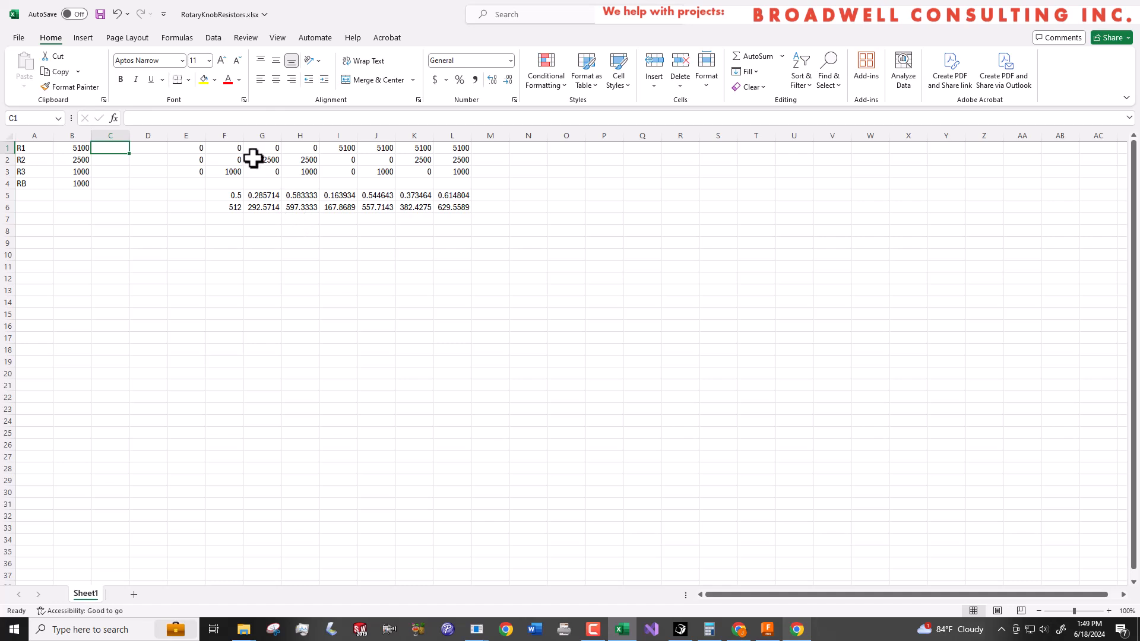
mouse_move(143, 209)
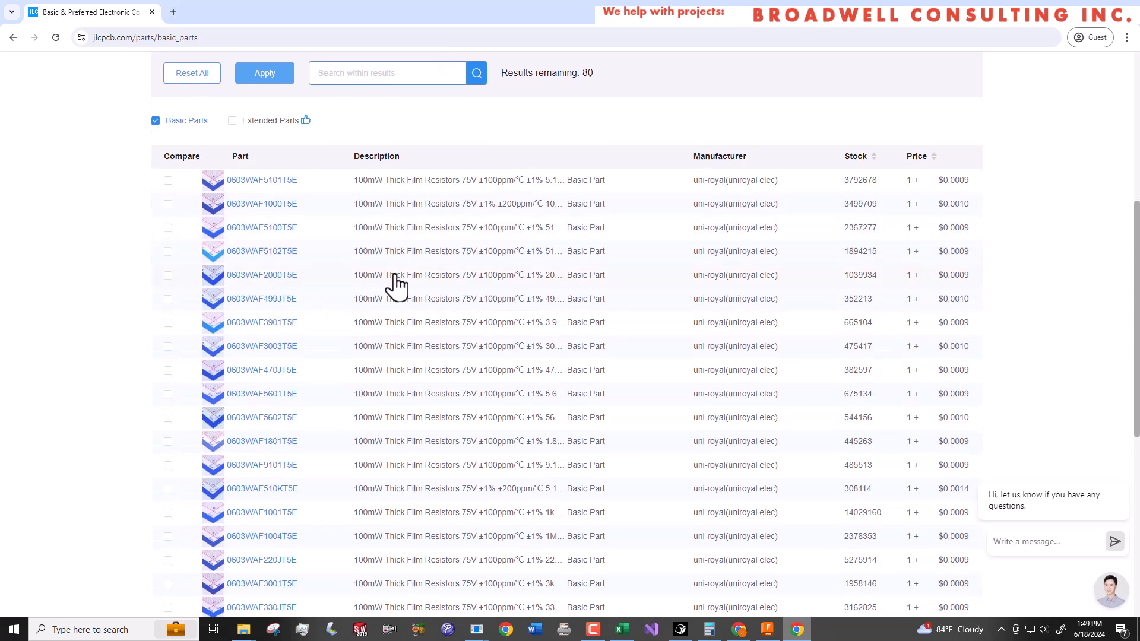
scroll("down", 3)
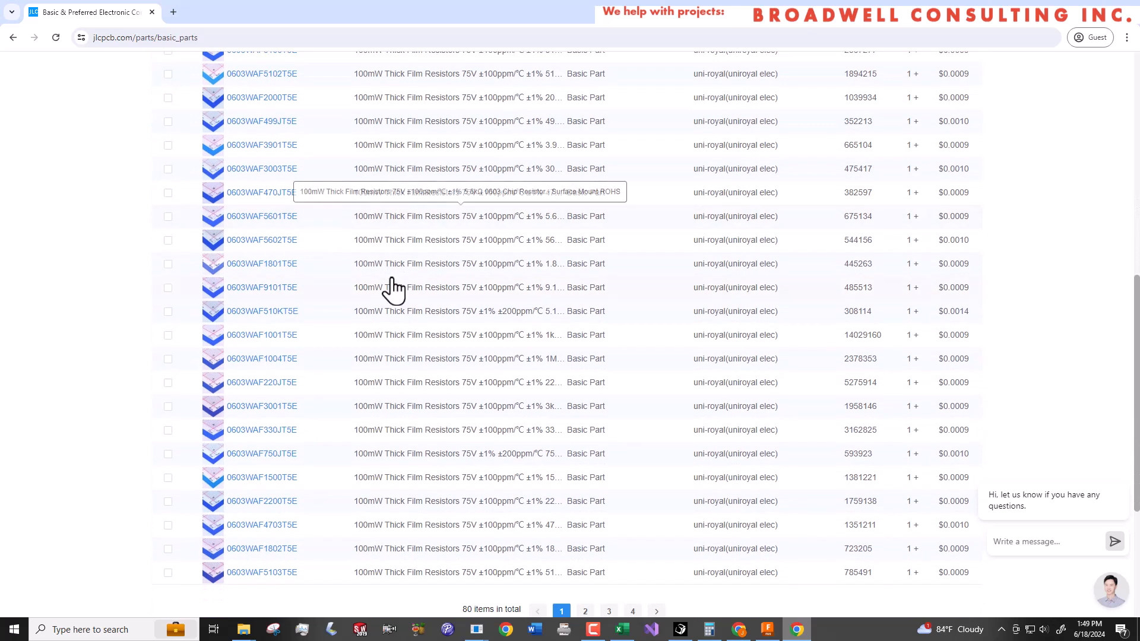
scroll("down", 3)
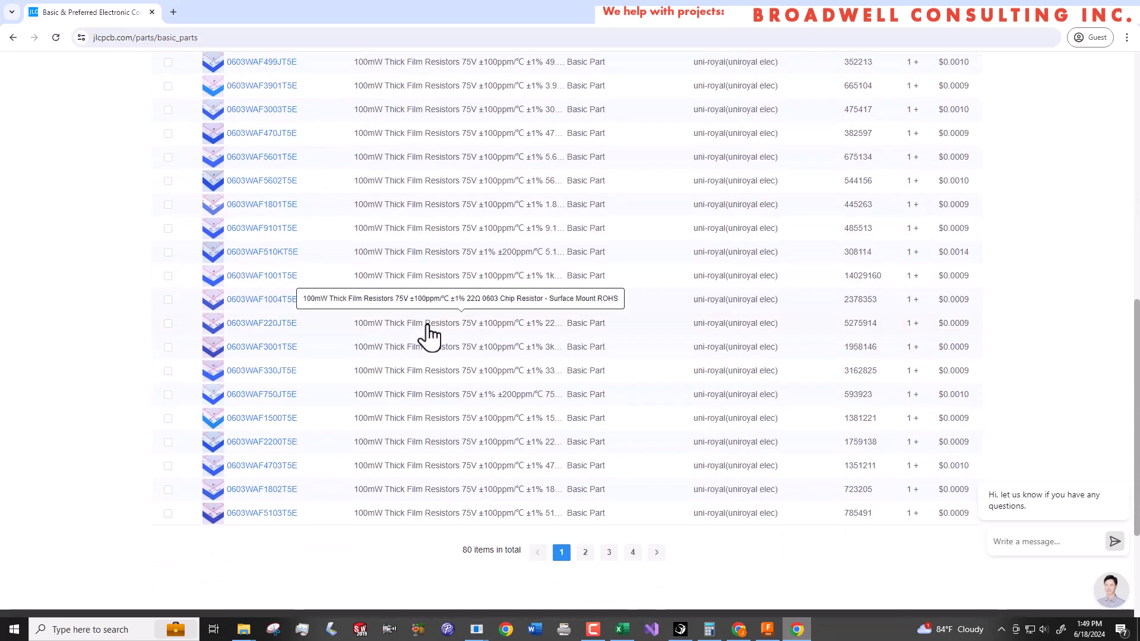
mouse_move(445, 434)
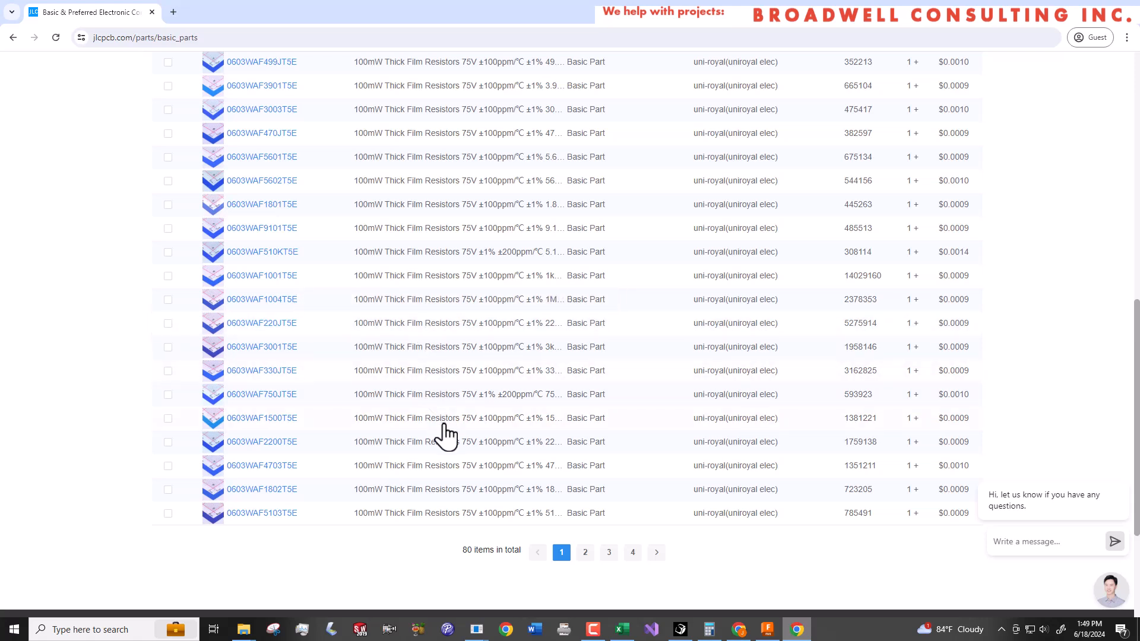
mouse_move(444, 448)
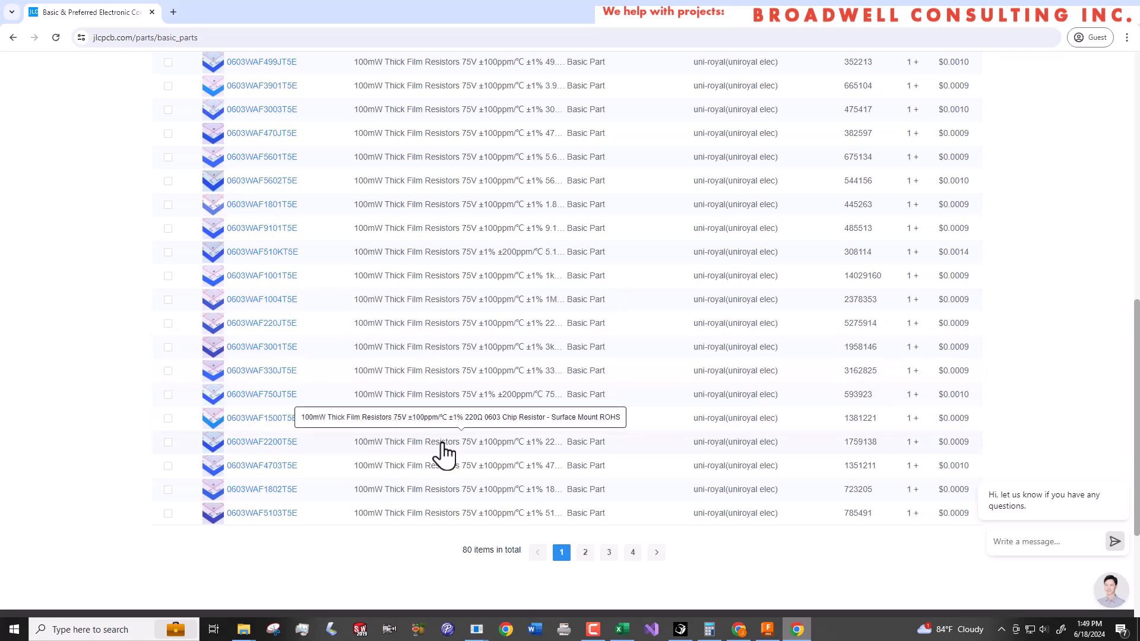
mouse_move(473, 497)
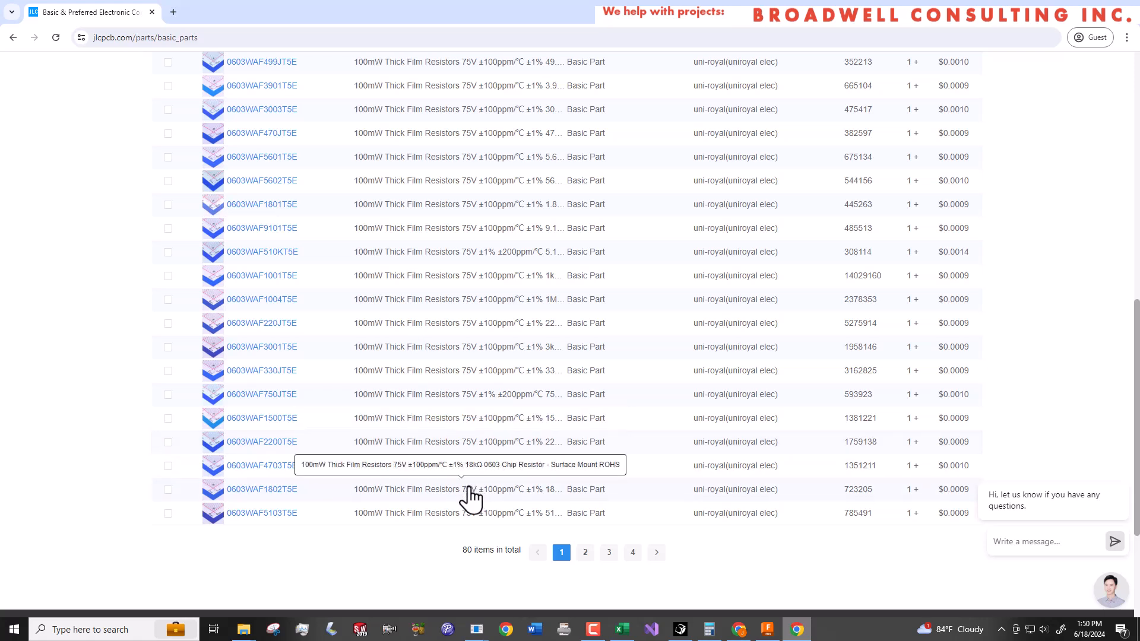
mouse_move(474, 520)
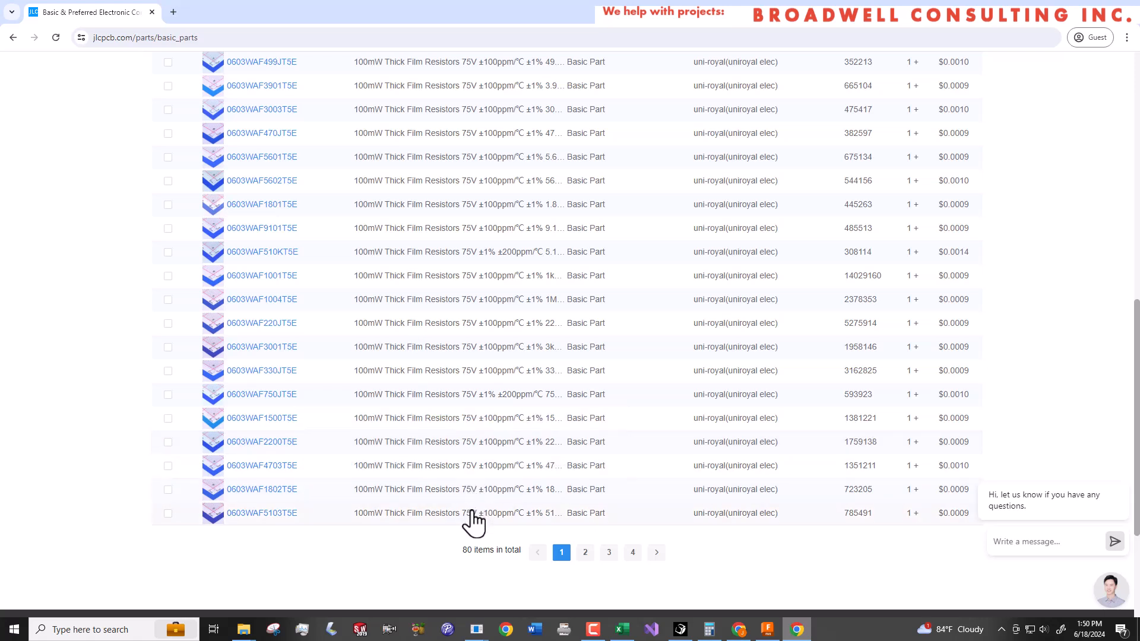
mouse_move(589, 546)
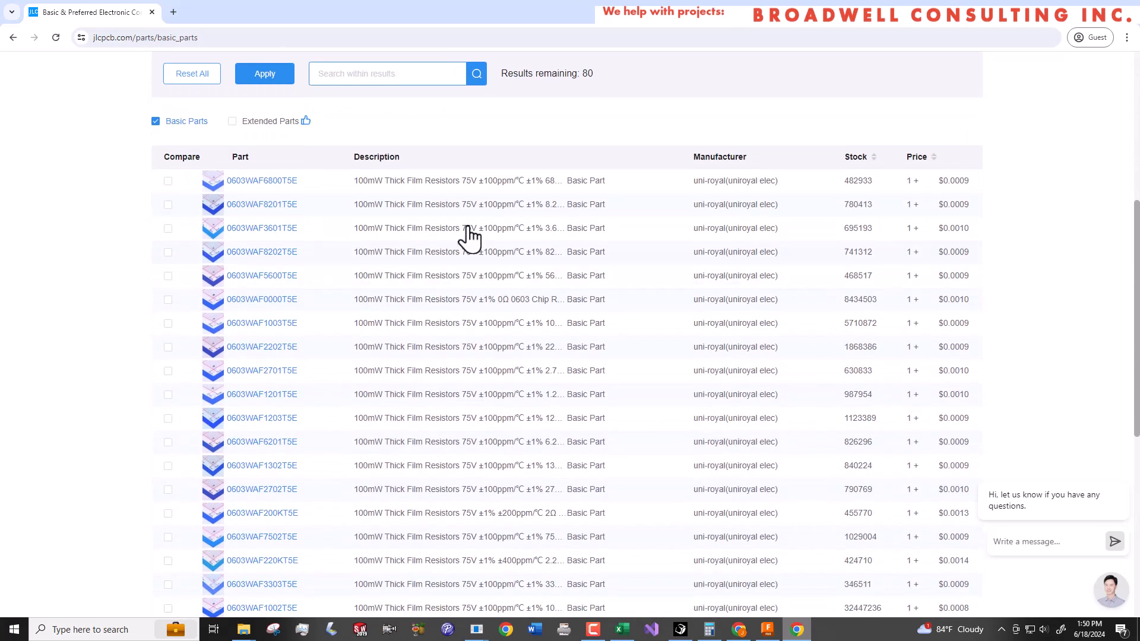
mouse_move(606, 232)
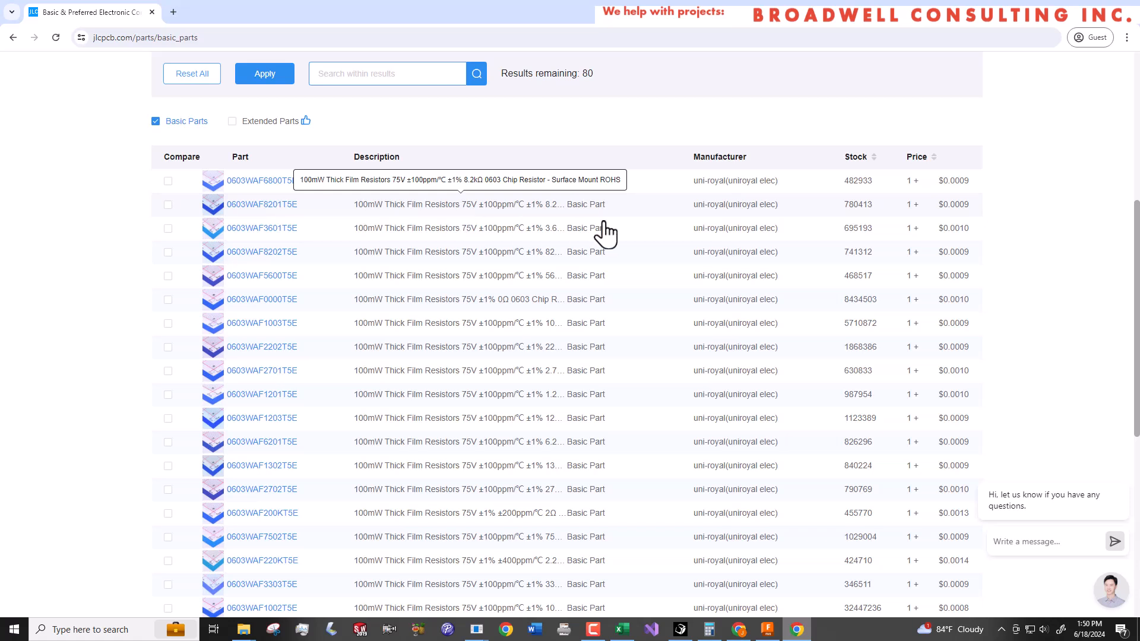
scroll("down", 3)
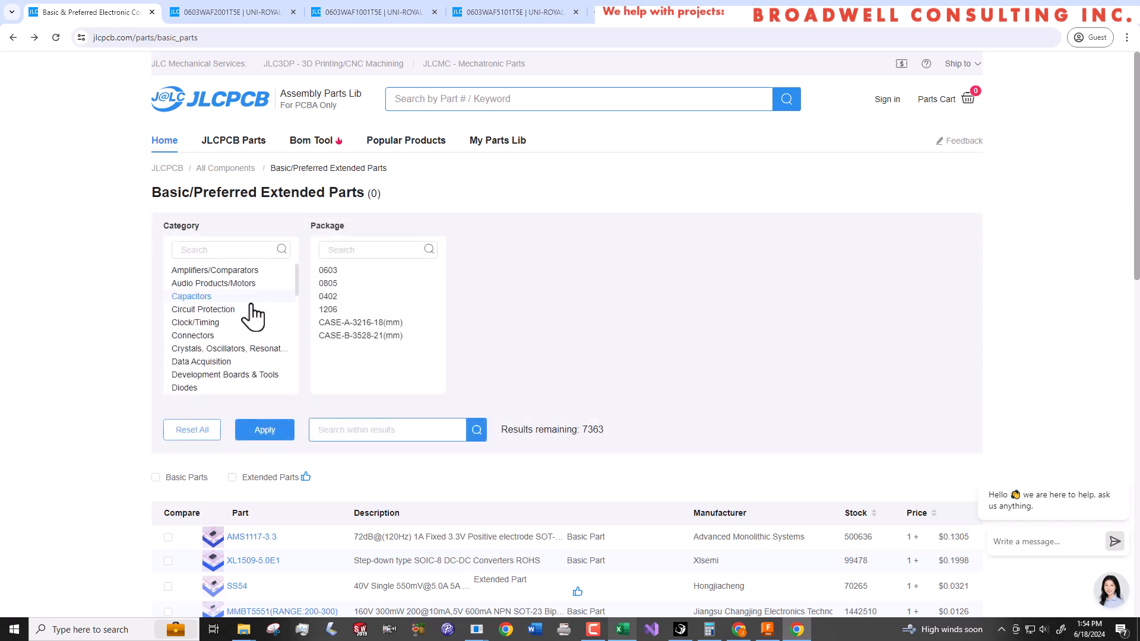
Filter JLCPCB basic parts to 0603 capacitors and view the 100nF CC0603KRX7R9BB104, then return to the spreadsheet.
left_click(328, 270)
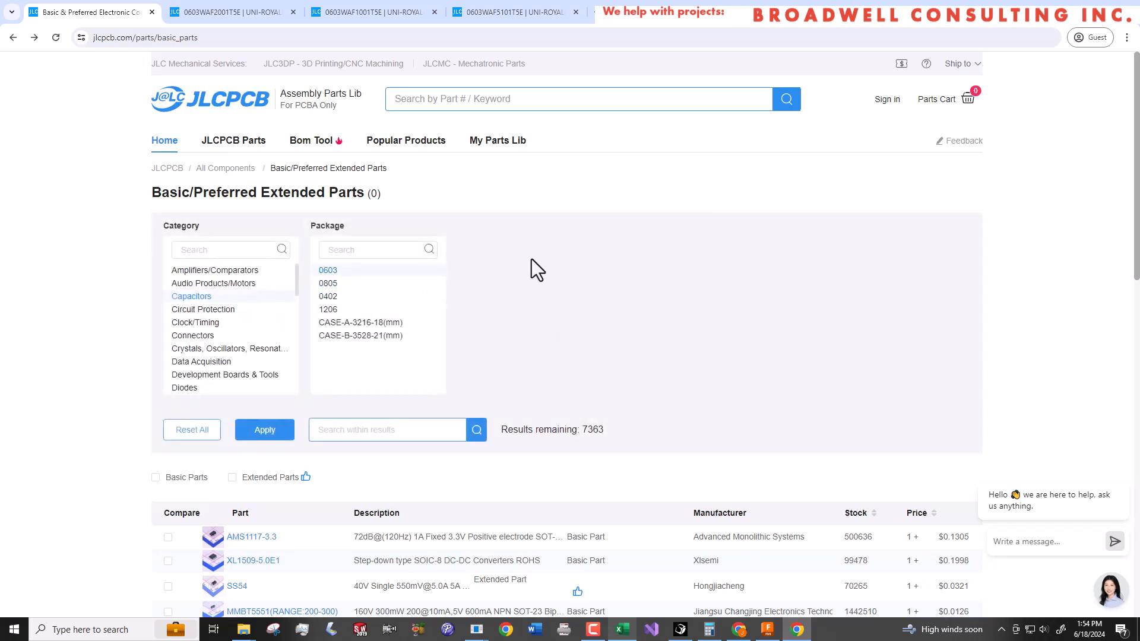
left_click(263, 430)
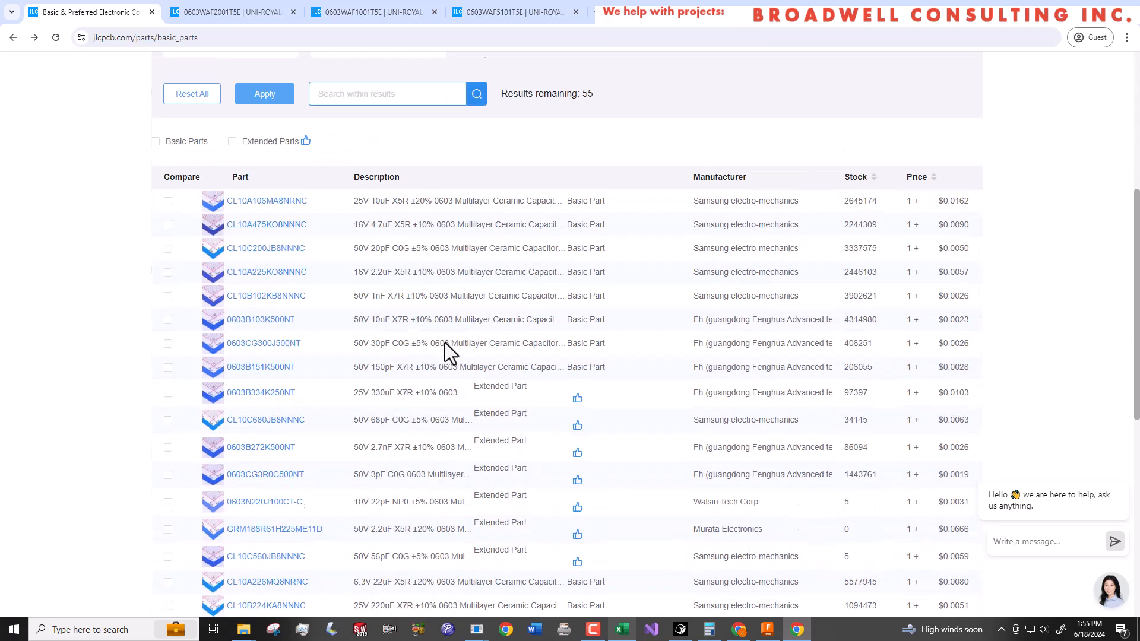
scroll("down", 3)
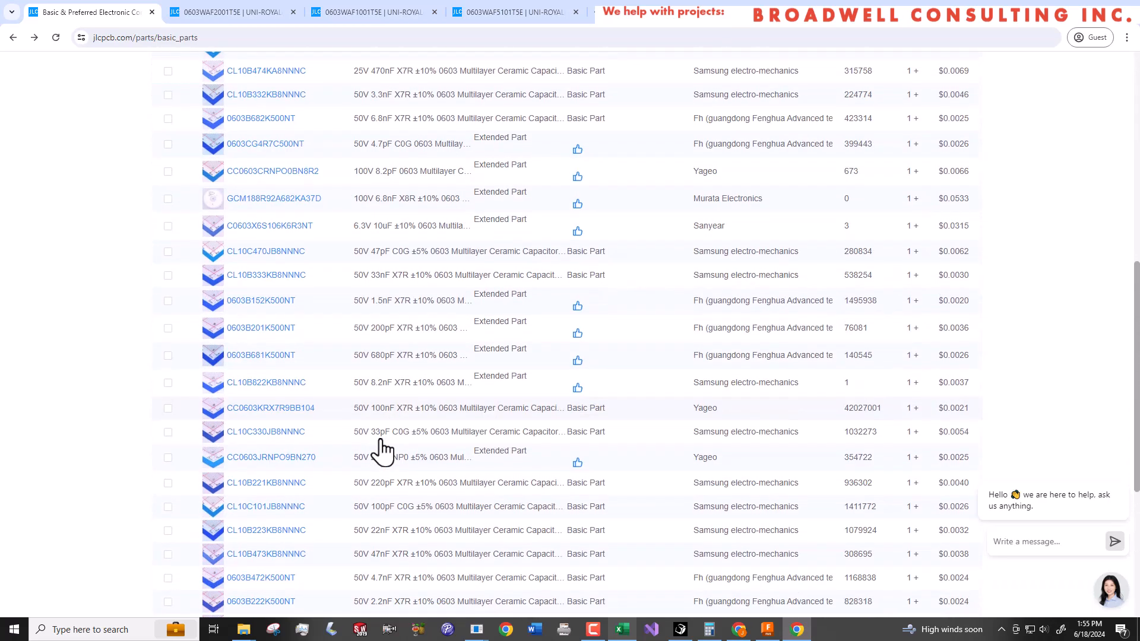
scroll("down", 3)
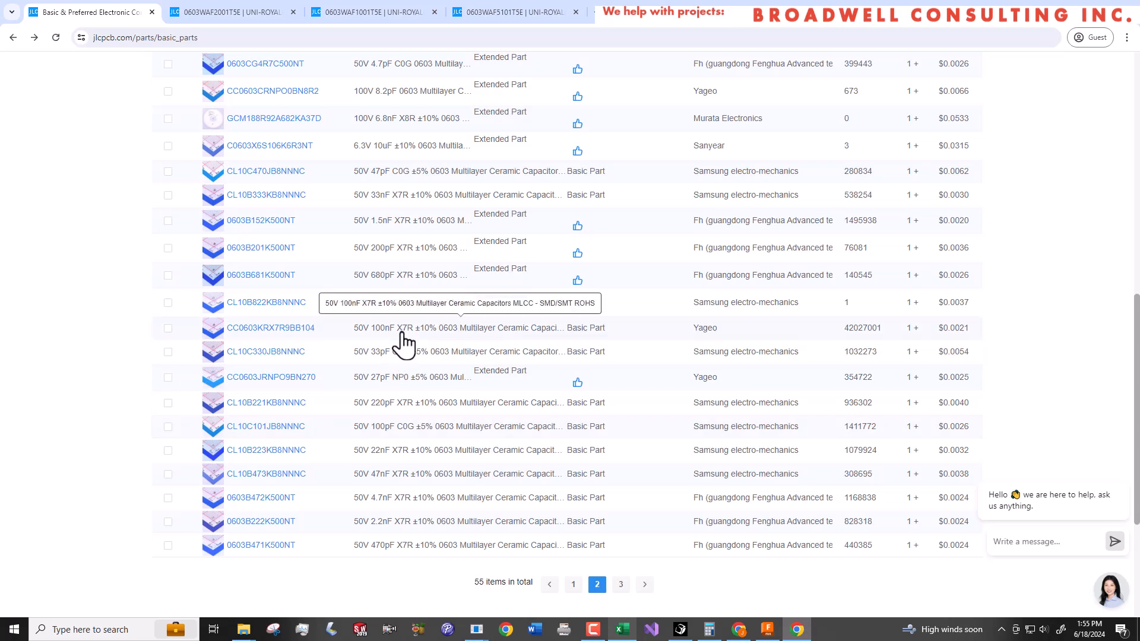
mouse_move(401, 331)
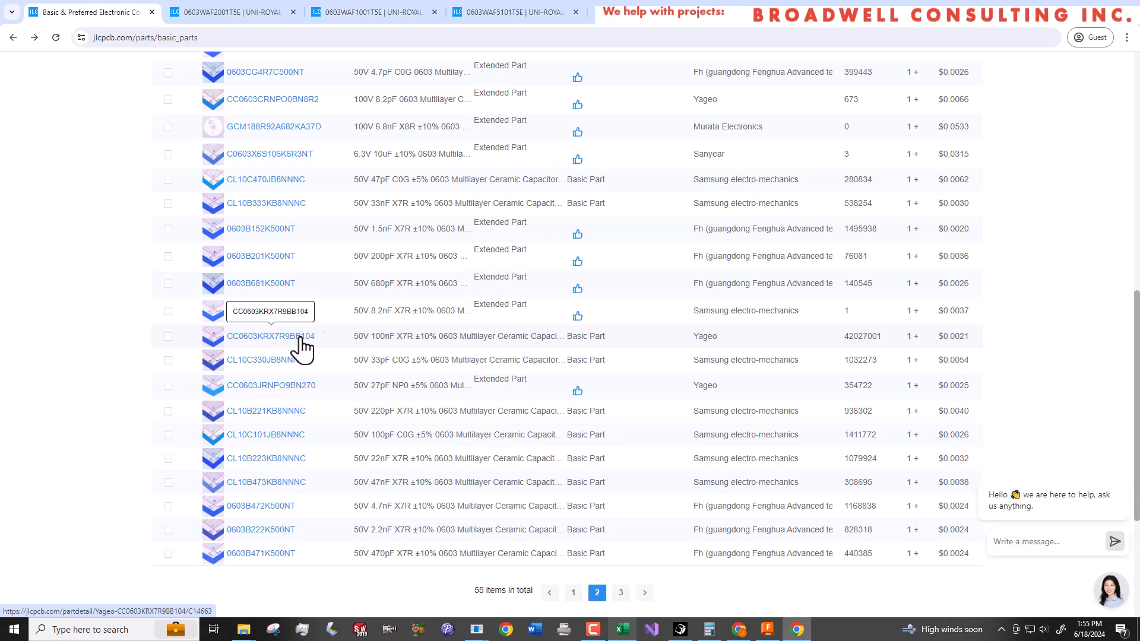
left_click(269, 336)
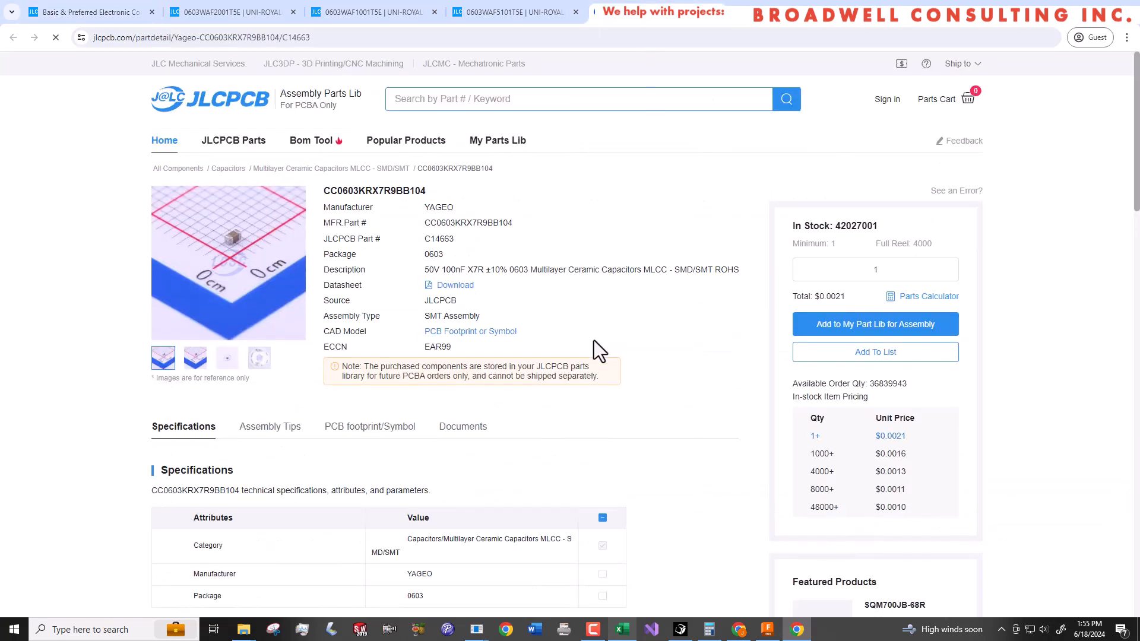
left_click(619, 629)
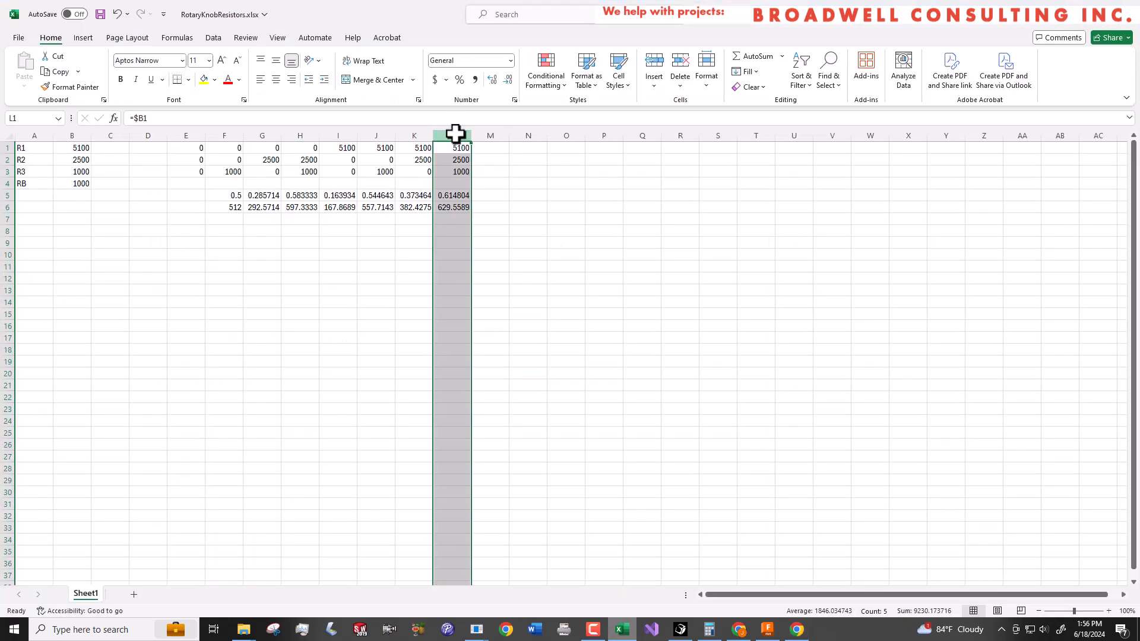
mouse_move(301, 142)
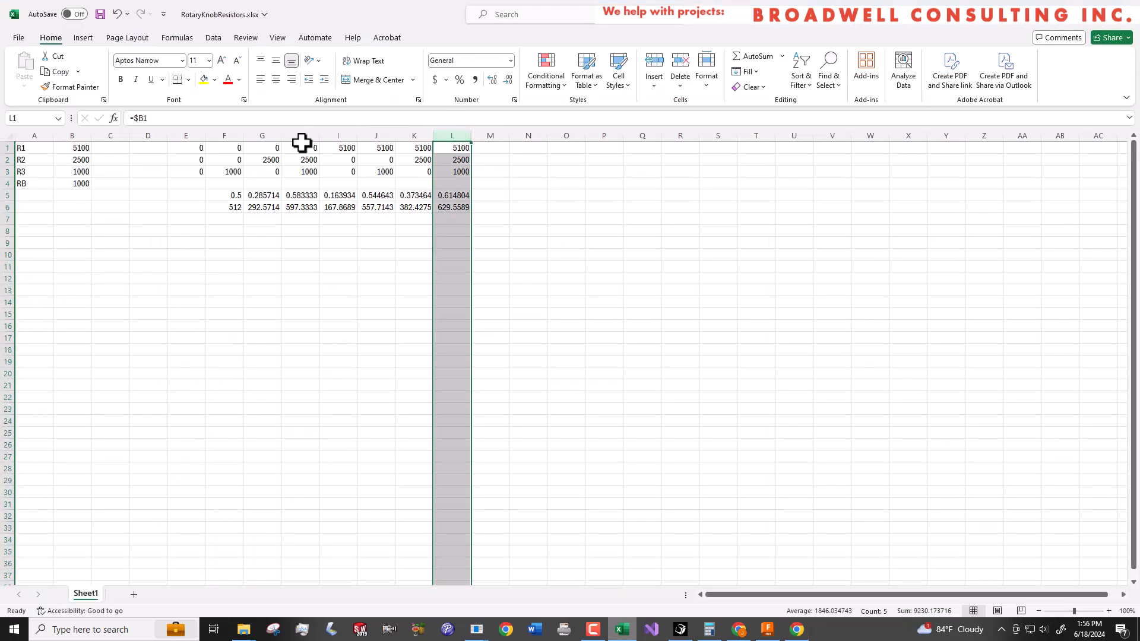
left_click(299, 135)
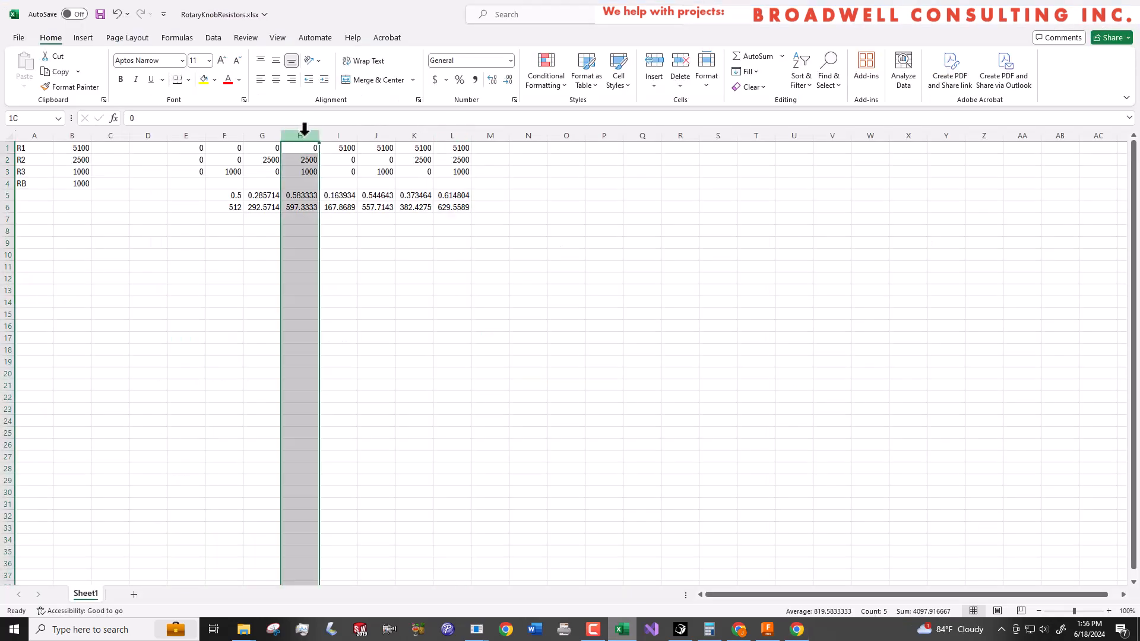
left_click(302, 136)
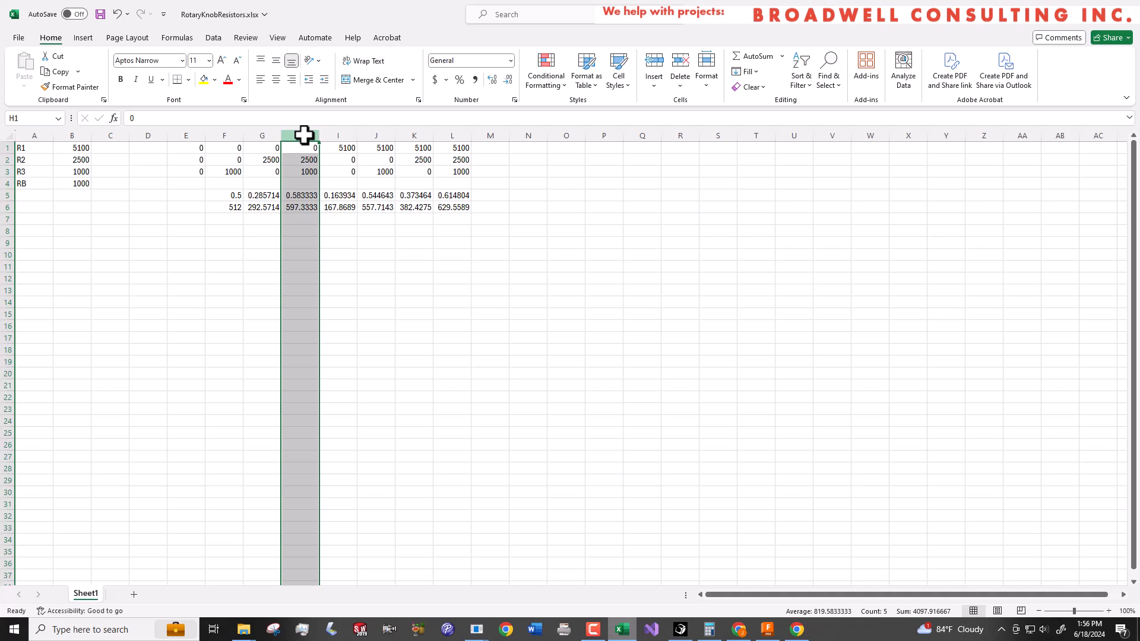
mouse_move(302, 135)
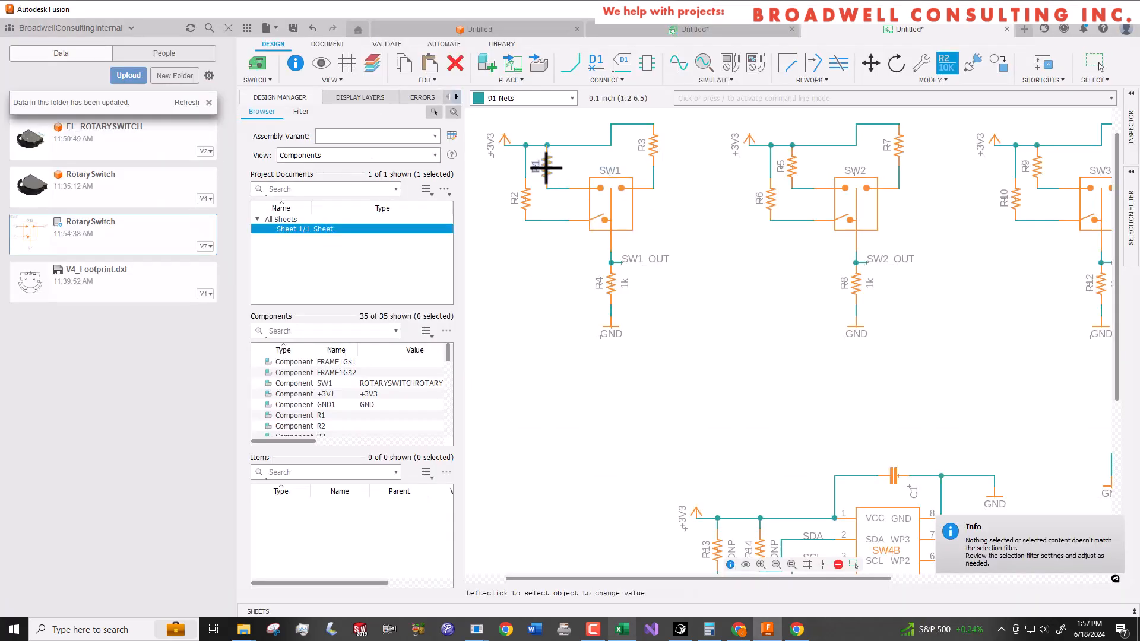
Set R1 to 2500 and R2 to 5k1, and place a REV label in the title block.
left_click(1032, 160)
type("5")
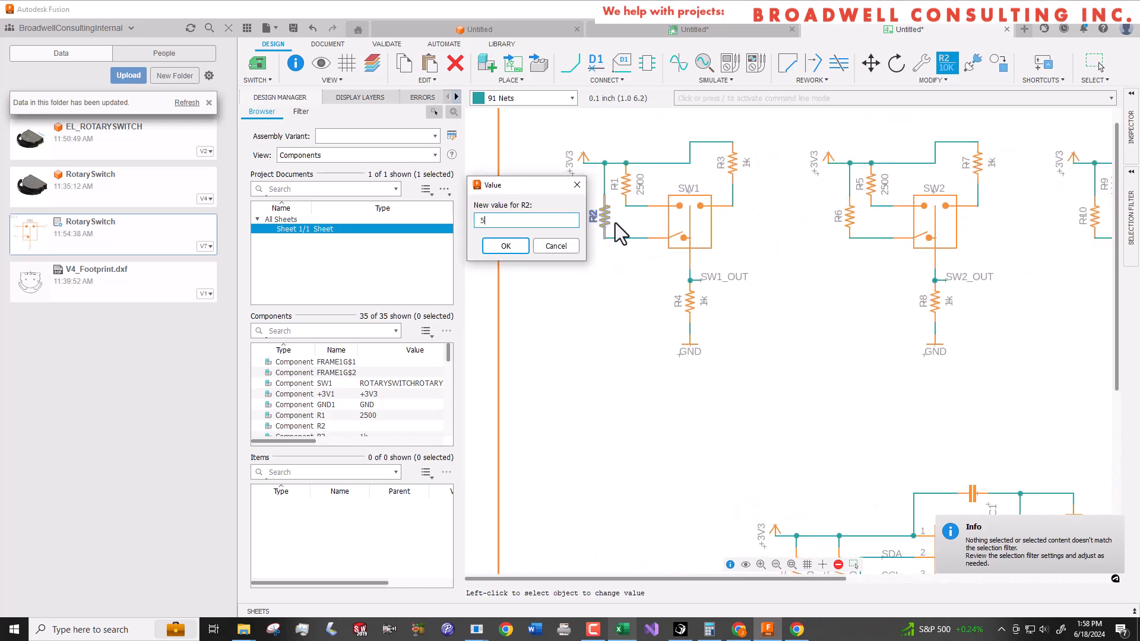
left_click(505, 246)
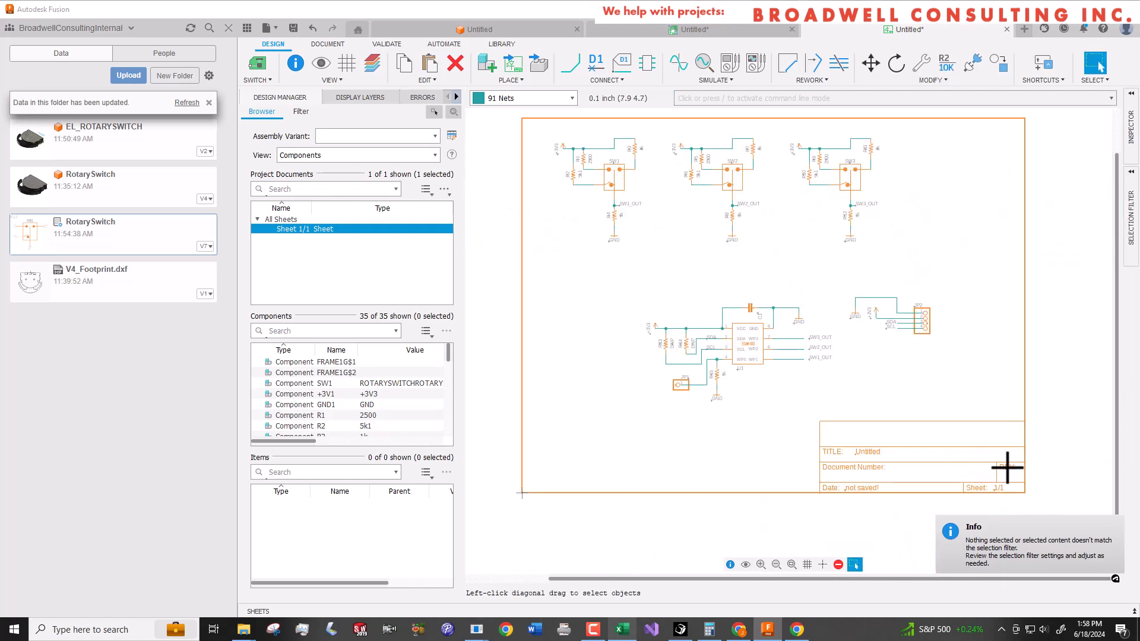
left_click(1092, 63)
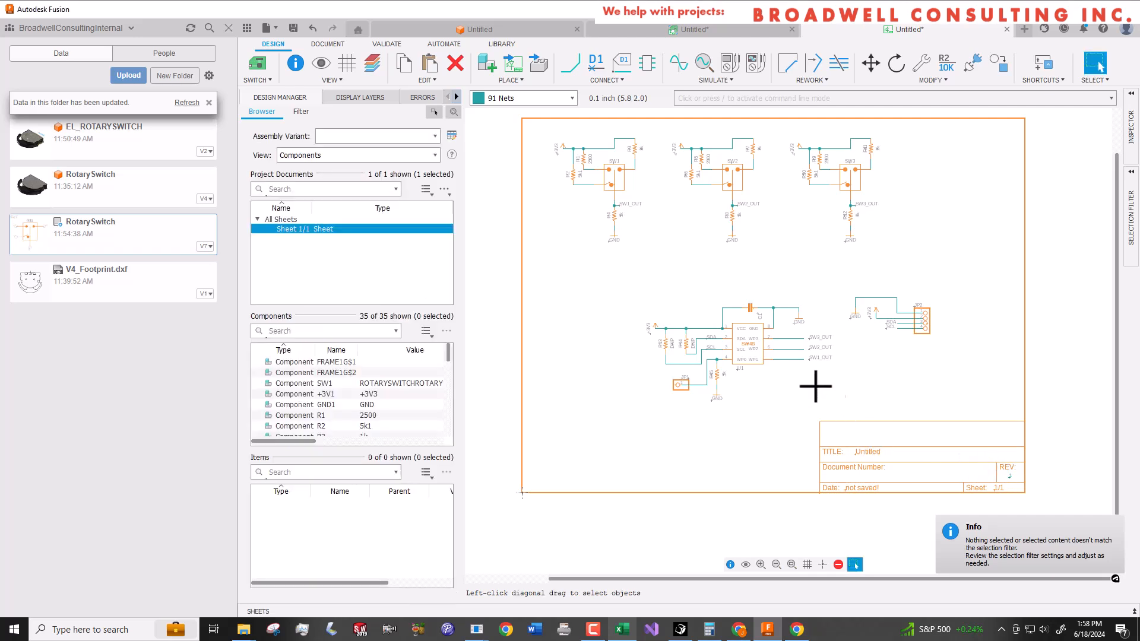
mouse_move(1021, 469)
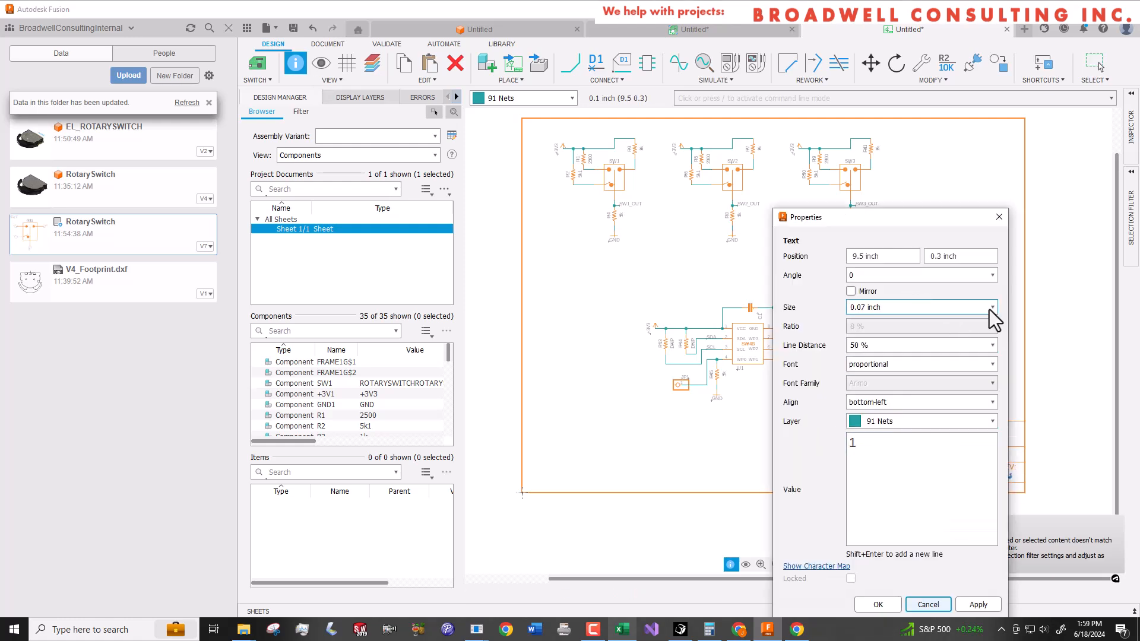
Set the revision text to 0.15 inch on layer 94 Symbols.
left_click(989, 306)
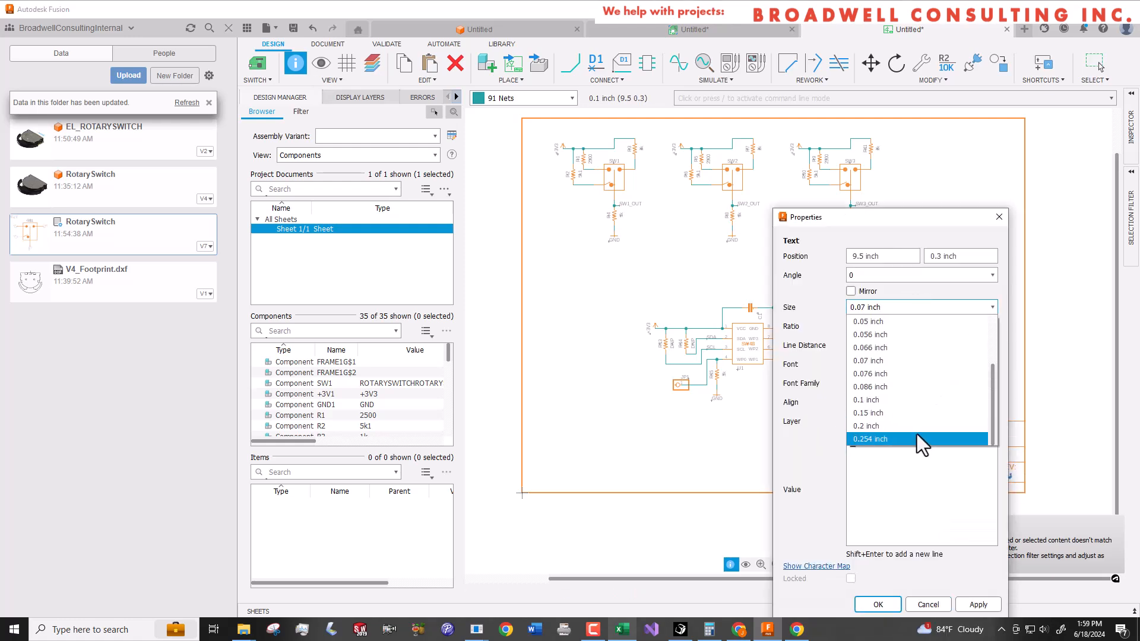
left_click(921, 420)
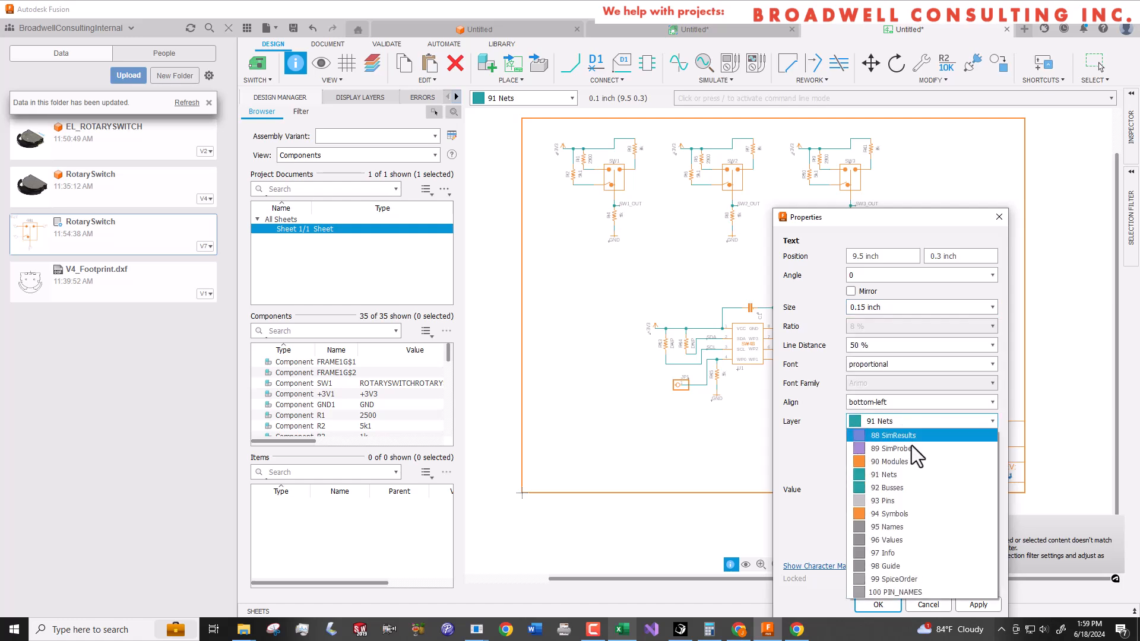
left_click(887, 513)
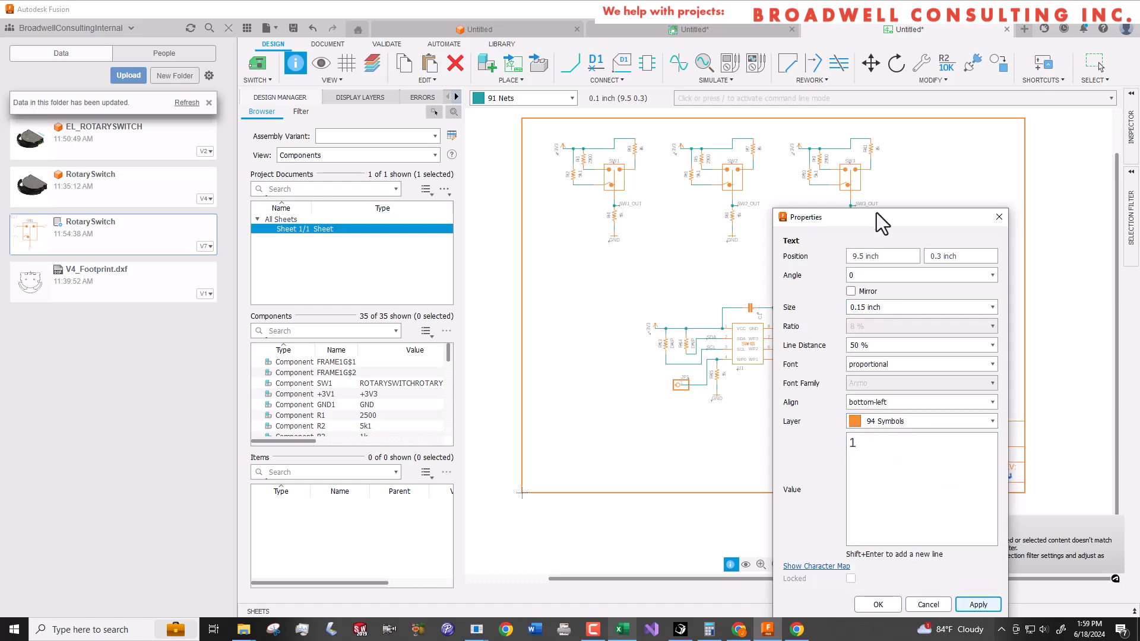
left_click(927, 605)
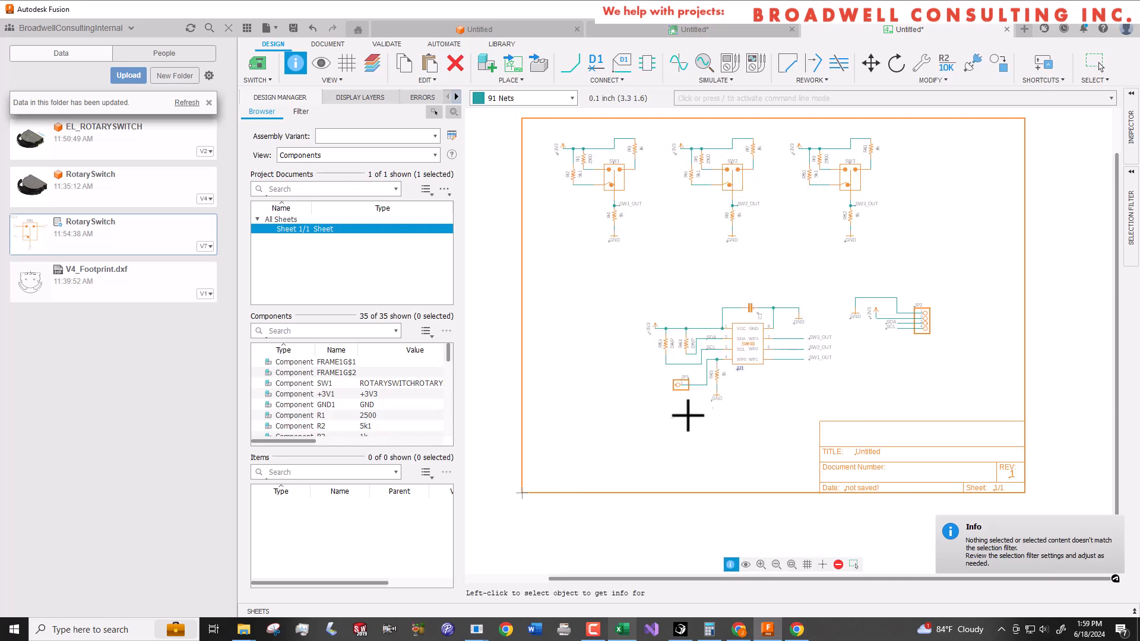
mouse_move(582, 235)
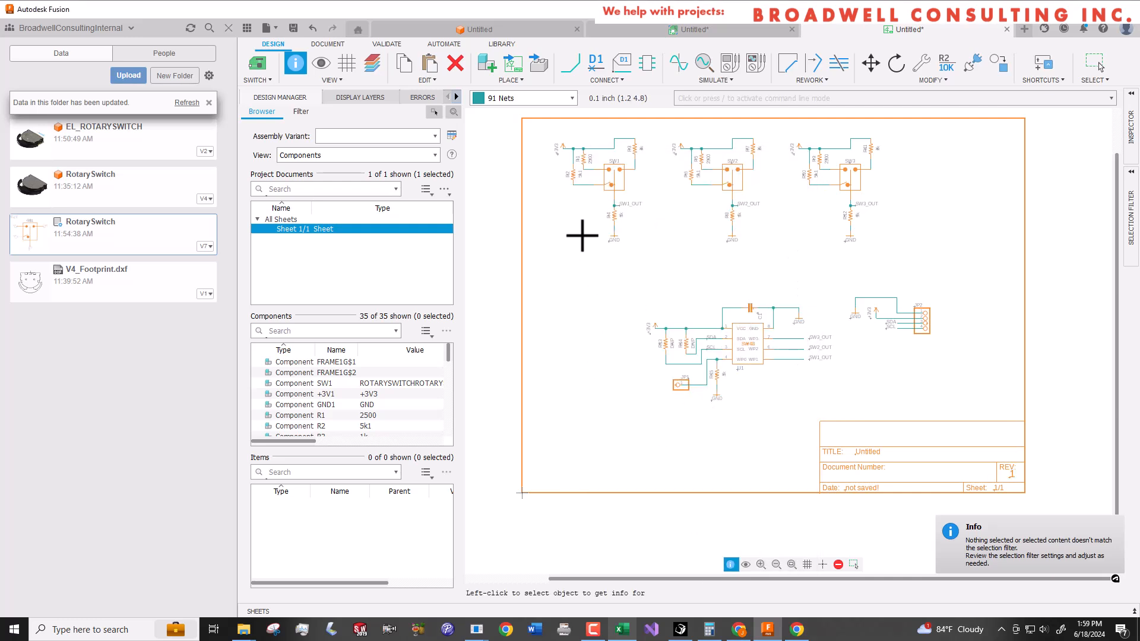